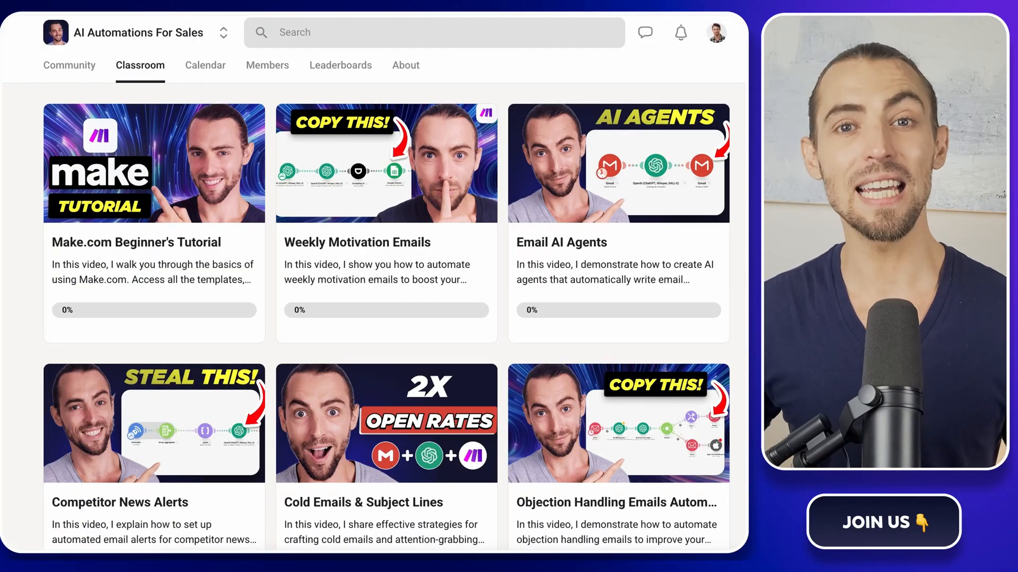
Scroll the Classroom courses and open the How To Scrape Any Website lesson
{"action": "scroll", "scroll_direction": "down", "scroll_amount": 3}
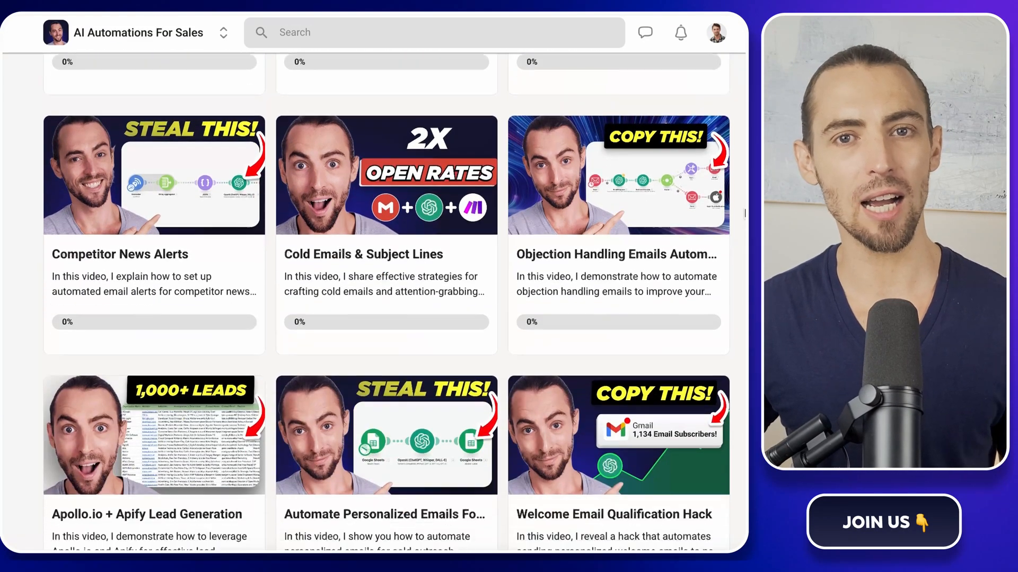
{"action": "scroll", "scroll_direction": "down", "scroll_amount": 3}
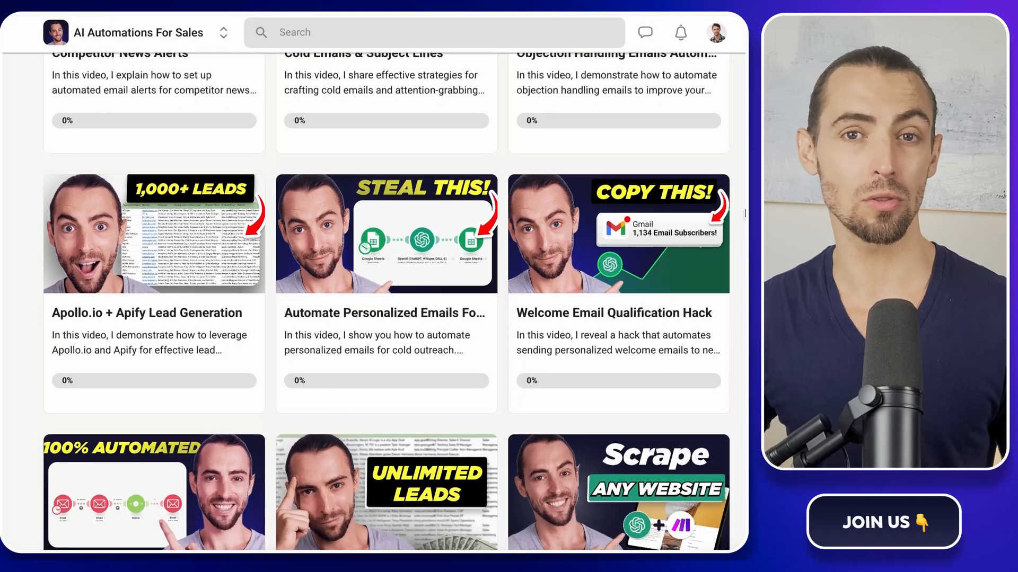
{"action": "scroll", "scroll_direction": "down", "scroll_amount": 3}
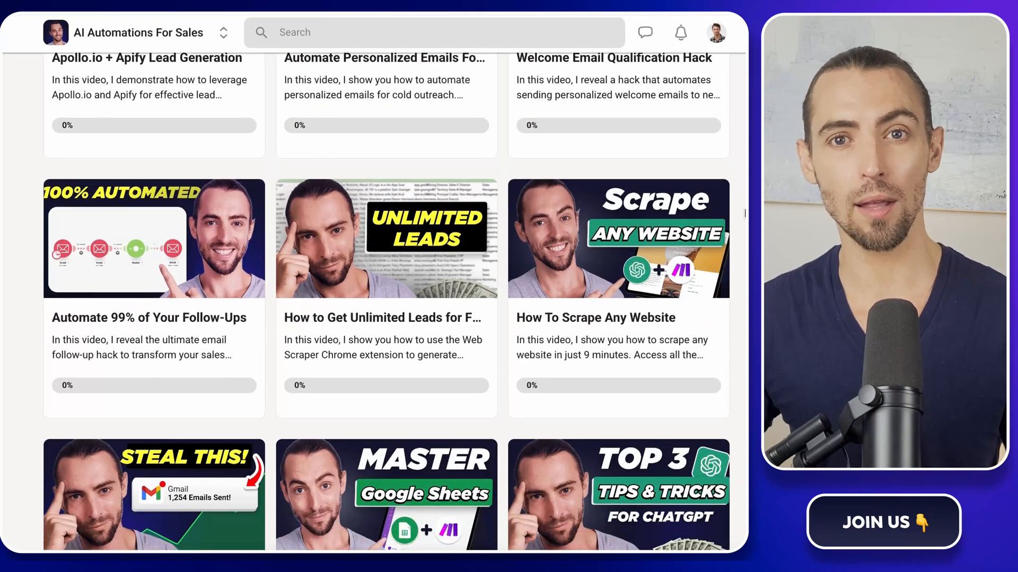
{"action": "scroll", "scroll_direction": "down", "scroll_amount": 3}
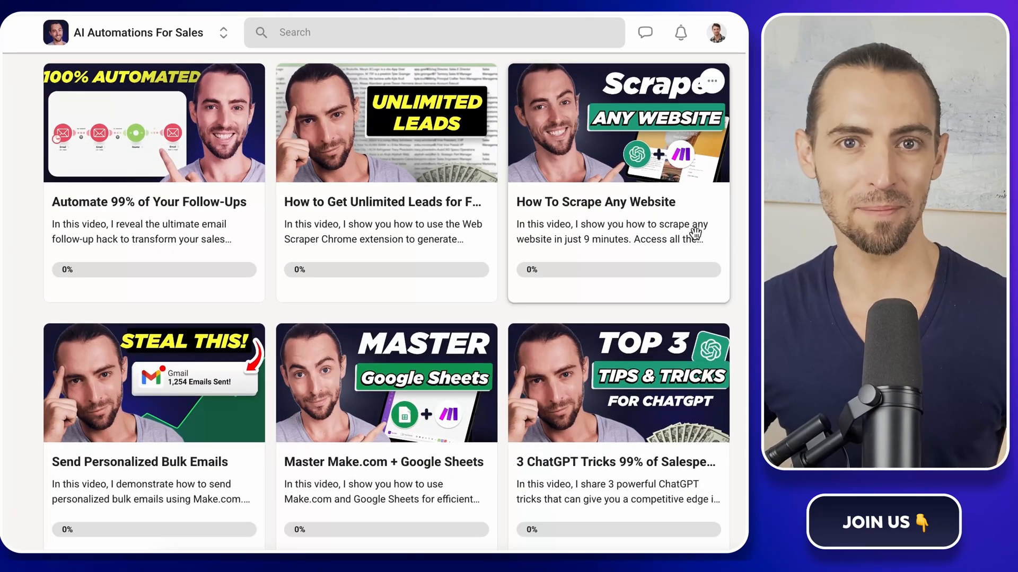
{"action": "left_click", "coordinate": [617, 123]}
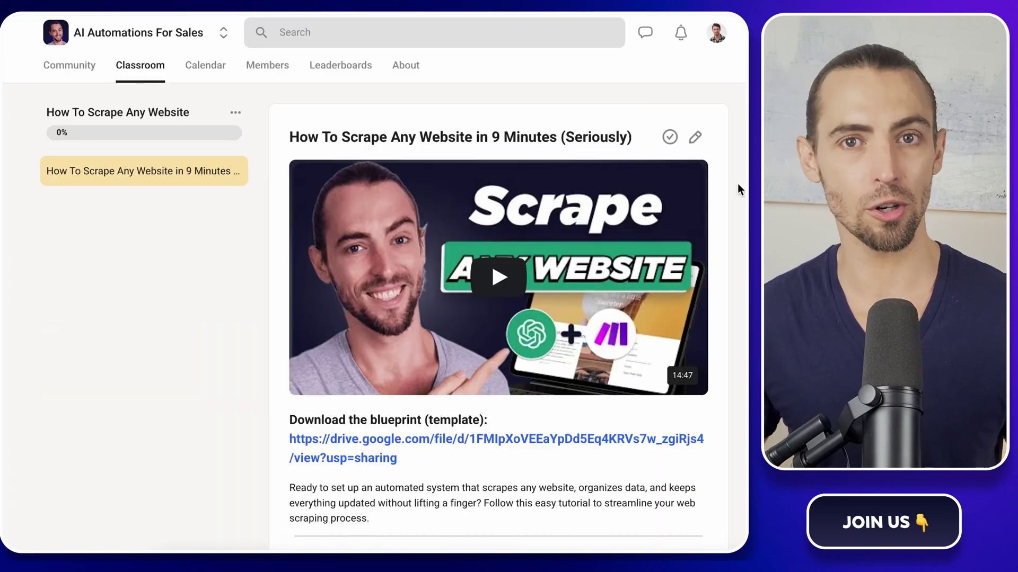
Read down through the lesson's scraping steps and on to the community feed
{"action": "scroll", "scroll_direction": "down", "scroll_amount": 3}
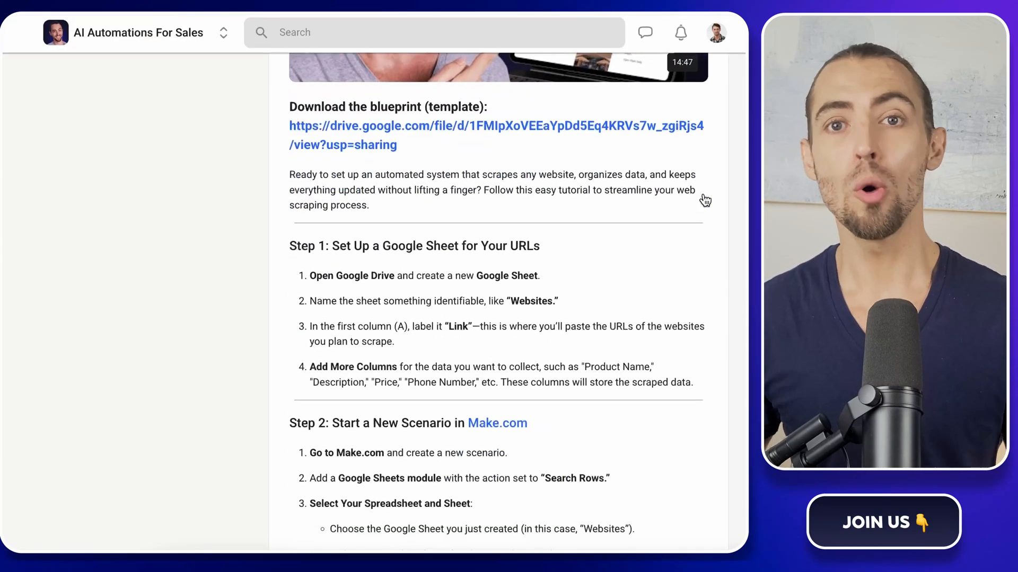
{"action": "scroll", "scroll_direction": "down", "scroll_amount": 3}
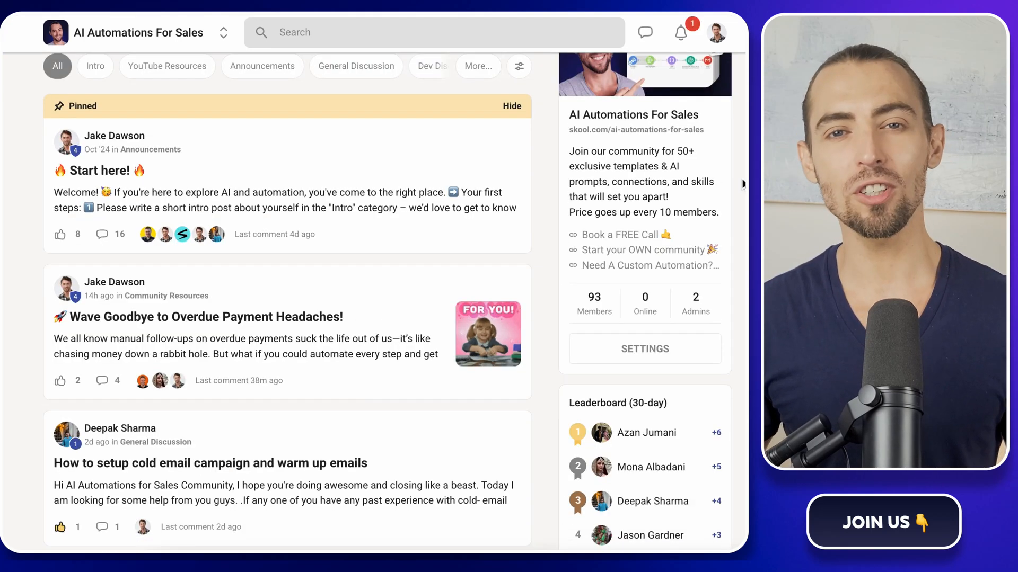
{"action": "scroll", "scroll_direction": "down", "scroll_amount": 3}
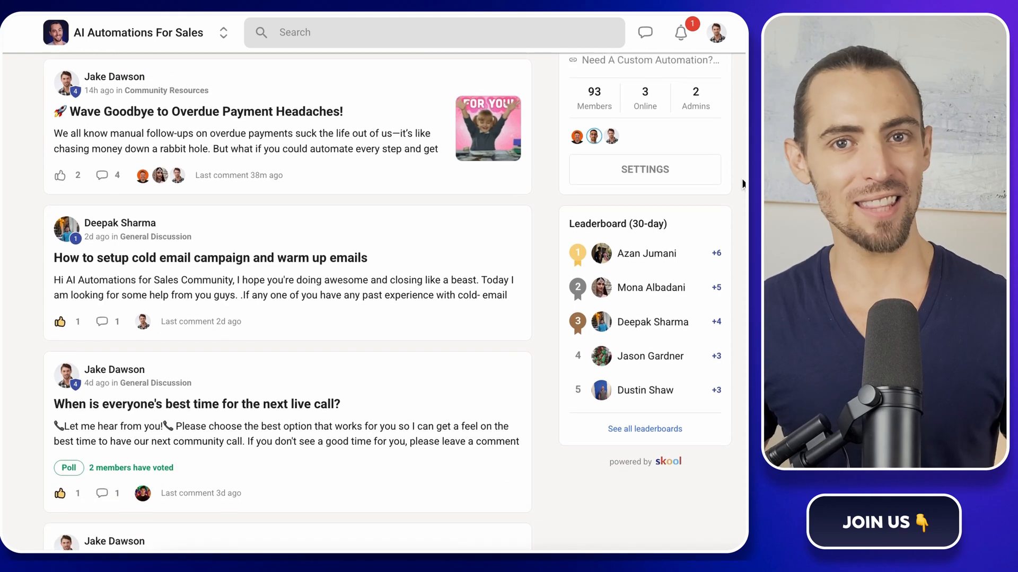
{"action": "scroll", "scroll_direction": "down", "scroll_amount": 3}
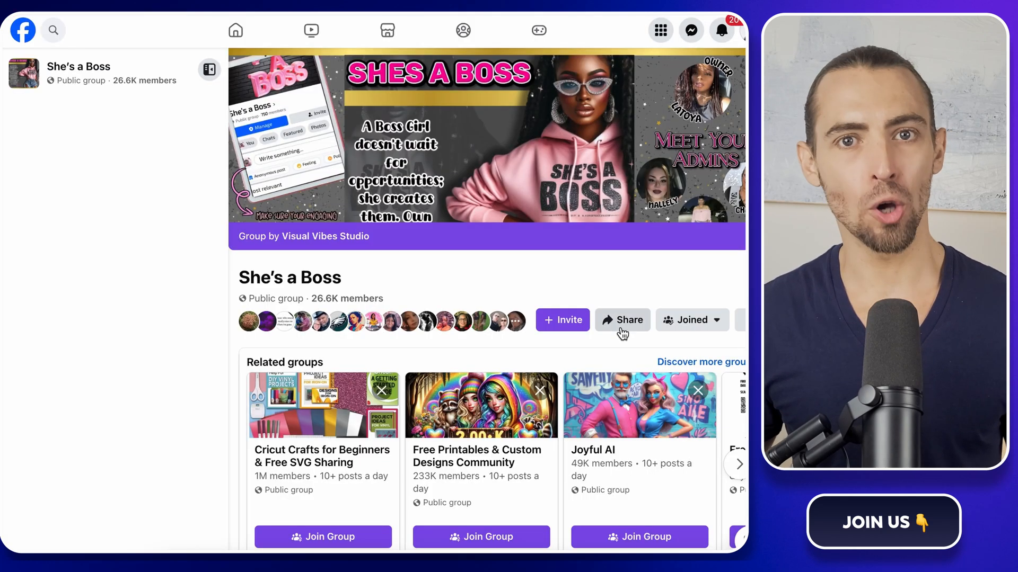
Browse the She's a Boss freebie post's images and thank-you comments, then return to the top
{"action": "scroll", "scroll_direction": "down", "scroll_amount": 3}
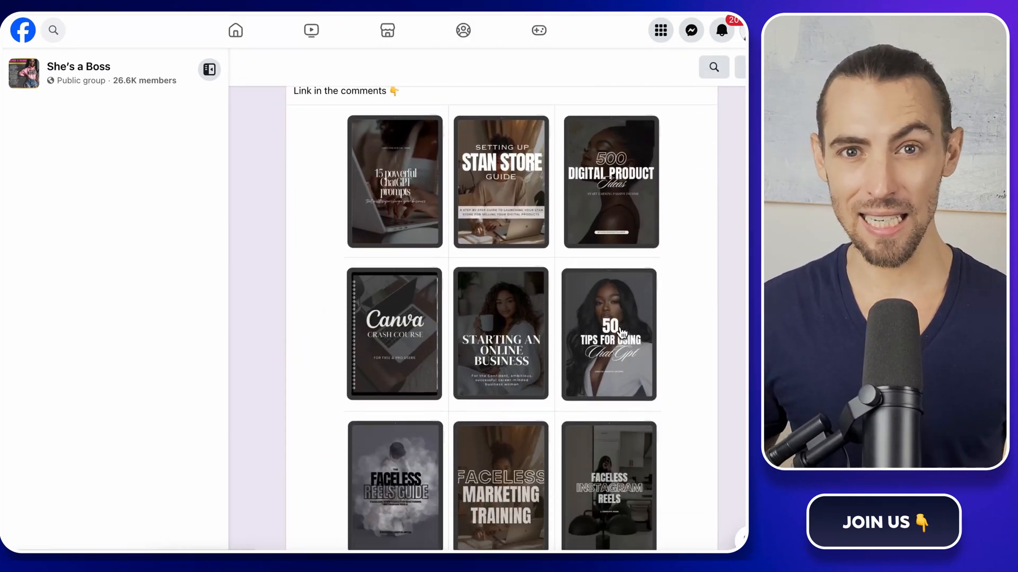
{"action": "scroll", "scroll_direction": "down", "scroll_amount": 3}
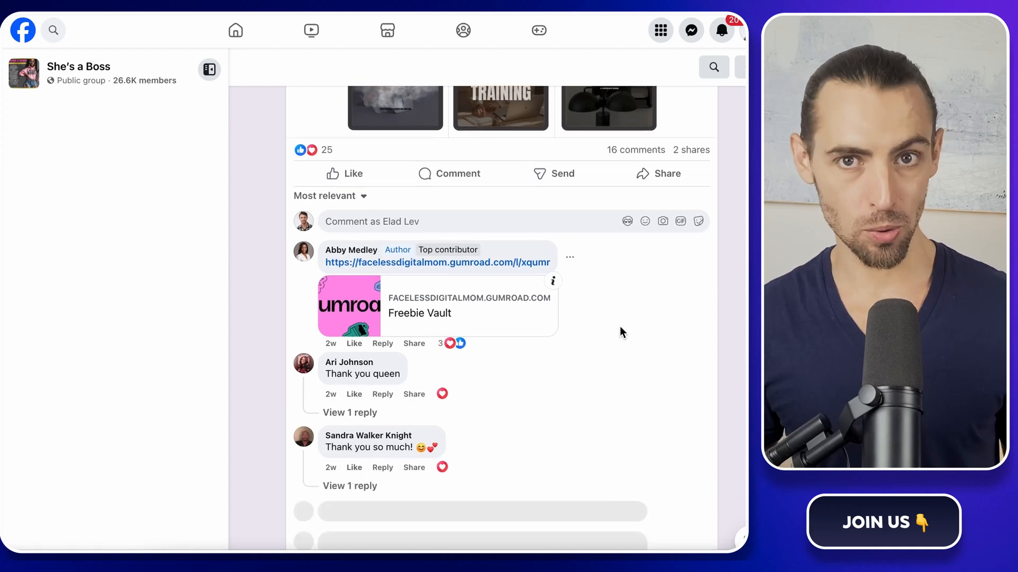
{"action": "scroll", "scroll_direction": "down", "scroll_amount": 3}
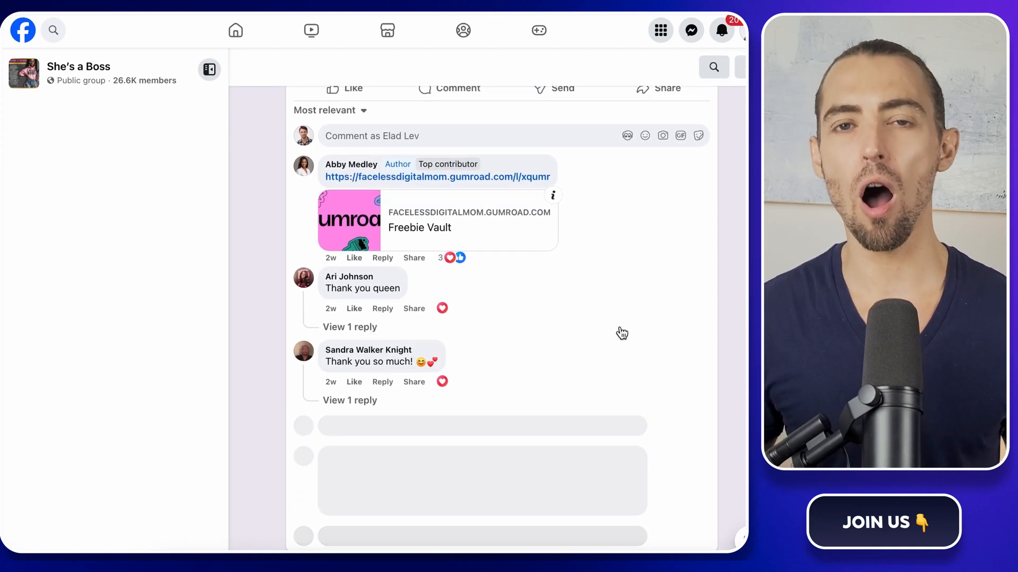
{"action": "scroll", "scroll_direction": "down", "scroll_amount": 3}
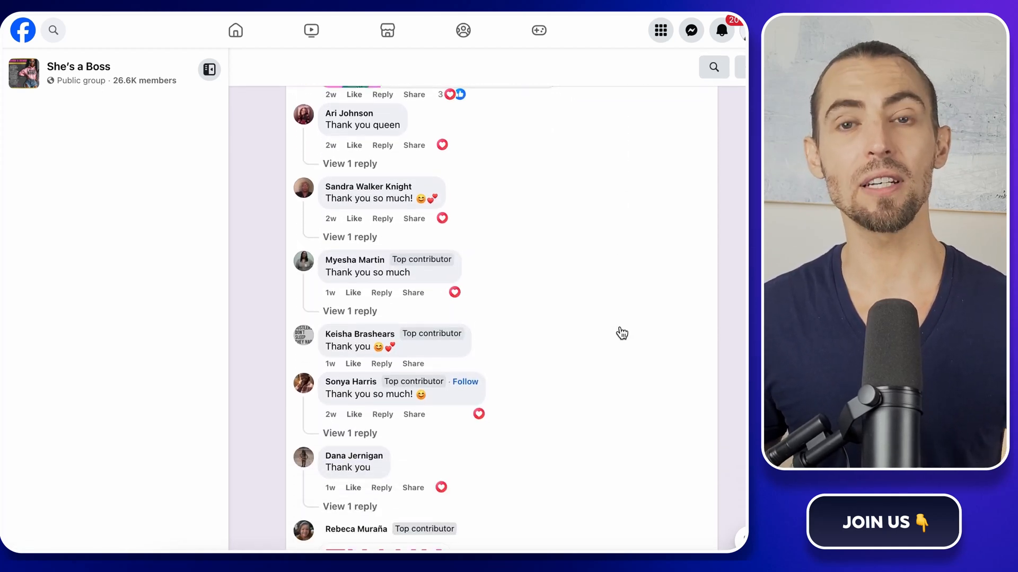
{"action": "scroll", "scroll_direction": "down", "scroll_amount": 3}
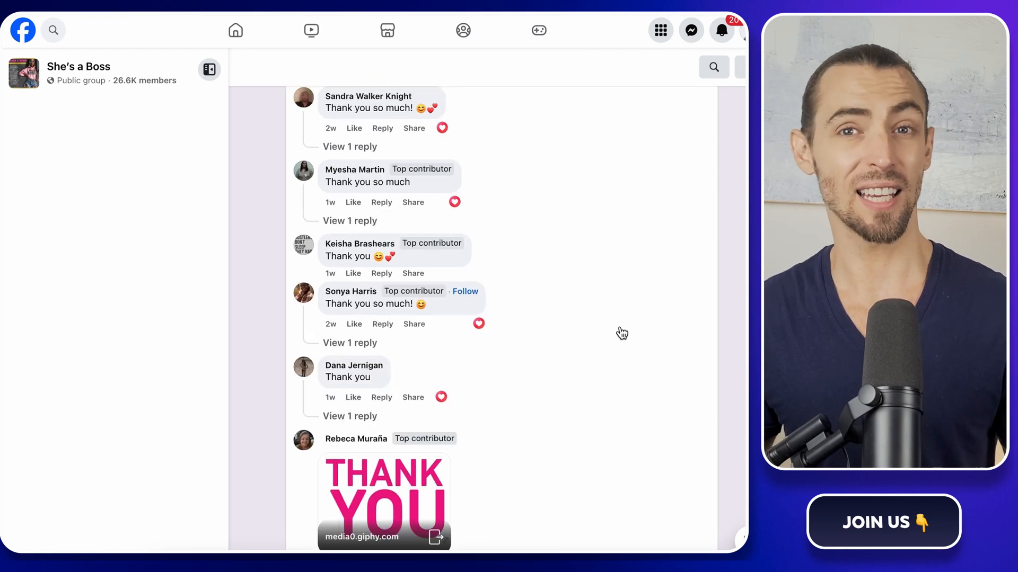
{"action": "scroll", "scroll_direction": "up", "scroll_amount": 3}
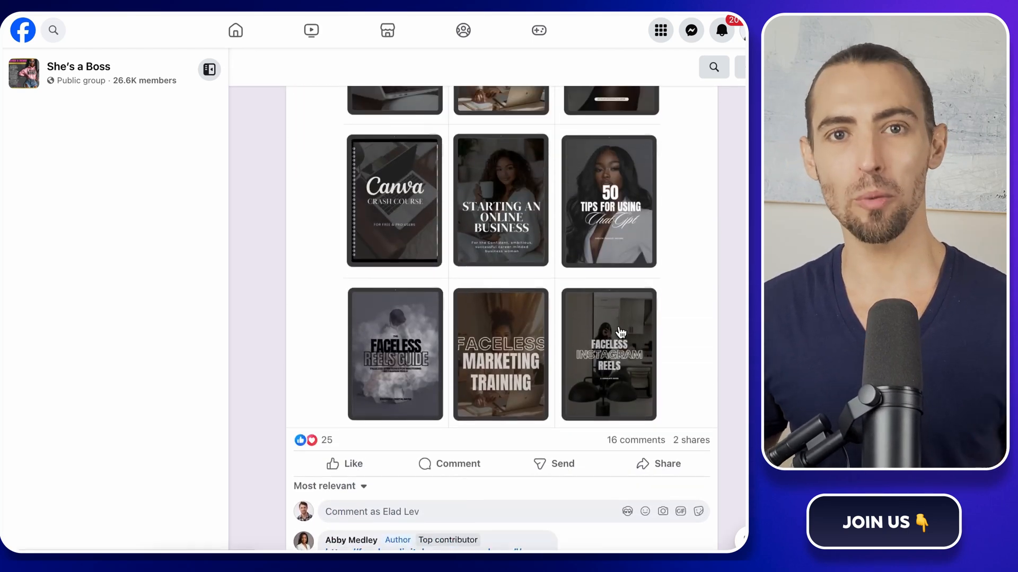
{"action": "scroll", "scroll_direction": "up", "scroll_amount": 3}
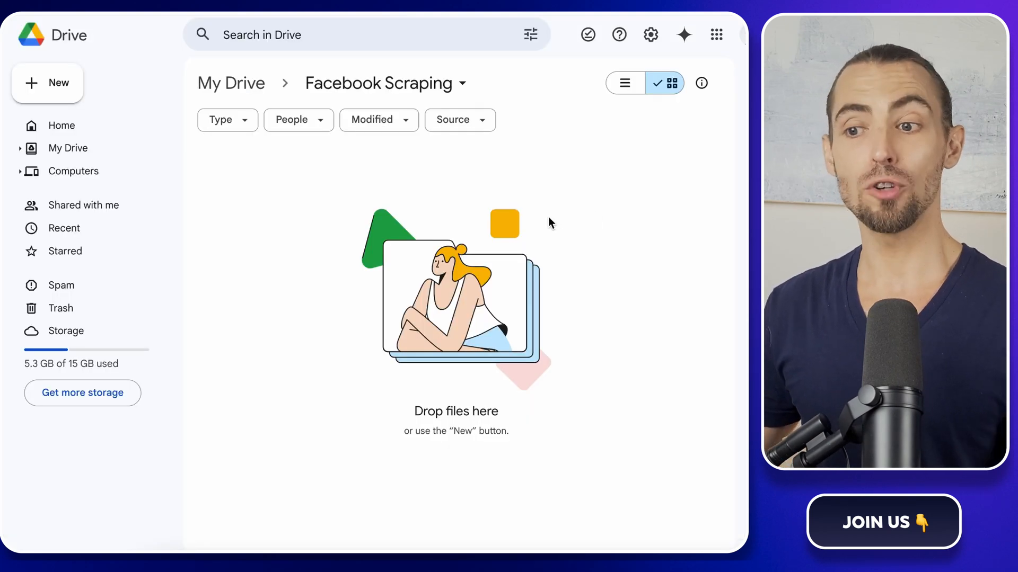
{"action": "mouse_move", "coordinate": [360, 91]}
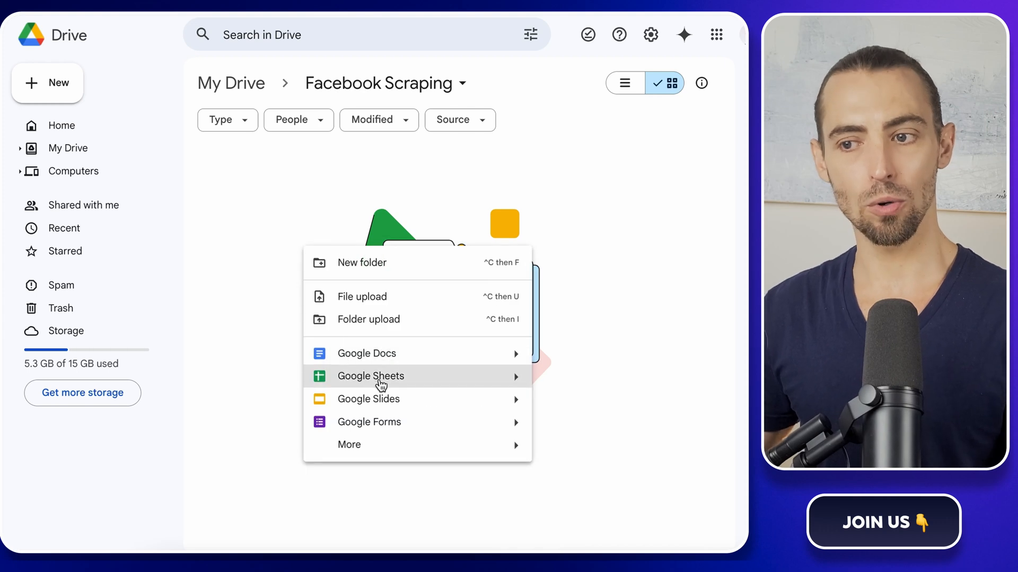
Create a new blank Google Sheets spreadsheet in the Facebook Scraping folder
{"action": "left_click", "coordinate": [370, 375]}
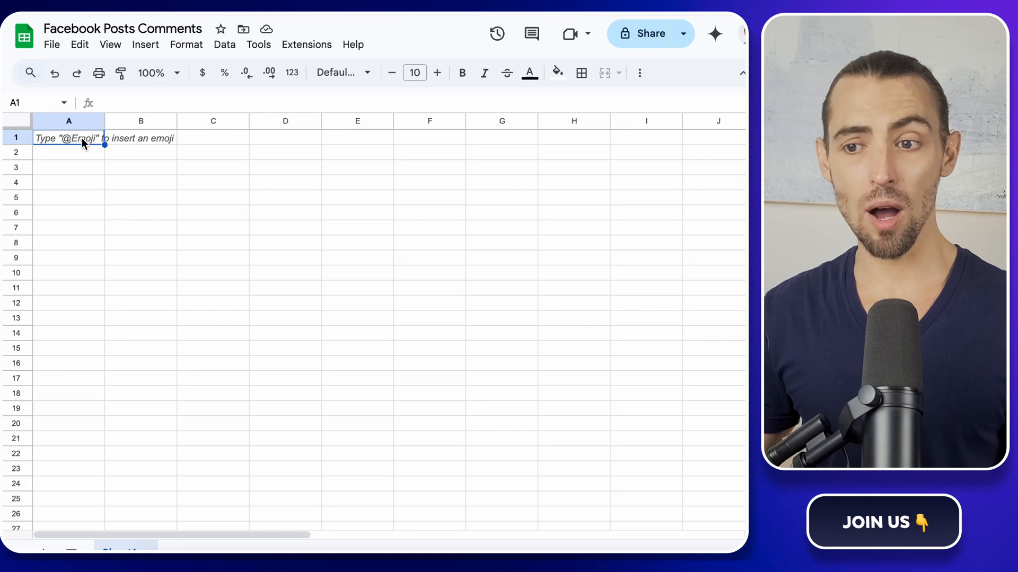
Enter a 'posts' header above the group post URL and add a second blank sheet
{"action": "type", "text": "posts"}
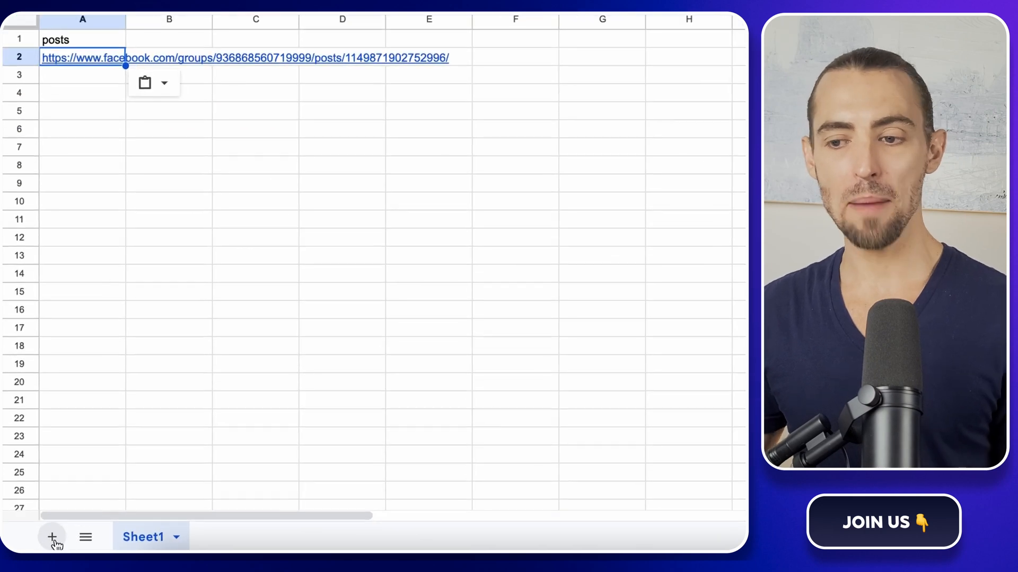
{"action": "left_click", "coordinate": [52, 537]}
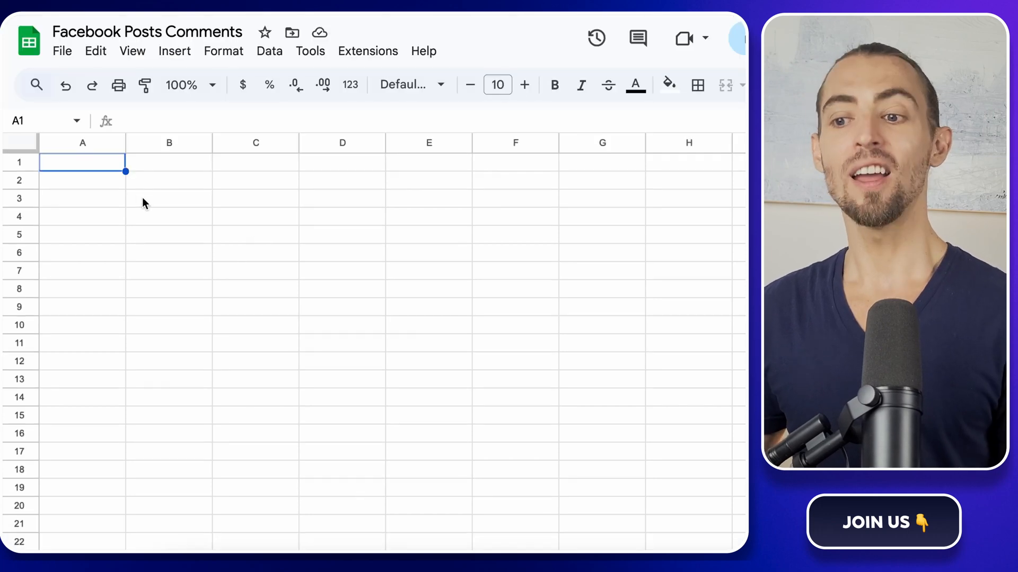
{"action": "mouse_move", "coordinate": [95, 168]}
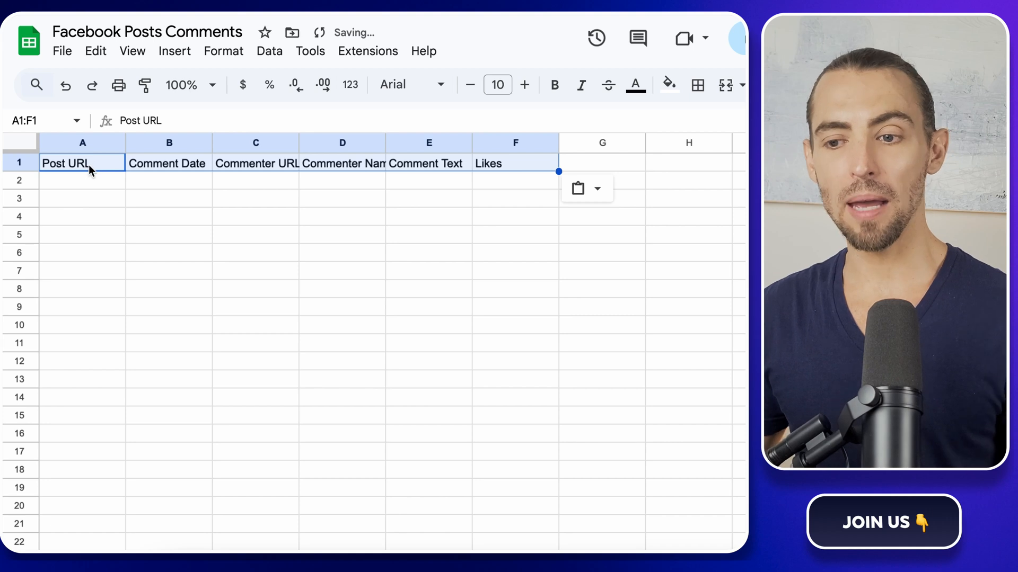
Enter headers Post URL, Comment Date, Commenter URL, Commenter Name, Comment Text, Likes in A1–F1
{"action": "left_click", "coordinate": [83, 163]}
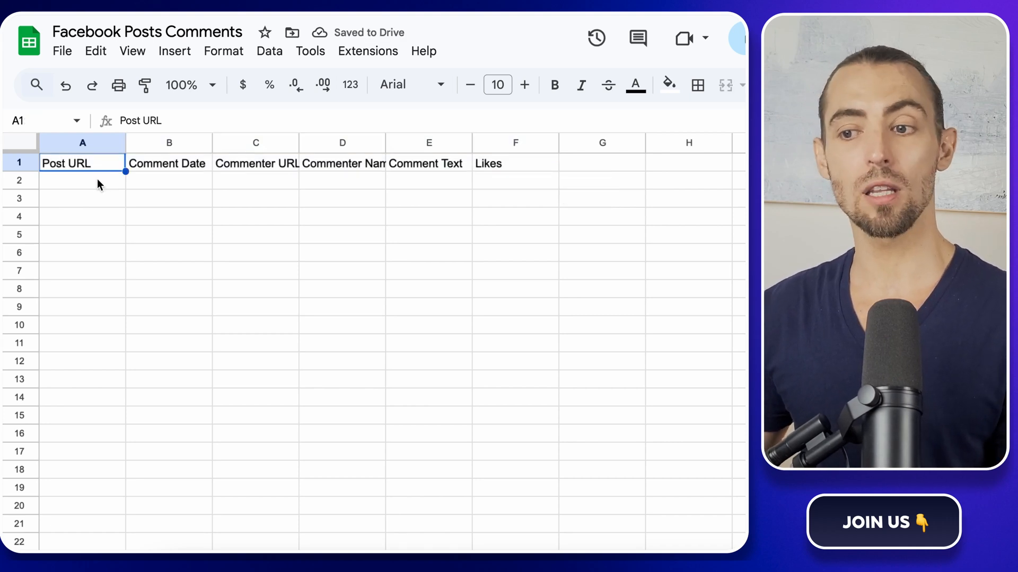
{"action": "left_click", "coordinate": [168, 163]}
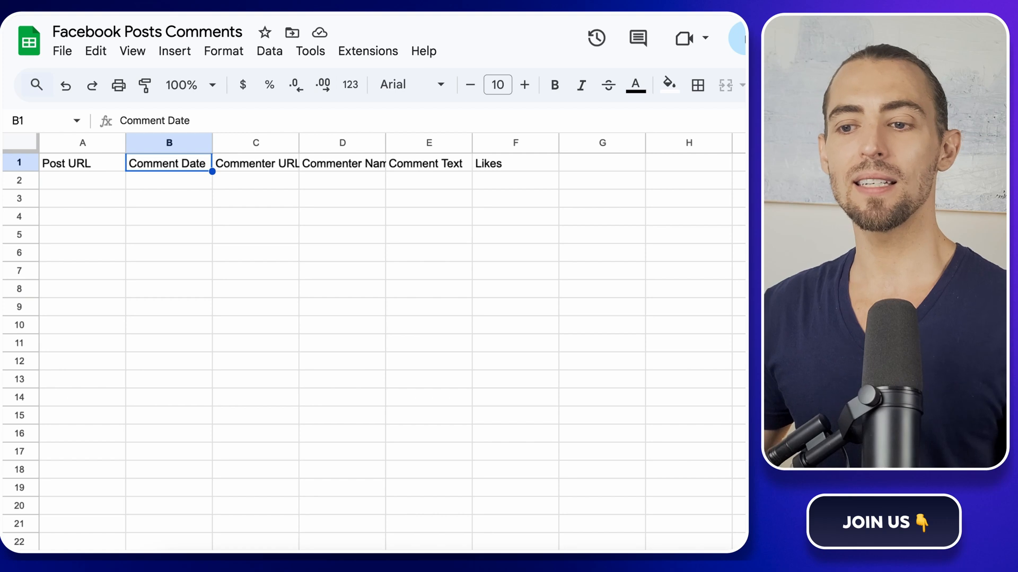
{"action": "mouse_move", "coordinate": [200, 183]}
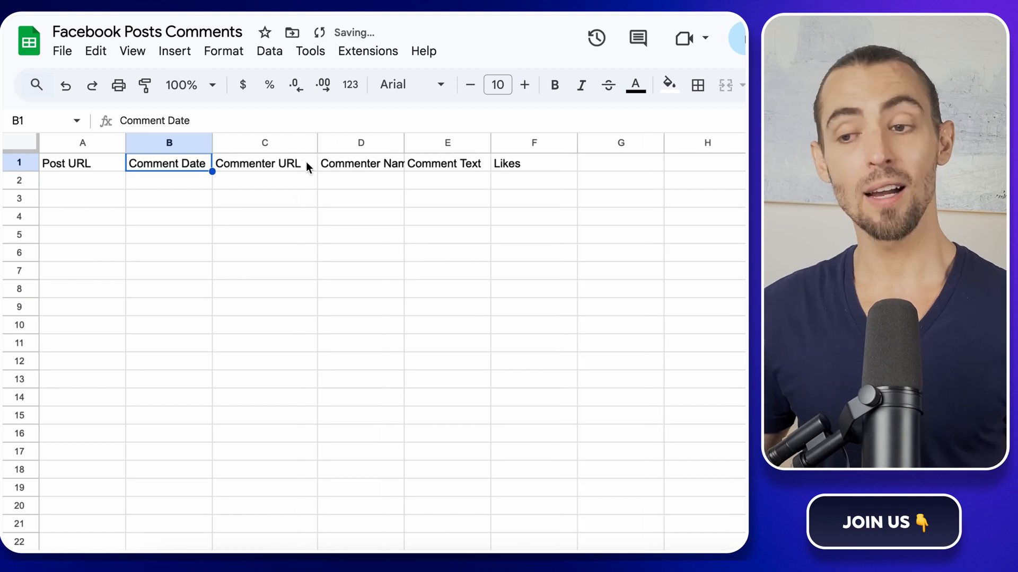
{"action": "left_click", "coordinate": [264, 164]}
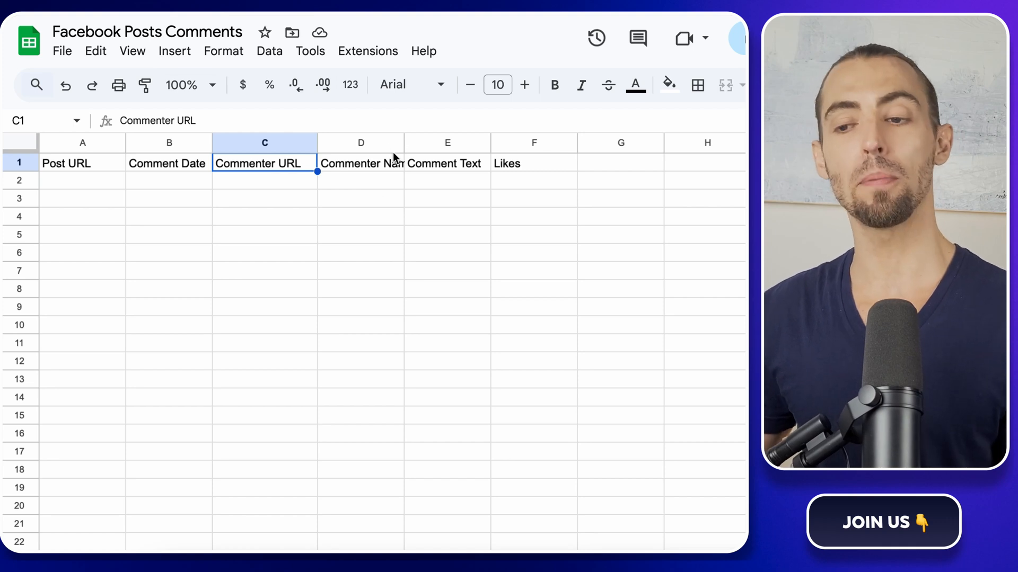
{"action": "left_click_drag", "start_coordinate": [403, 143], "coordinate": [434, 143]}
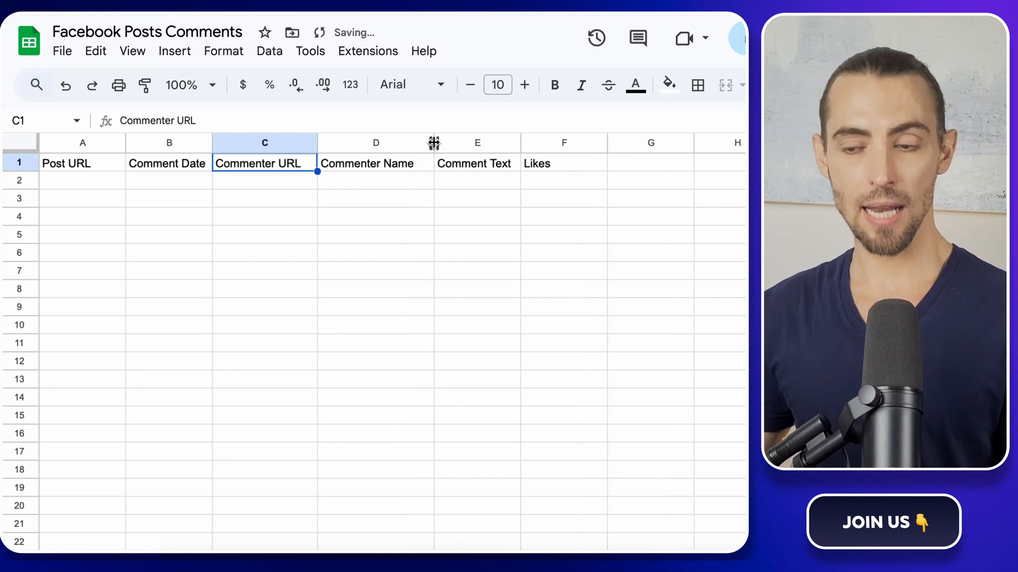
{"action": "left_click", "coordinate": [376, 163]}
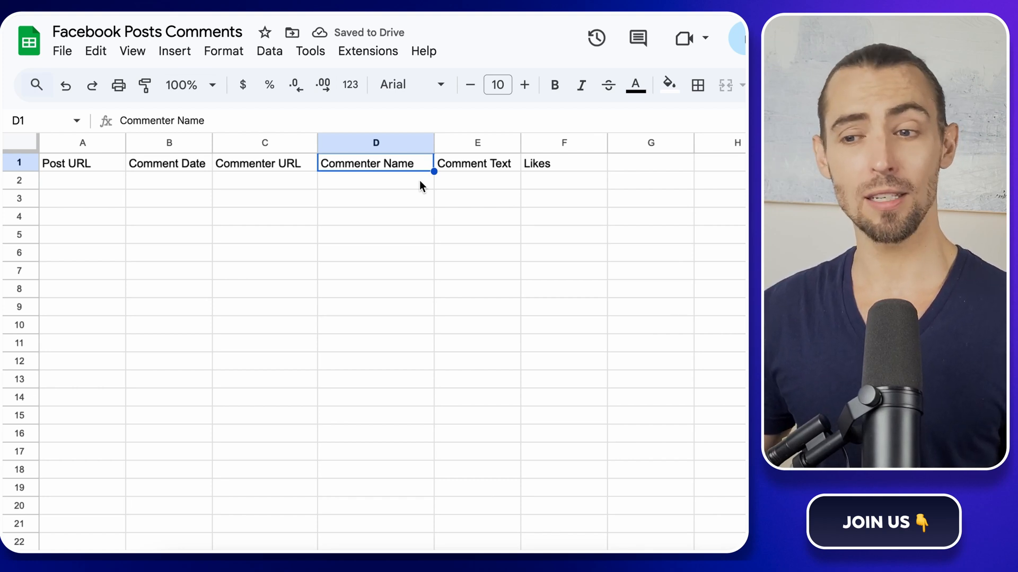
{"action": "left_click", "coordinate": [477, 163]}
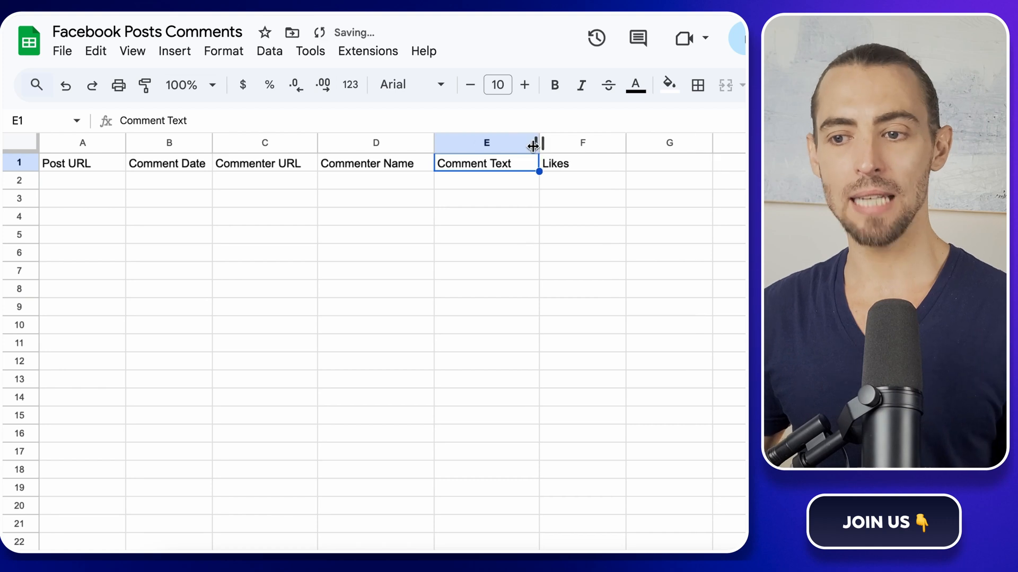
{"action": "mouse_move", "coordinate": [464, 200]}
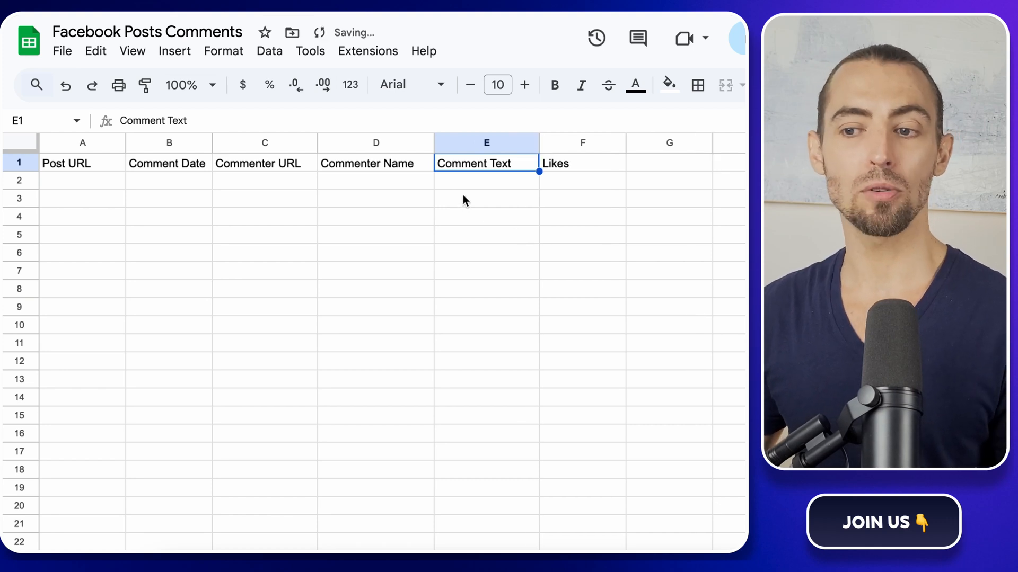
{"action": "left_click", "coordinate": [582, 163]}
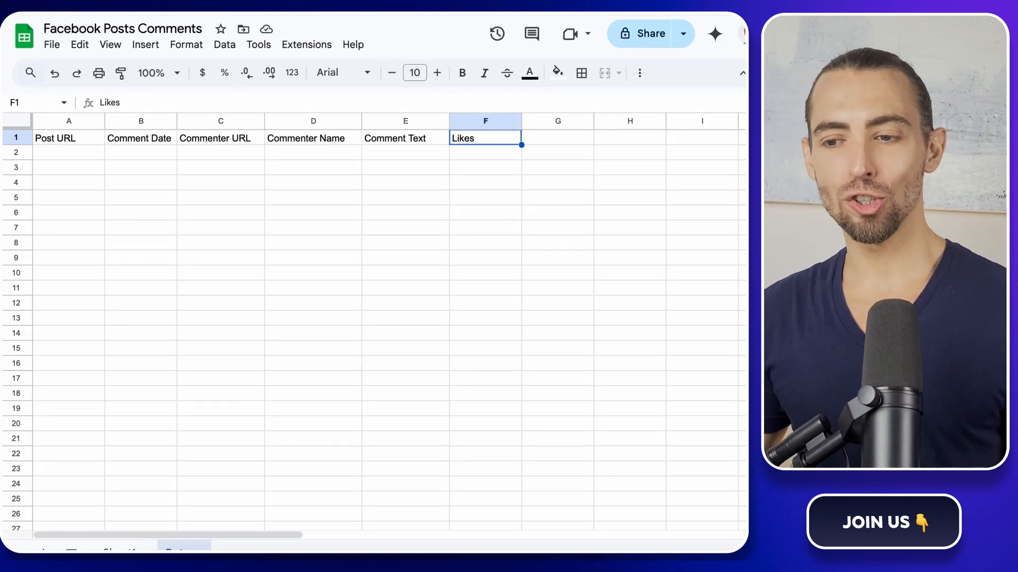
{"action": "mouse_move", "coordinate": [477, 184]}
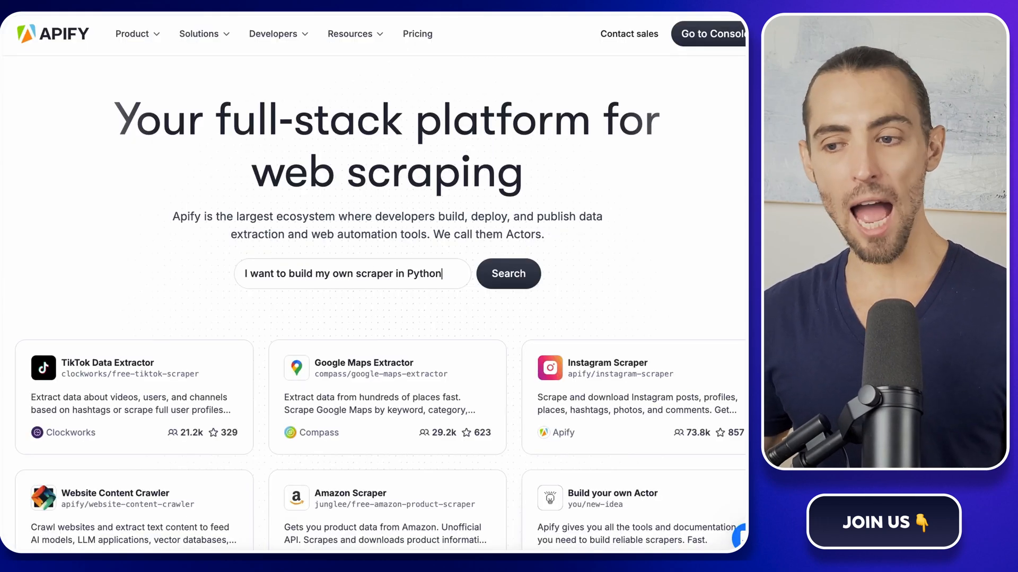
Go to apify.com and view the featured Actors such as 'Extract places from G...'
{"action": "key", "text": "Backspace"}
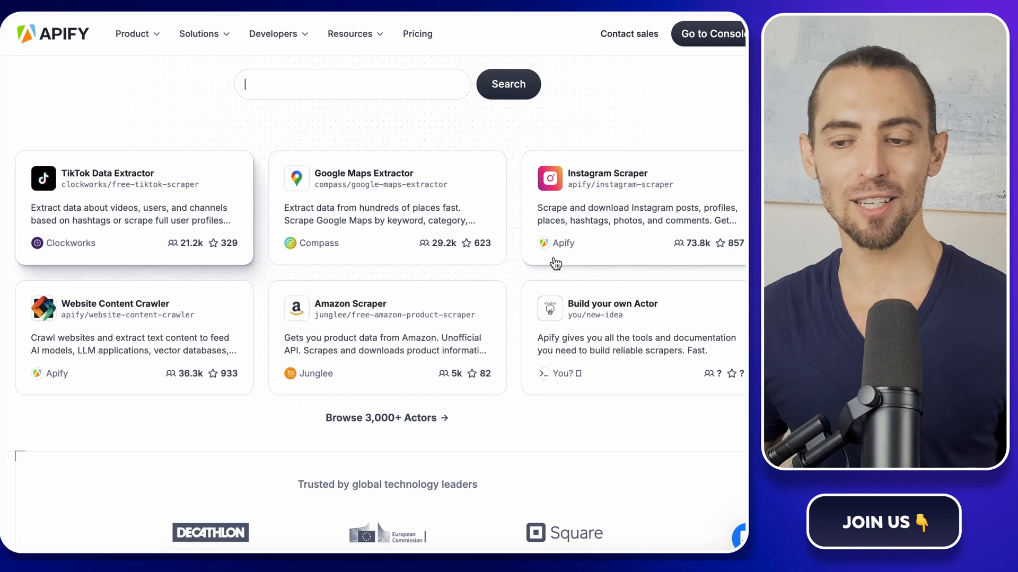
{"action": "type", "text": "Extract places fro"}
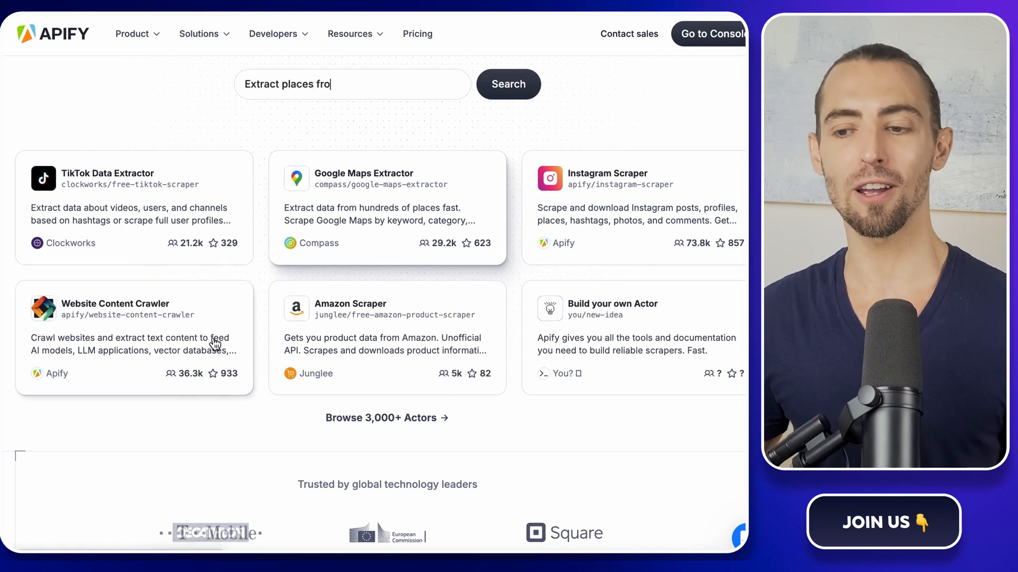
{"action": "type", "text": "m G"}
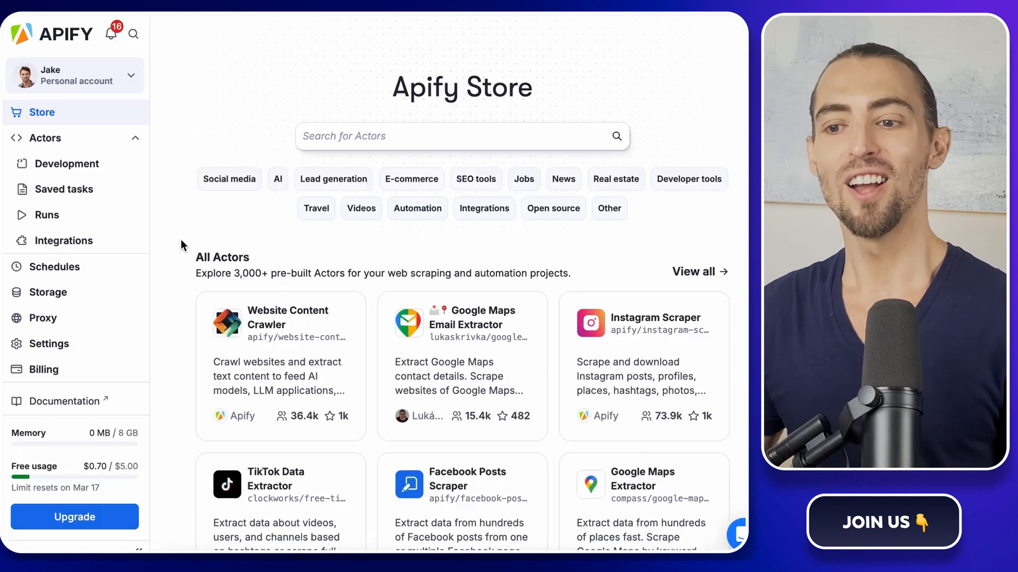
{"action": "mouse_move", "coordinate": [165, 297]}
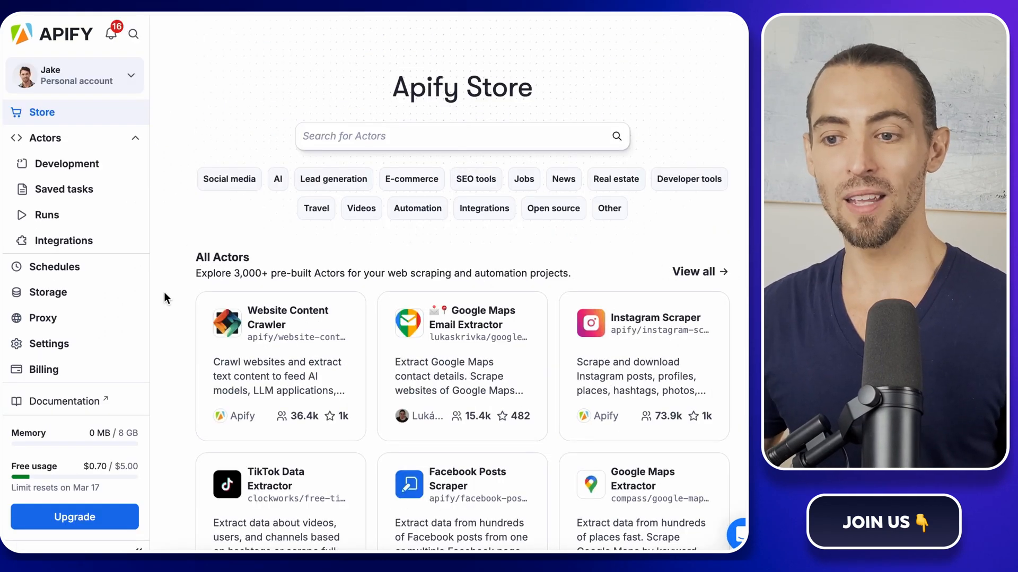
Search the Apify Store for 'facebook post comments'
{"action": "scroll", "scroll_direction": "up", "scroll_amount": 3}
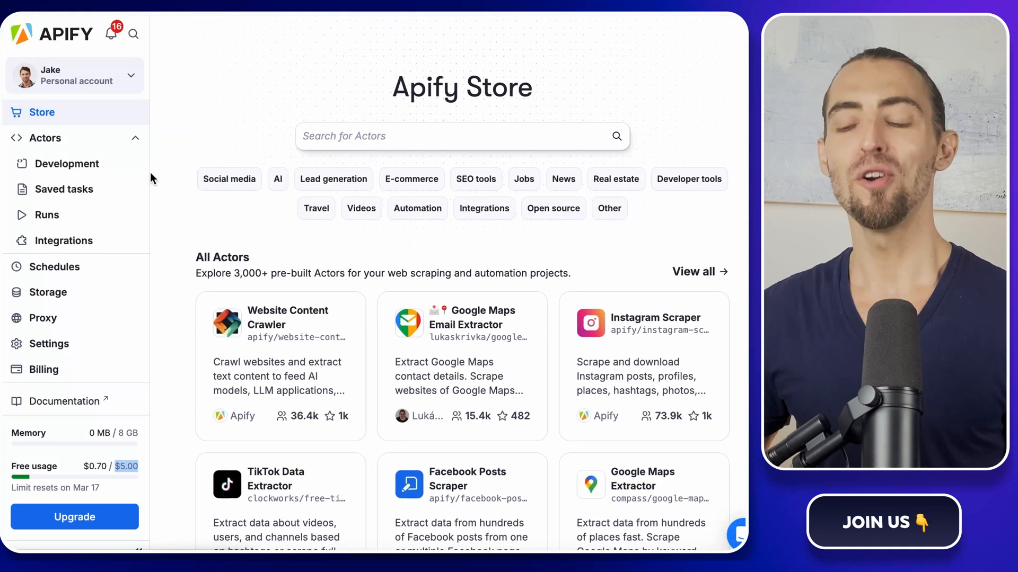
{"action": "mouse_move", "coordinate": [41, 113]}
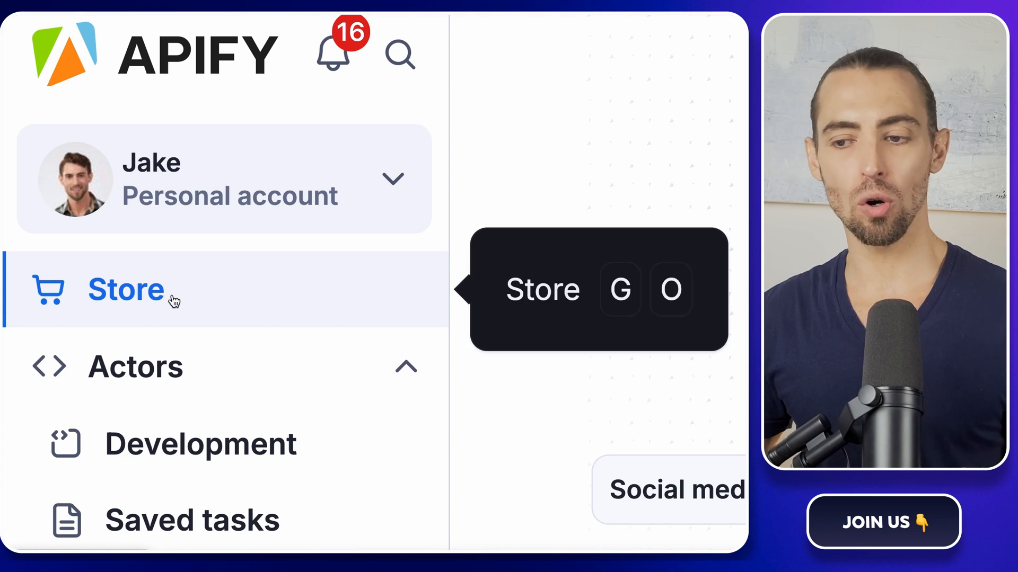
{"action": "left_click", "coordinate": [126, 290]}
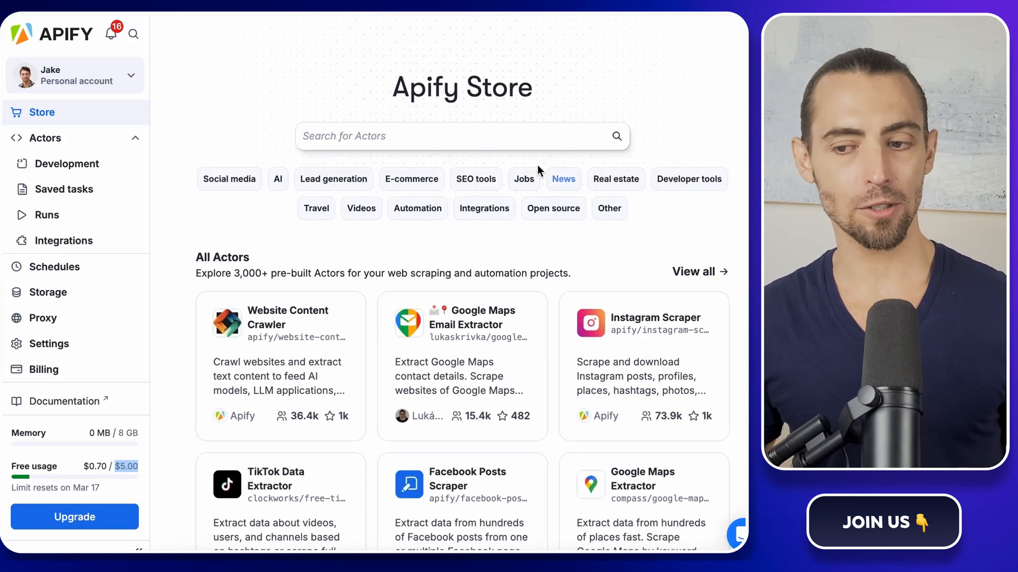
{"action": "type", "text": "f"}
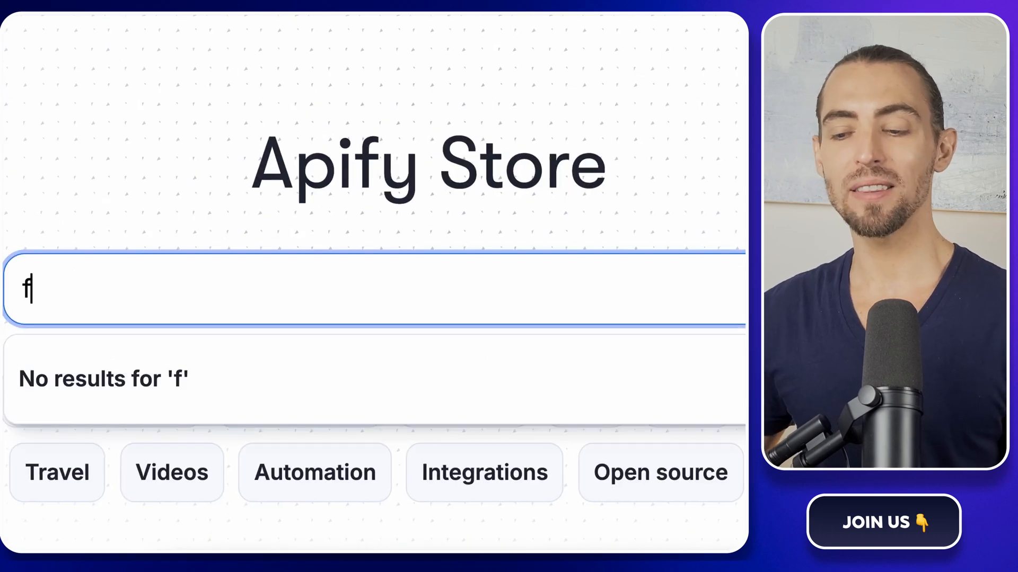
{"action": "type", "text": "acebook post"}
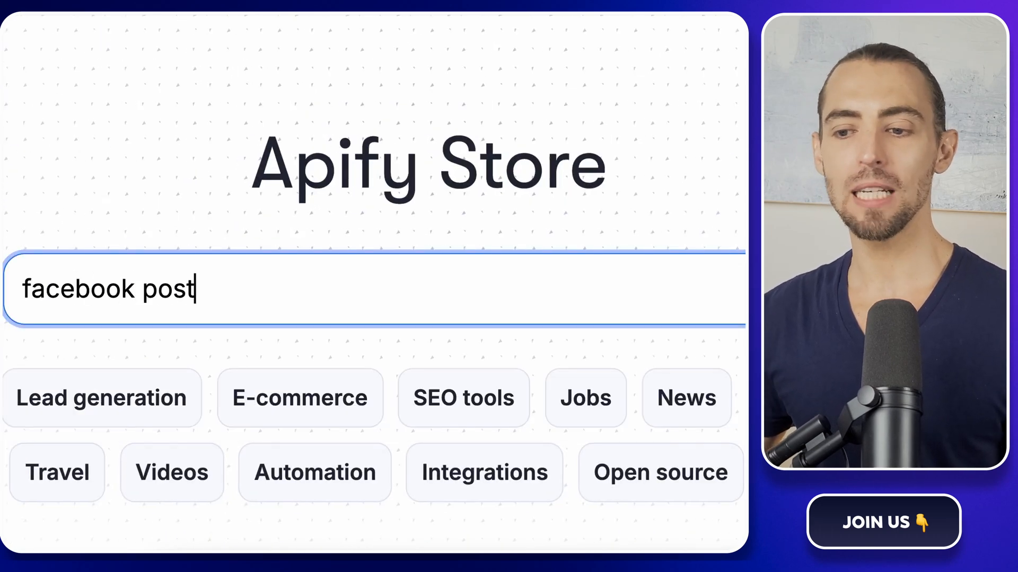
{"action": "type", "text": "comments"}
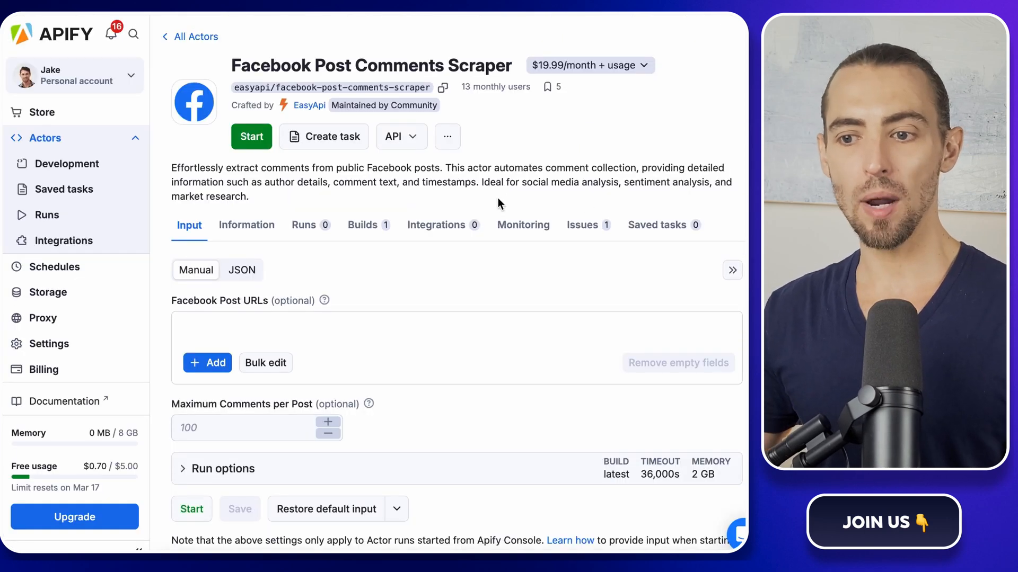
{"action": "mouse_move", "coordinate": [331, 183]}
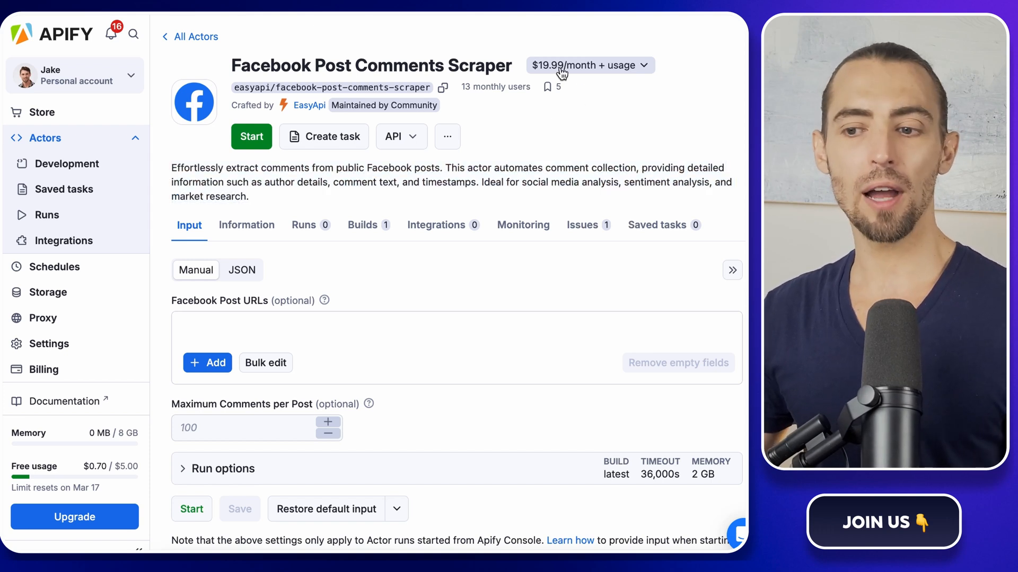
{"action": "mouse_move", "coordinate": [645, 71]}
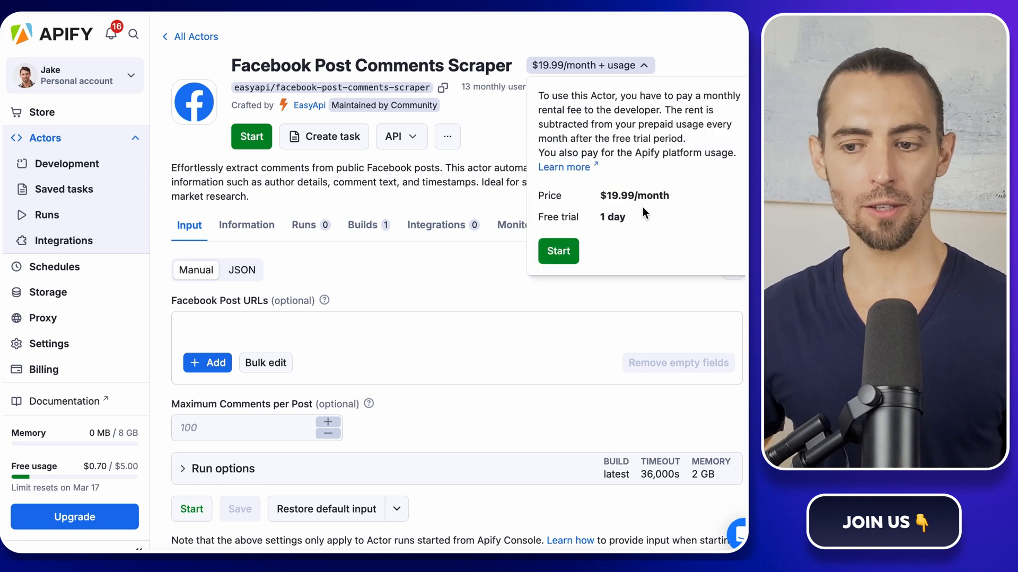
{"action": "mouse_move", "coordinate": [657, 207]}
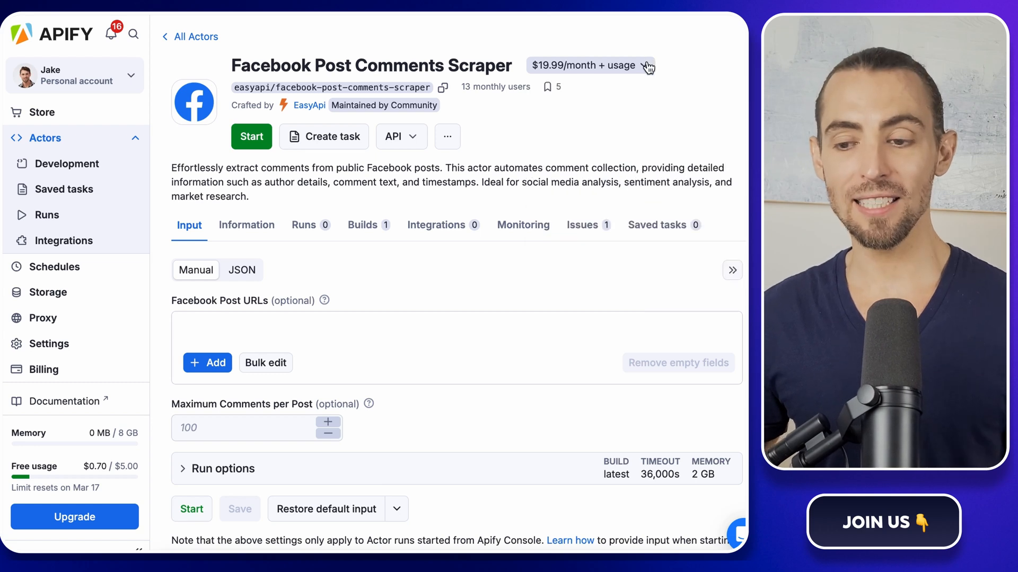
{"action": "mouse_move", "coordinate": [469, 204]}
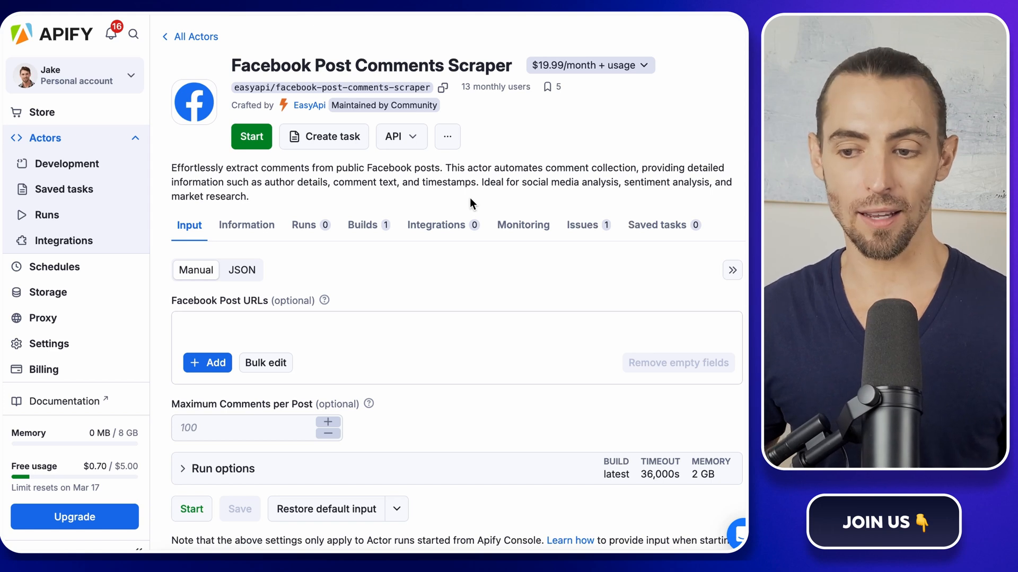
Add a new entry to the scraper's Facebook Post URLs input list
{"action": "scroll", "scroll_direction": "down", "scroll_amount": 3}
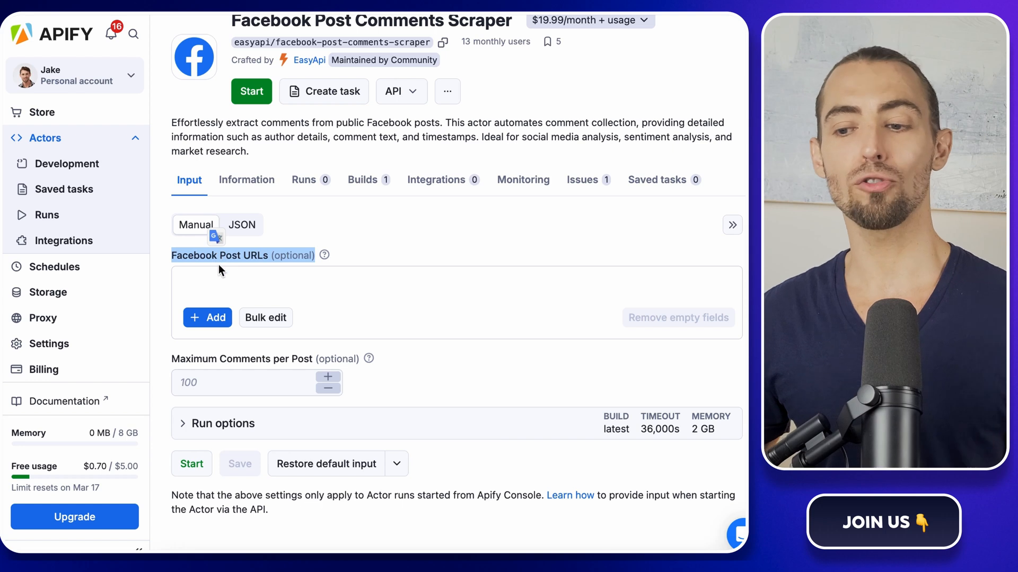
{"action": "mouse_move", "coordinate": [265, 268]}
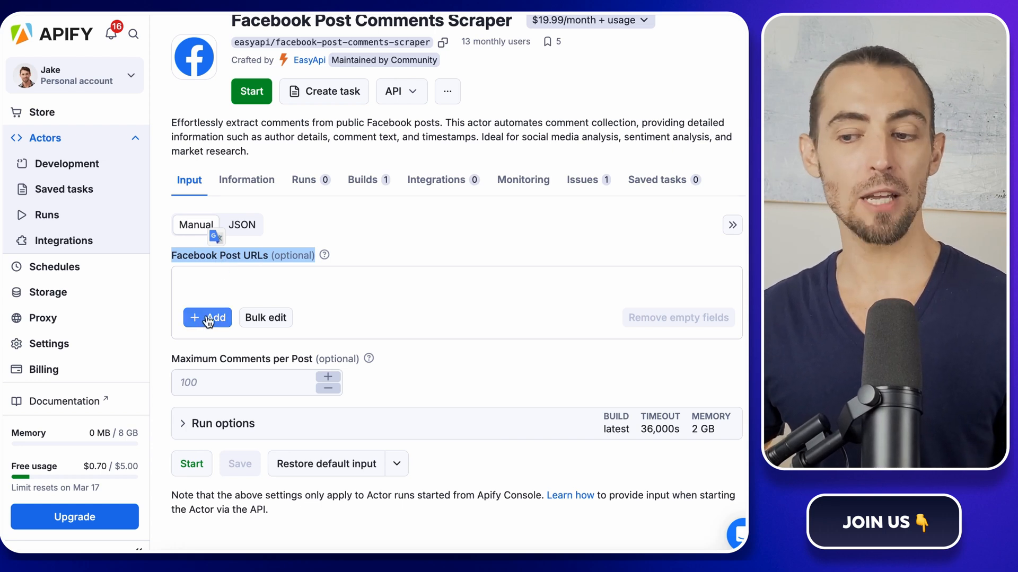
{"action": "left_click", "coordinate": [207, 317]}
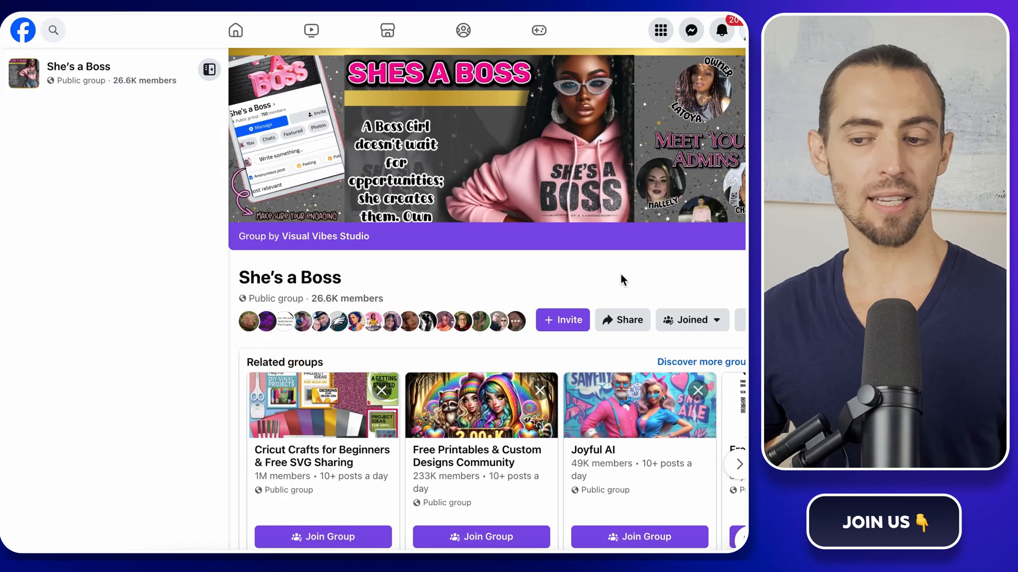
Find the FREEBIE ALERT post in the She's a Boss group and copy its link from the address bar
{"action": "scroll", "scroll_direction": "down", "scroll_amount": 3}
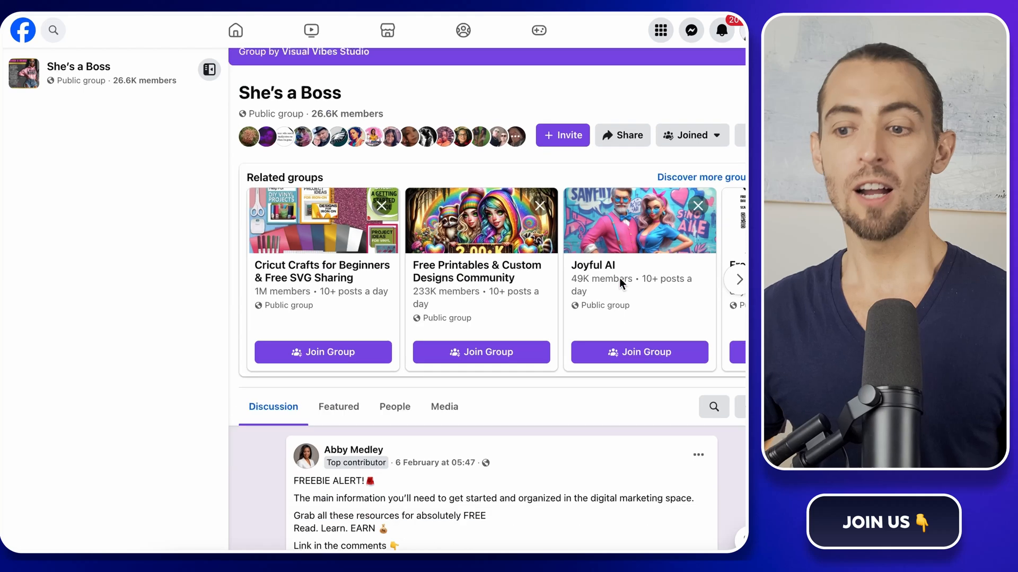
{"action": "scroll", "scroll_direction": "down", "scroll_amount": 3}
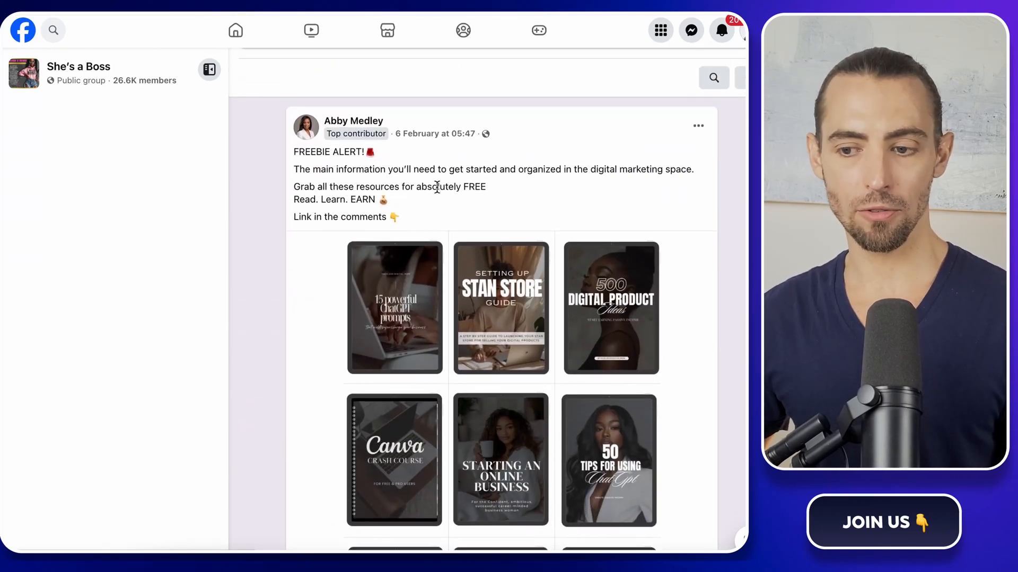
{"action": "scroll", "scroll_direction": "up", "scroll_amount": 3}
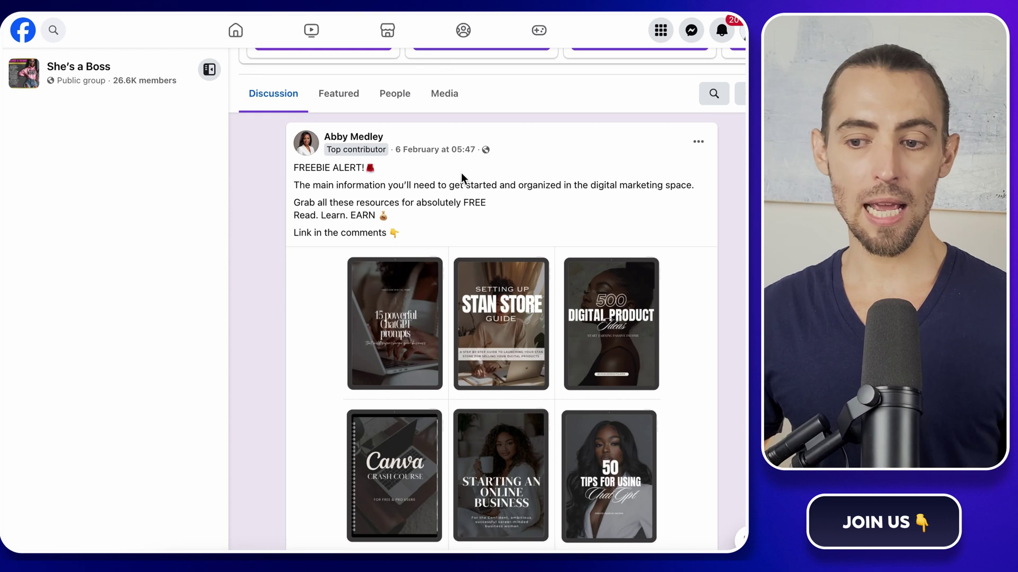
{"action": "mouse_move", "coordinate": [443, 177]}
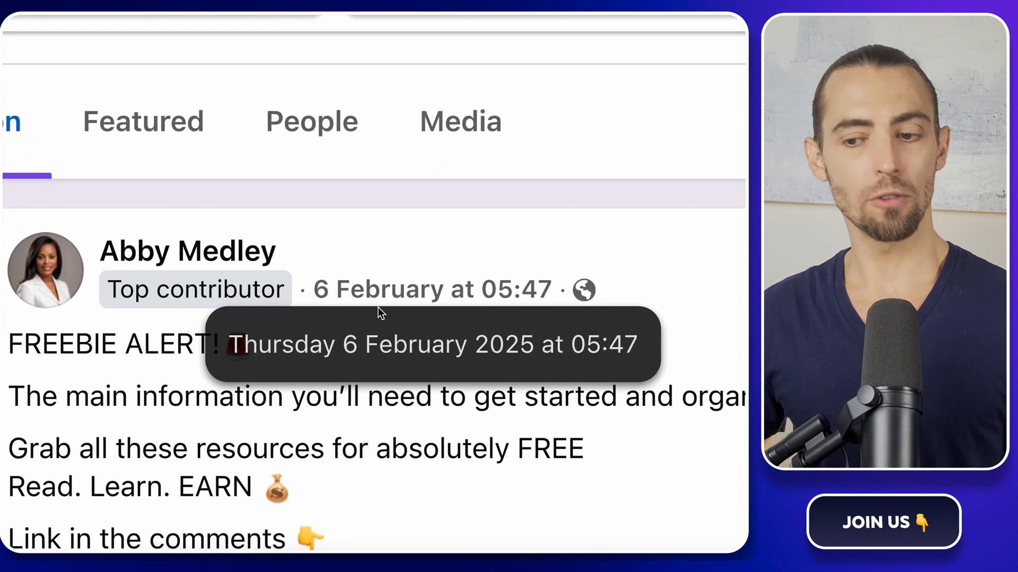
{"action": "mouse_move", "coordinate": [399, 297]}
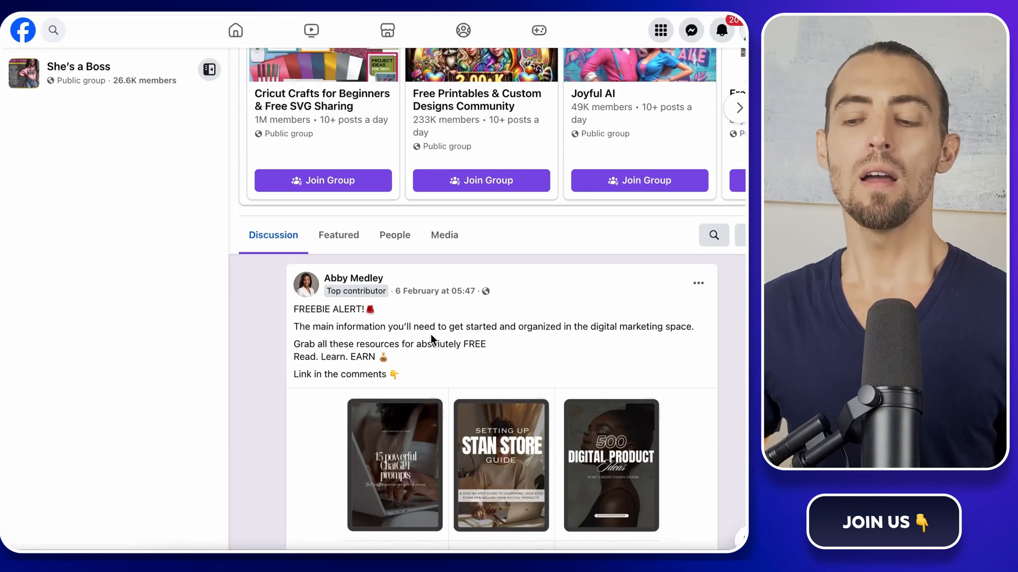
{"action": "scroll", "scroll_direction": "down", "scroll_amount": 3}
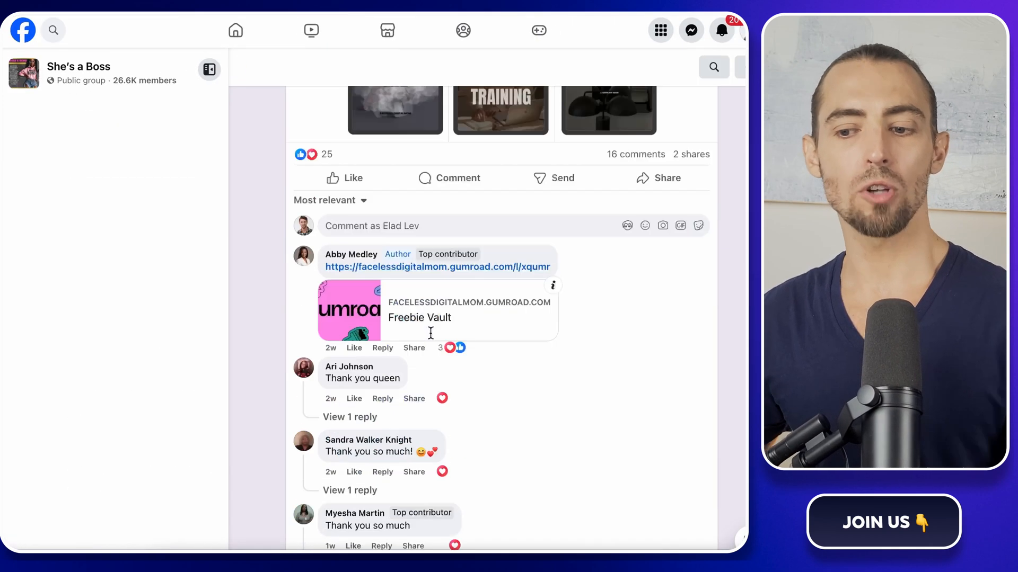
{"action": "scroll", "scroll_direction": "up", "scroll_amount": 3}
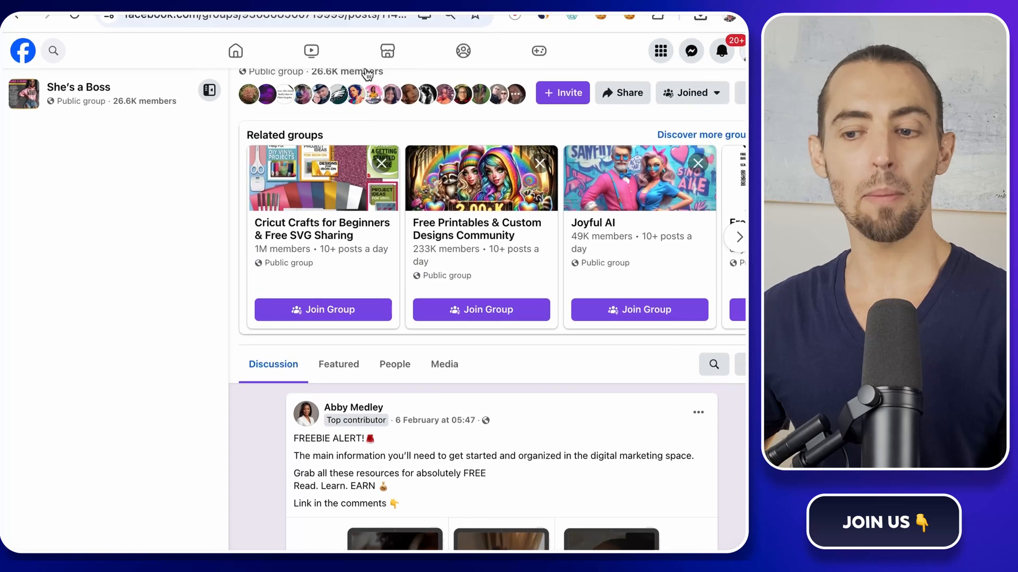
{"action": "left_click", "coordinate": [259, 30]}
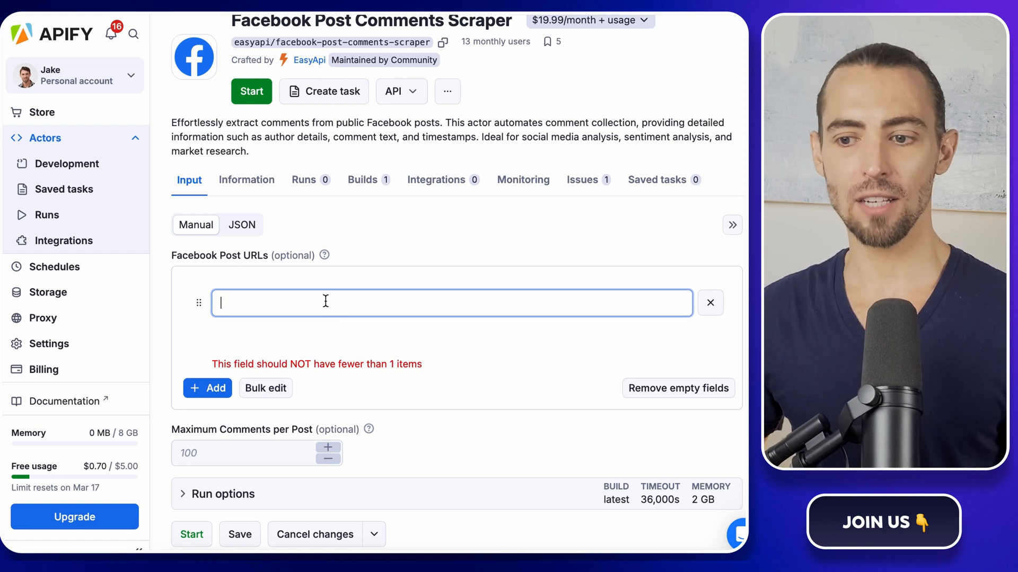
Set the scraper input to the group post URL with Maximum Comments per Post 20
{"action": "type", "text": "https://www.facebook.com/groups/936868560719999/posts/1149871902752996"}
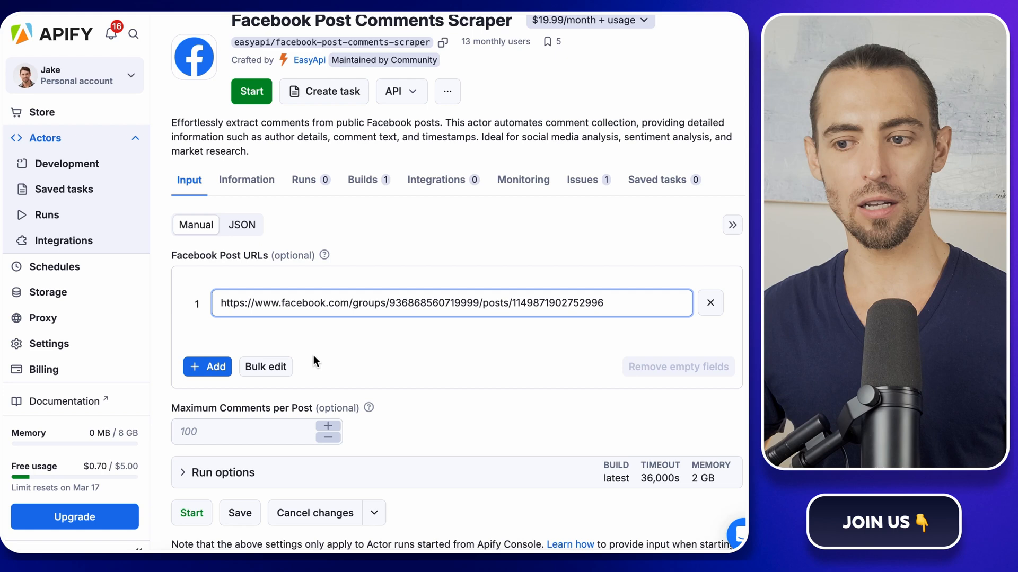
{"action": "scroll", "scroll_direction": "down", "scroll_amount": 3}
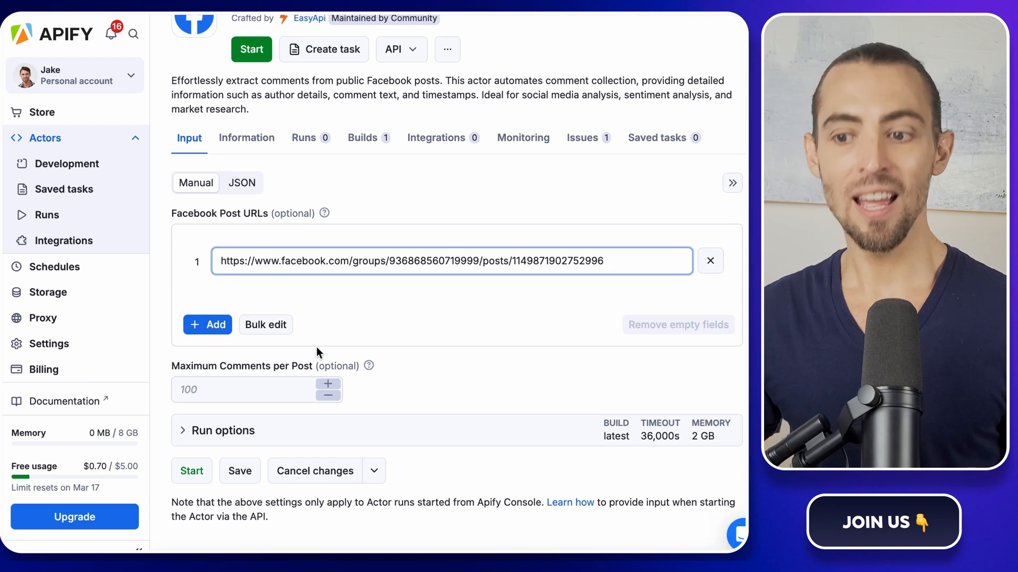
{"action": "left_click", "coordinate": [240, 389]}
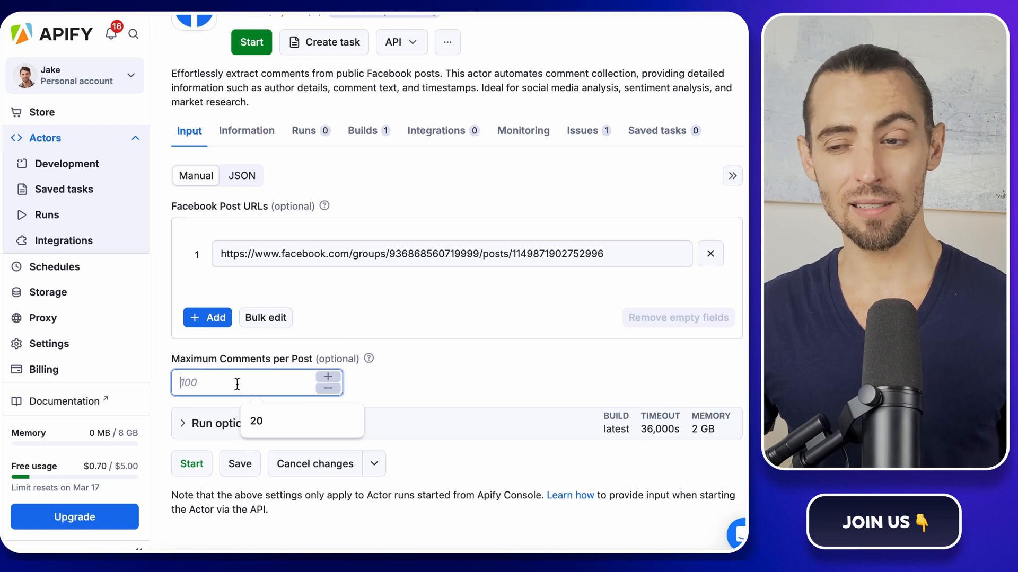
{"action": "left_click", "coordinate": [257, 420]}
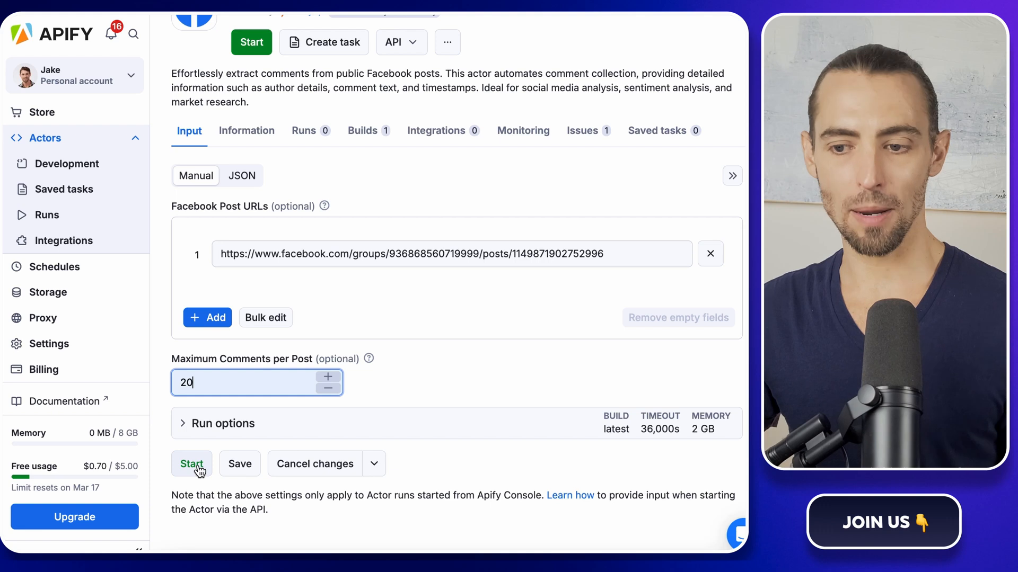
{"action": "mouse_move", "coordinate": [193, 474]}
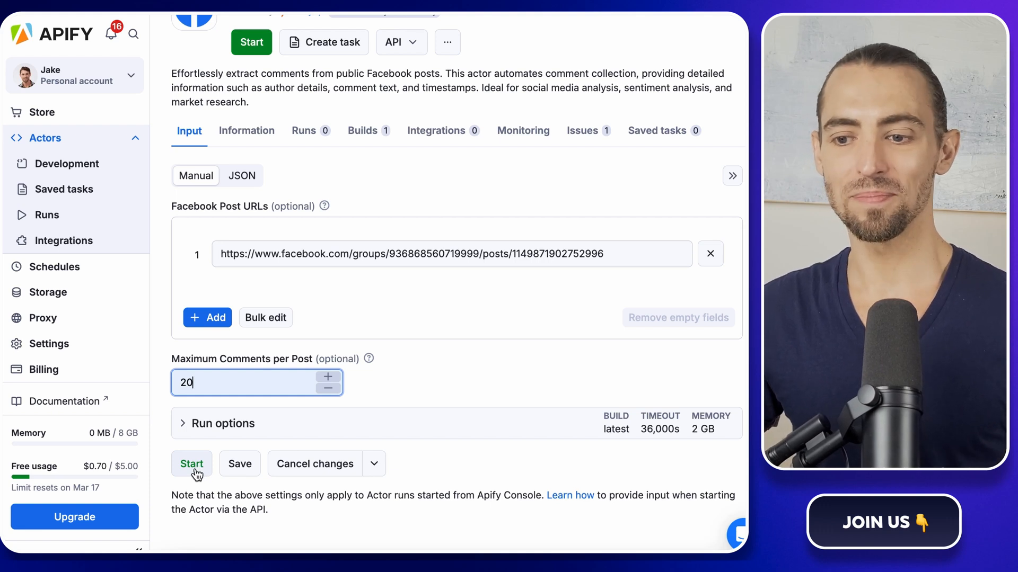
Rent the Facebook Post Comments Scraper on its free trial and launch a run with the saved input
{"action": "left_click", "coordinate": [192, 463]}
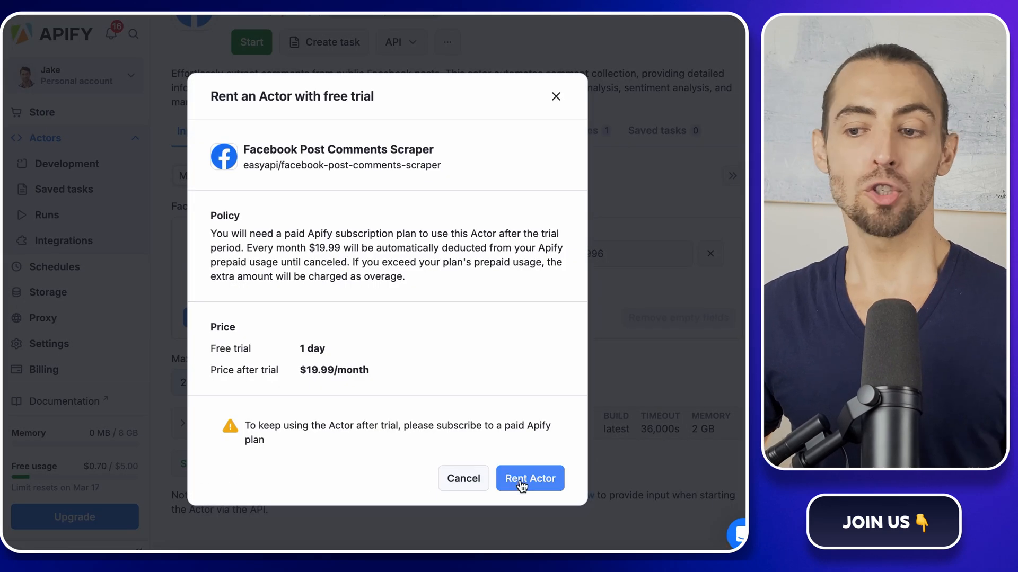
{"action": "left_click", "coordinate": [529, 478]}
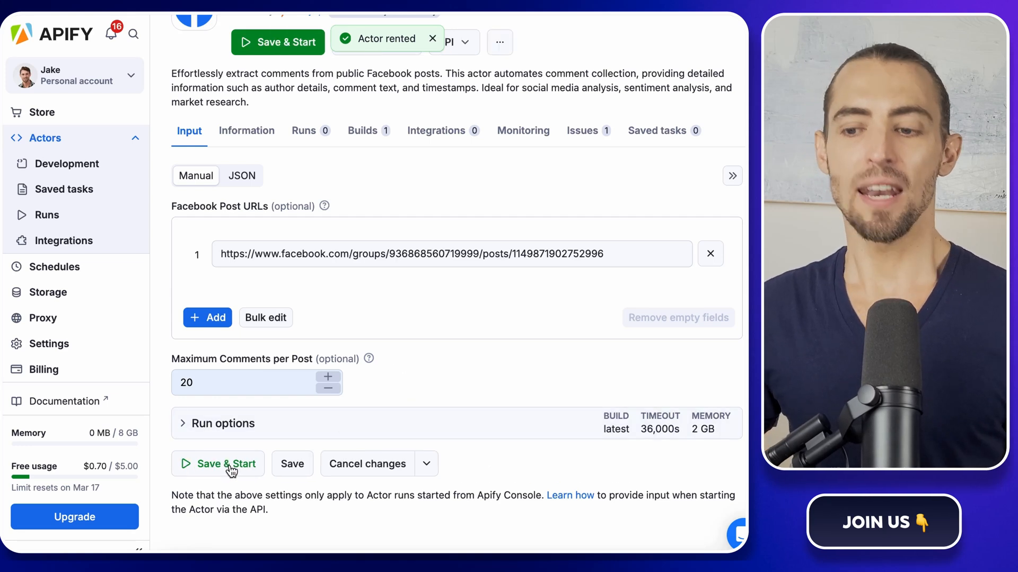
{"action": "left_click", "coordinate": [217, 463]}
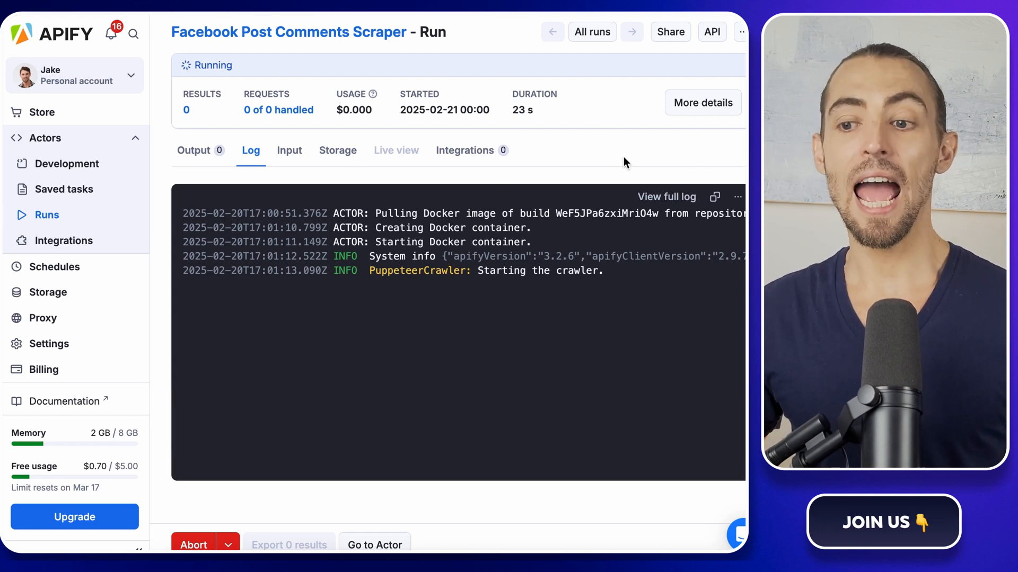
Review the run's Output table showing 9 scraped comments with dates, text, post URLs and feedback IDs
{"action": "left_click", "coordinate": [193, 149]}
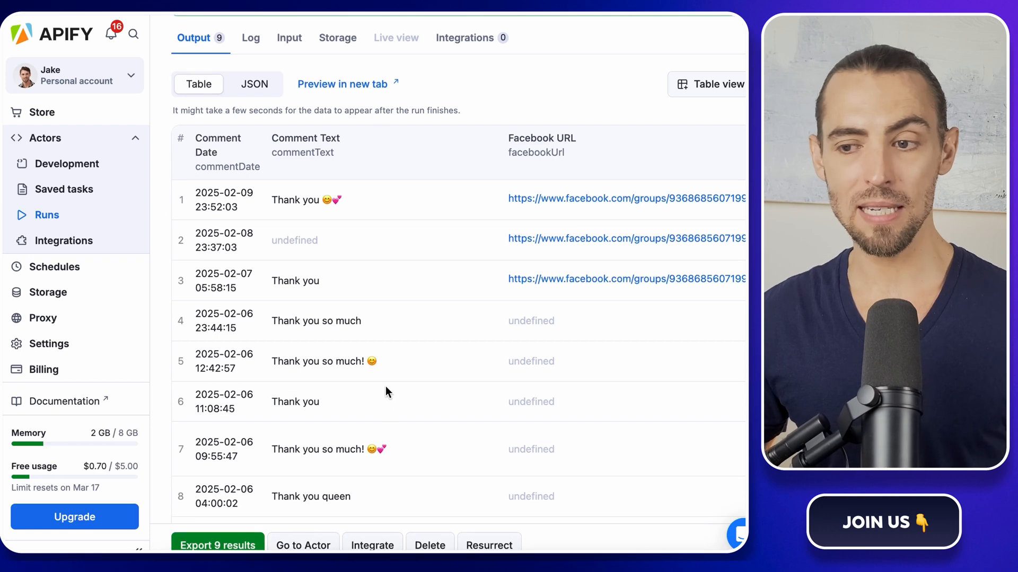
{"action": "scroll", "scroll_direction": "right", "scroll_amount": 3}
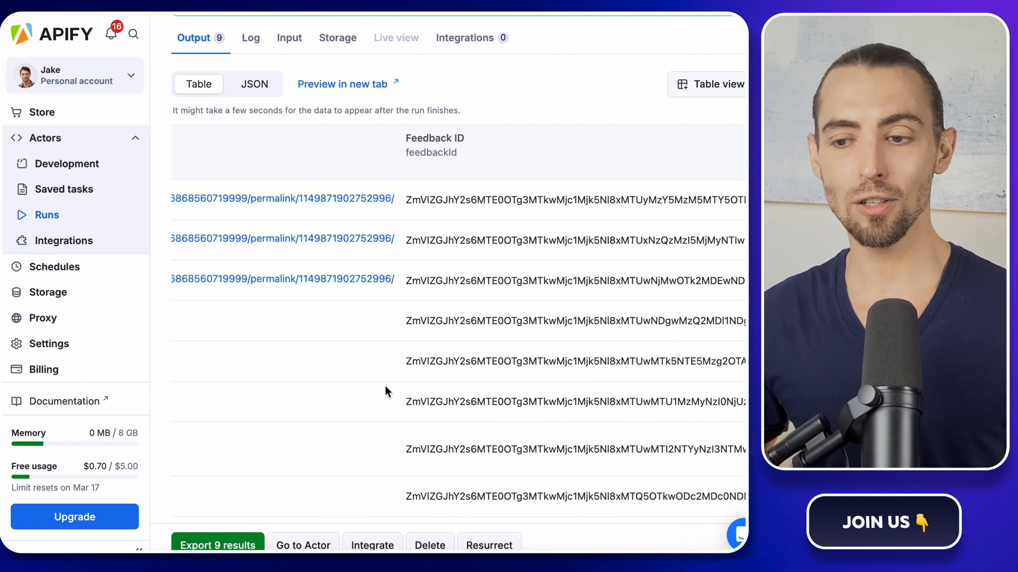
{"action": "scroll", "scroll_direction": "left", "scroll_amount": 3}
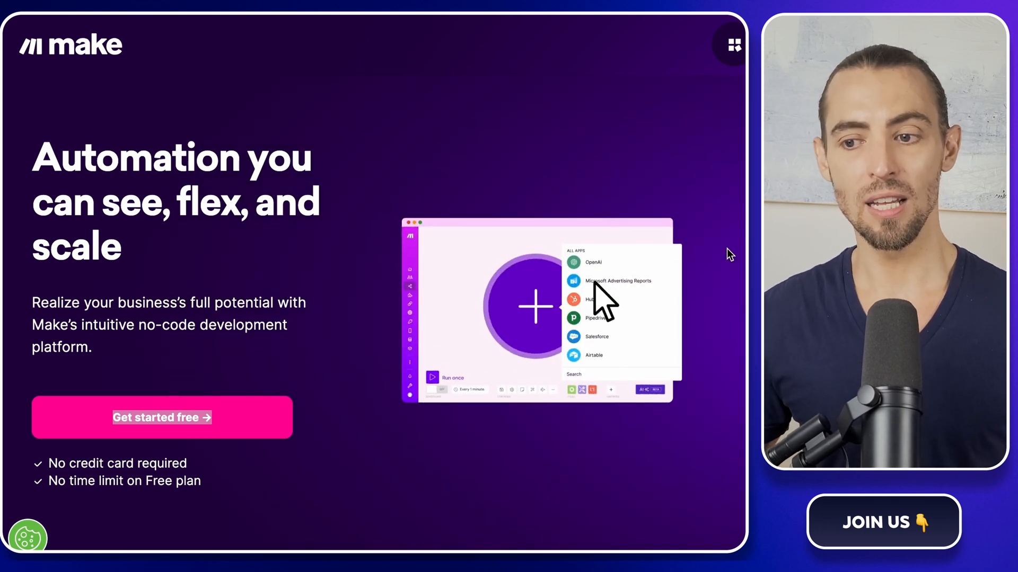
Enter the Make account from the homepage to reach the All scenarios dashboard
{"action": "left_click", "coordinate": [593, 262]}
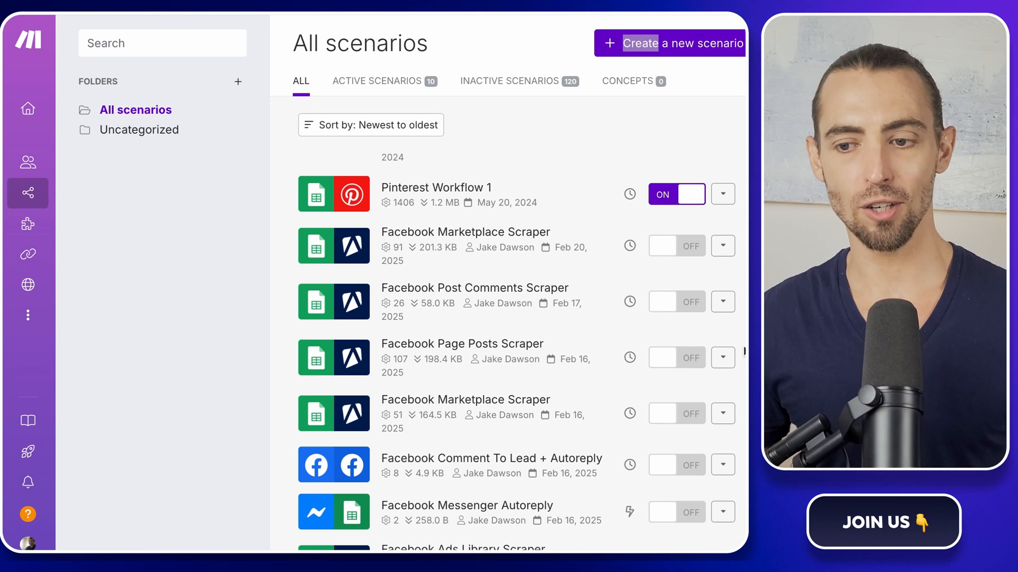
{"action": "mouse_move", "coordinate": [220, 289]}
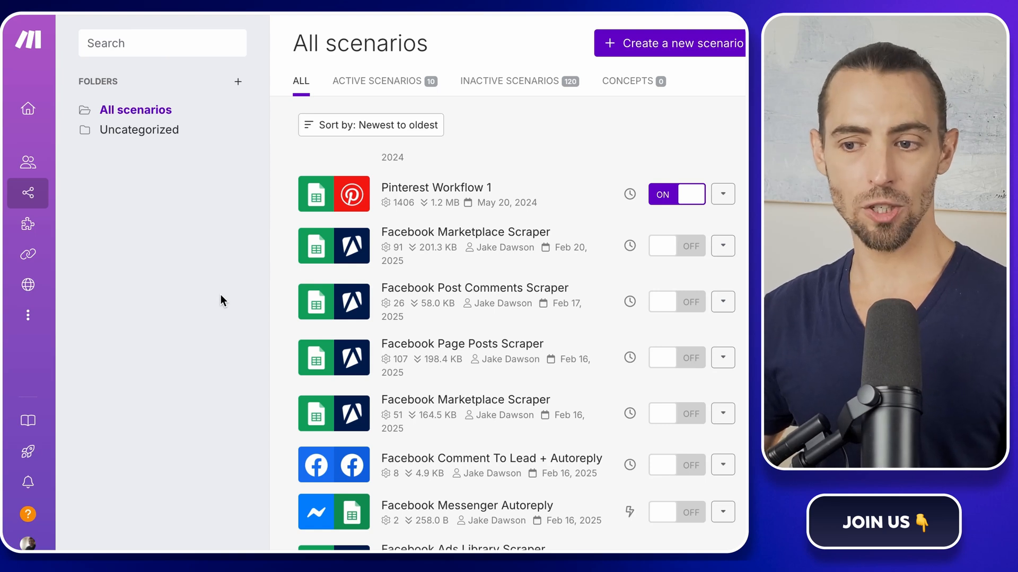
{"action": "mouse_move", "coordinate": [495, 158]}
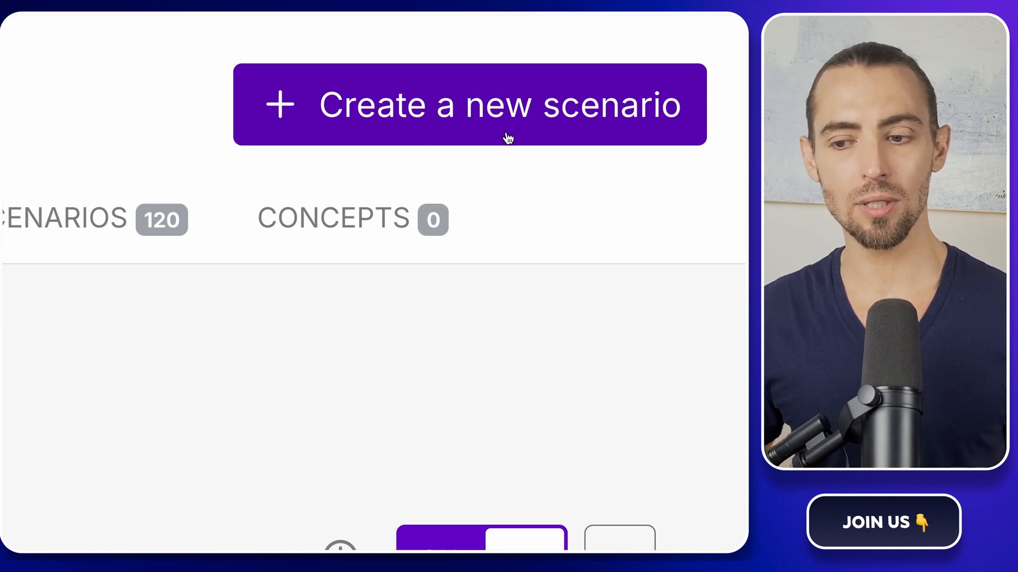
Create a new scenario and name it 'Facebook Post Comments Scraper'
{"action": "left_click", "coordinate": [469, 104]}
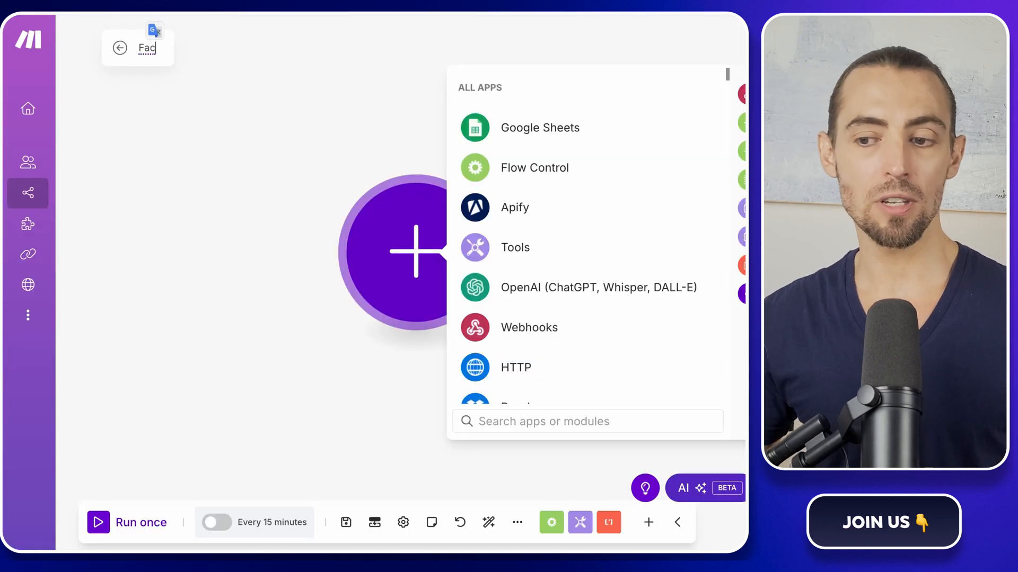
{"action": "type", "text": "ebook"}
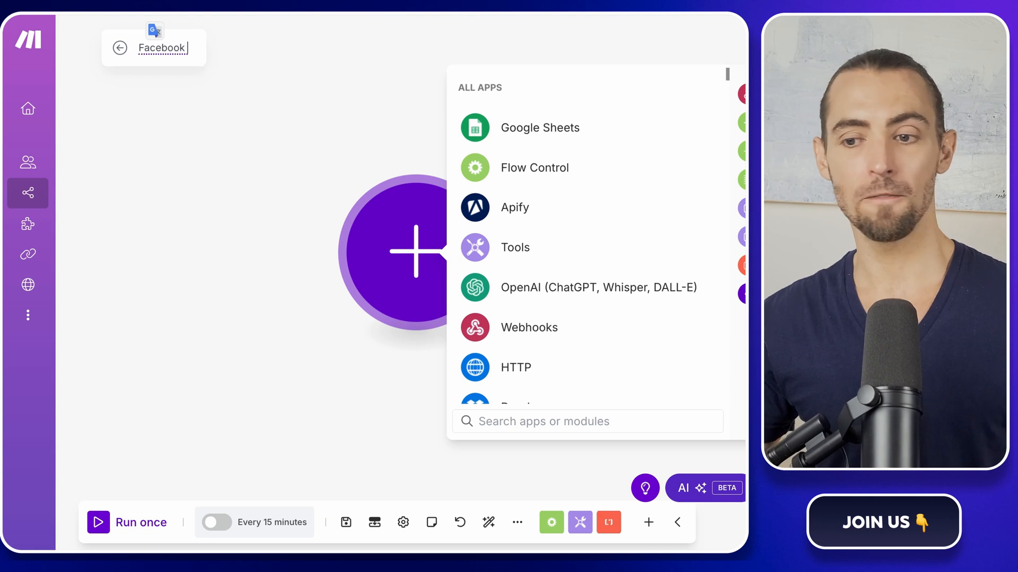
{"action": "type", "text": "Post Co"}
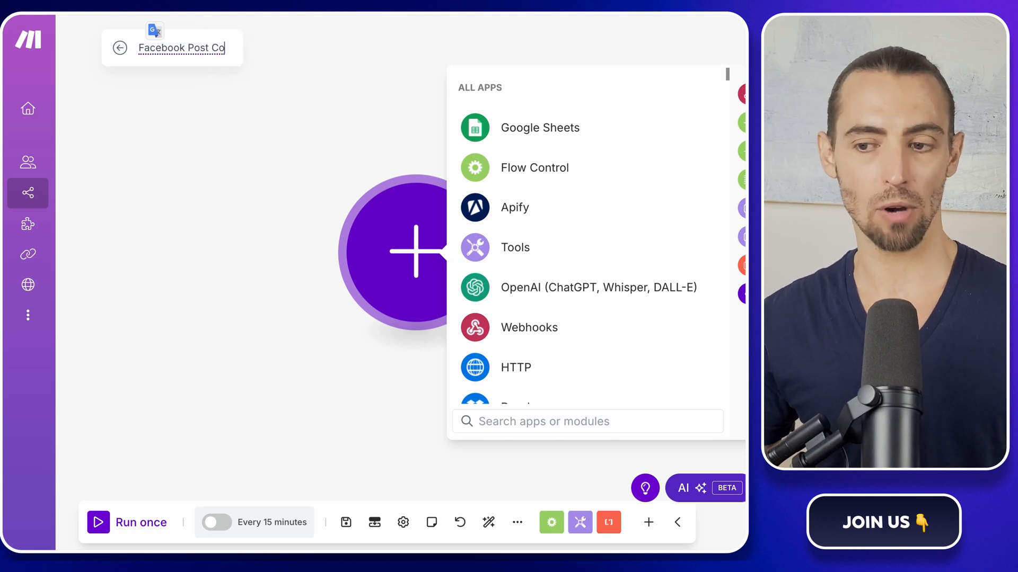
{"action": "type", "text": "mments Scraper"}
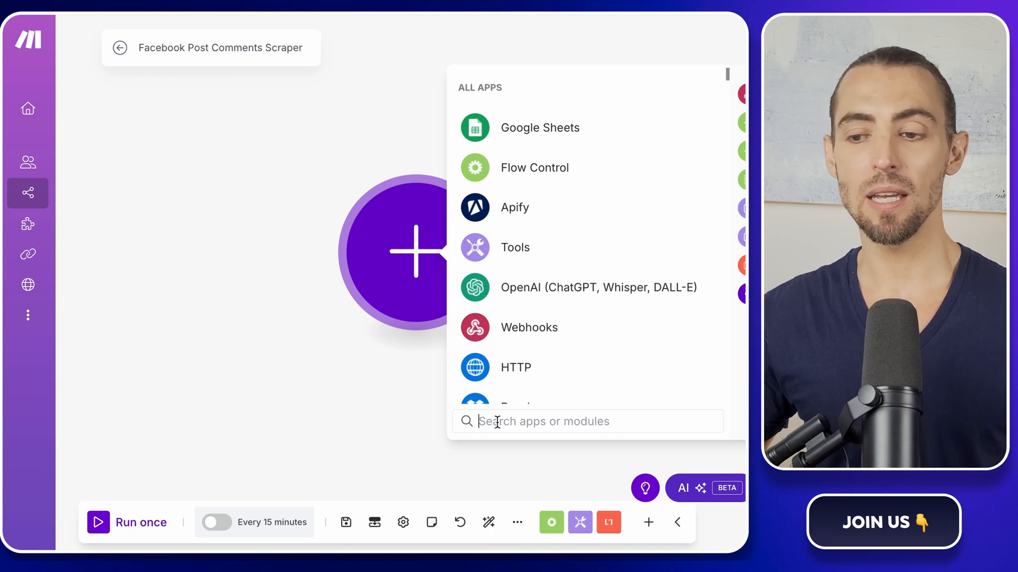
Add Google Sheets Search Rows as the scenario's first module
{"action": "type", "text": "google"}
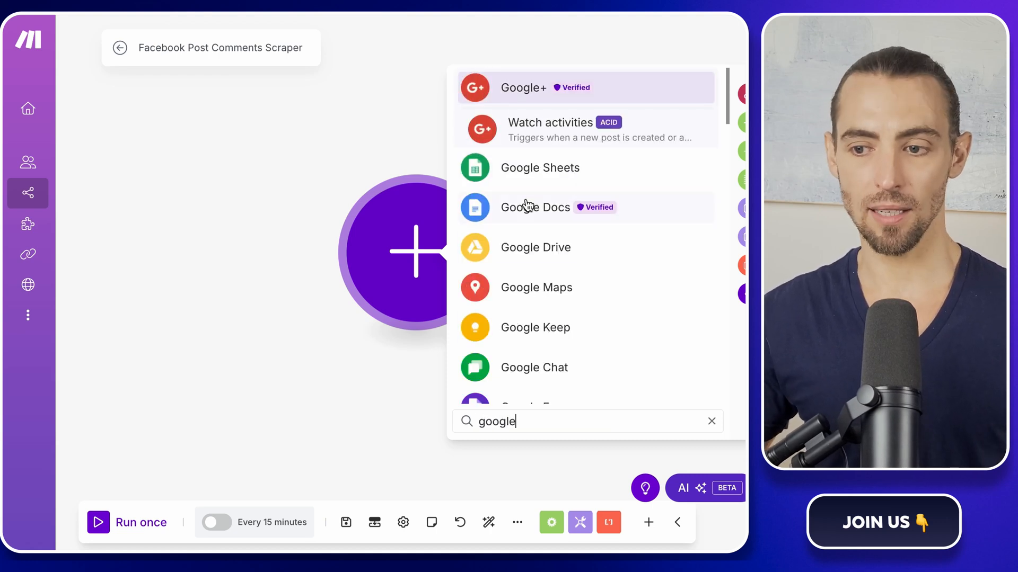
{"action": "left_click", "coordinate": [540, 168]}
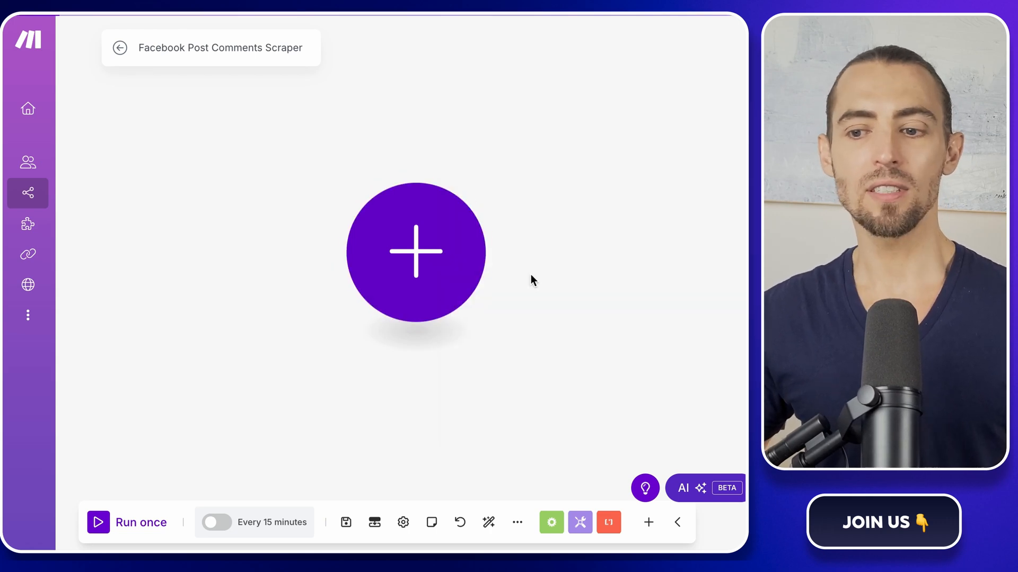
{"action": "left_click", "coordinate": [416, 253]}
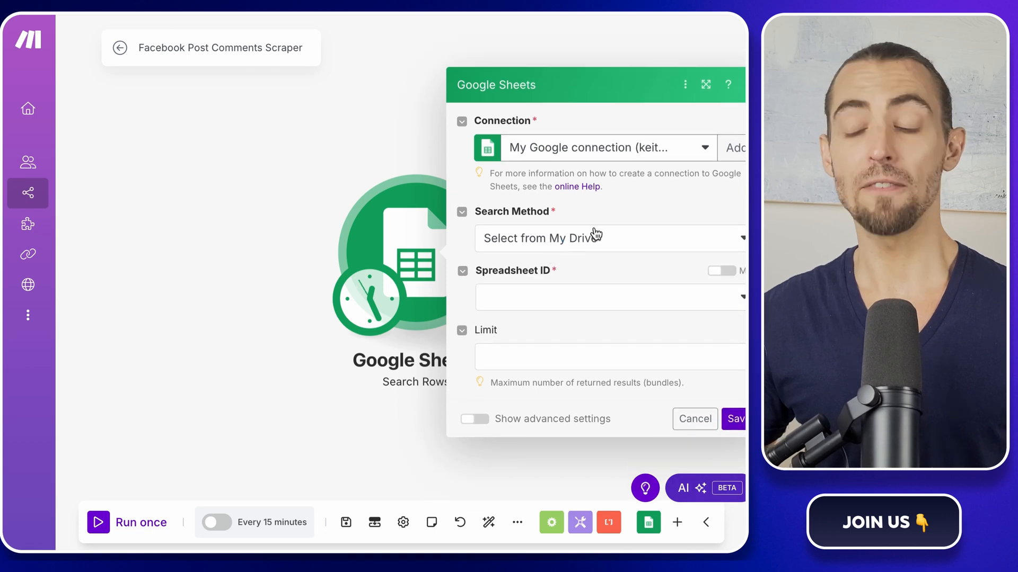
{"action": "mouse_move", "coordinate": [738, 156]}
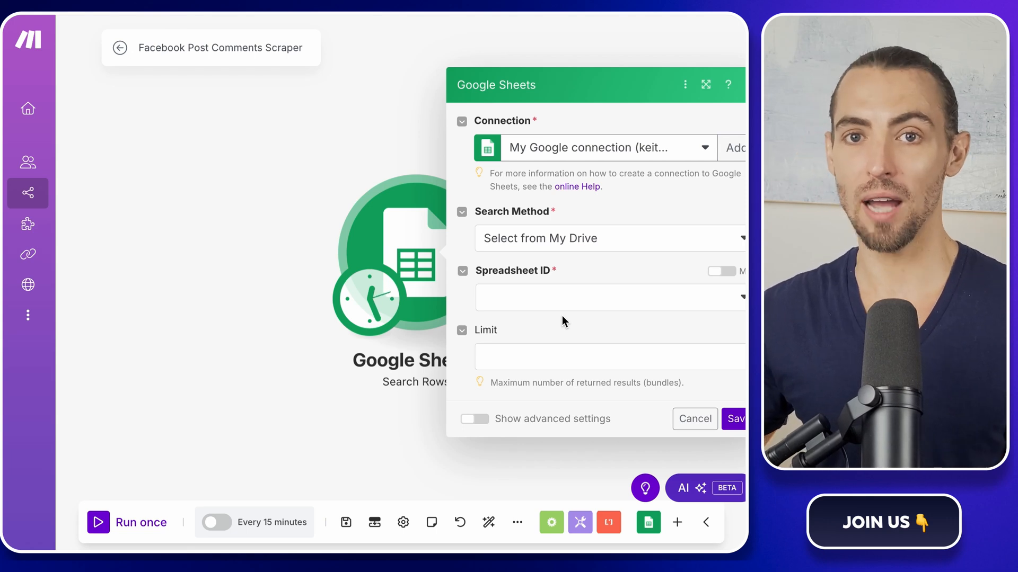
{"action": "mouse_move", "coordinate": [558, 312]}
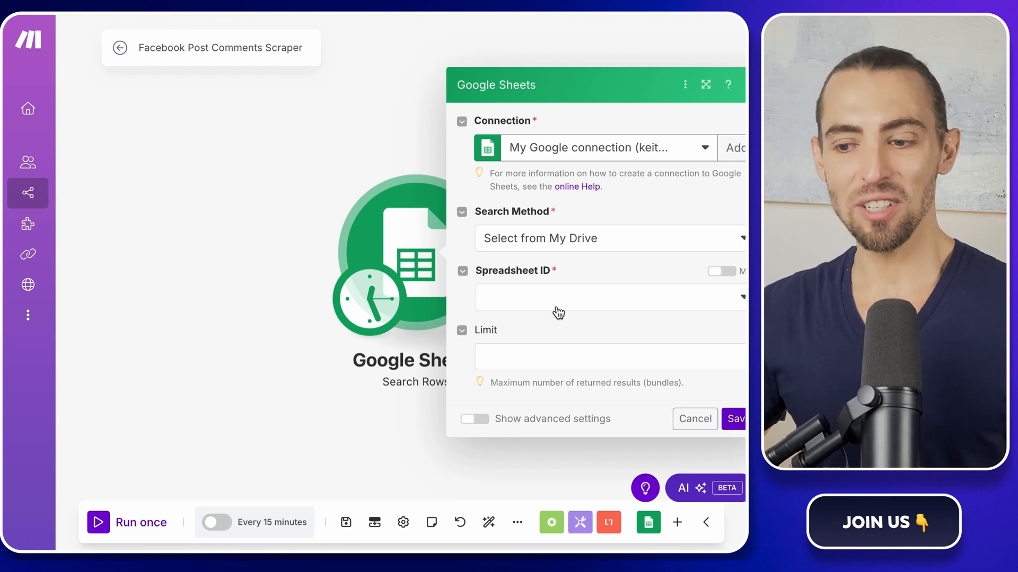
Configure Search Rows for the Facebook Post Comments spreadsheet, Sheet1, headers Yes, and save it
{"action": "left_click", "coordinate": [610, 296]}
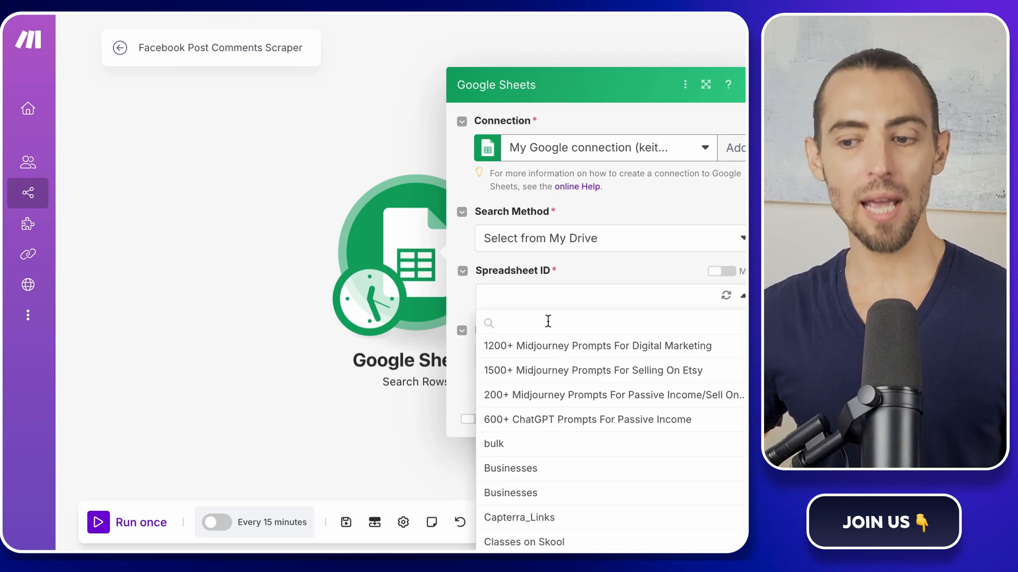
{"action": "type", "text": "facebo"}
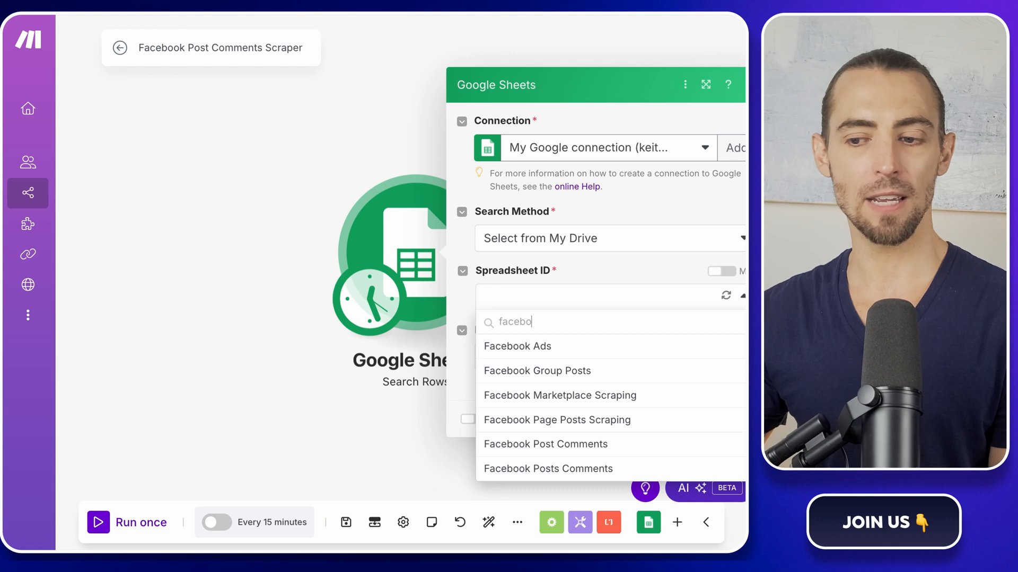
{"action": "left_click", "coordinate": [545, 444]}
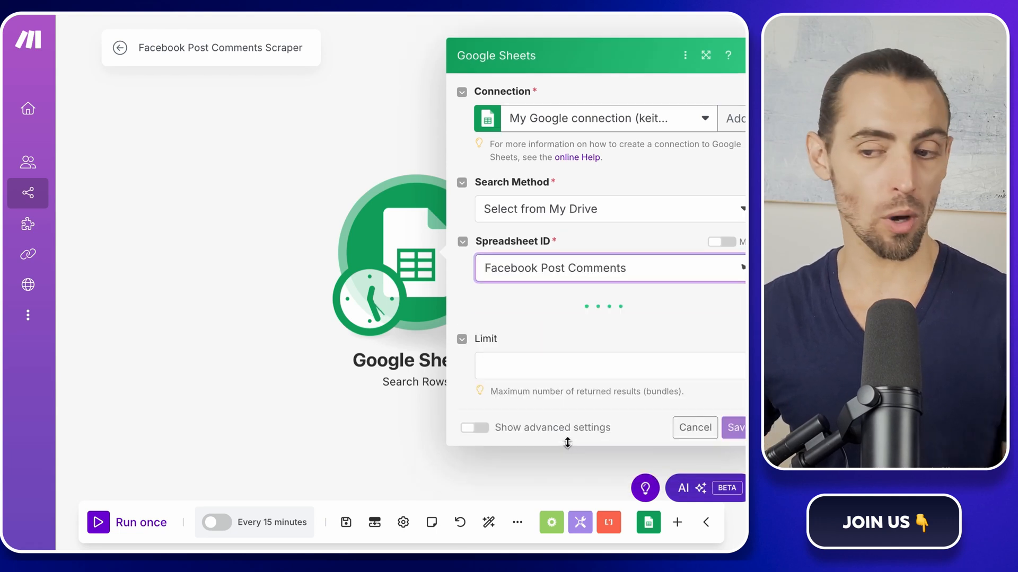
{"action": "mouse_move", "coordinate": [617, 331]}
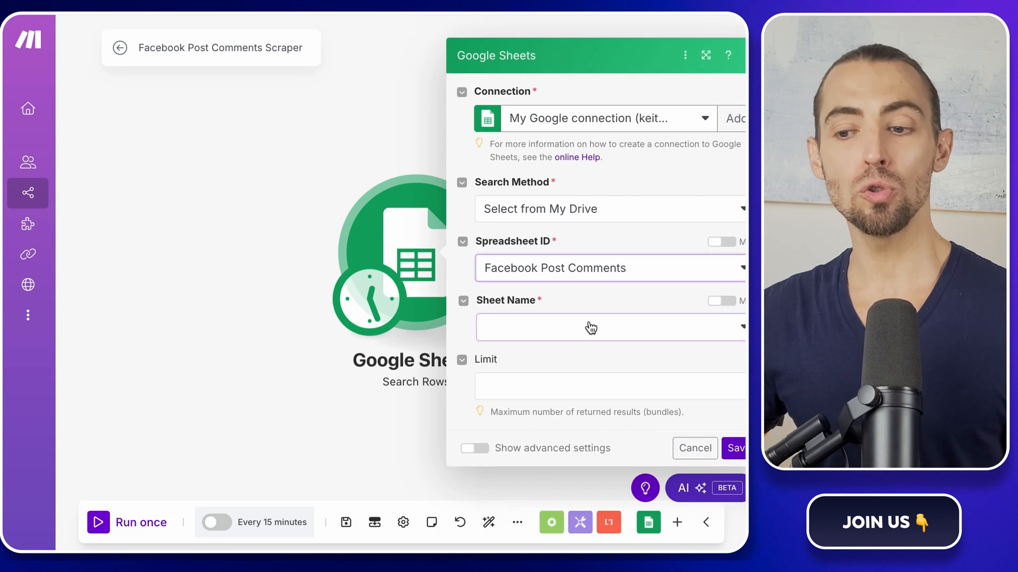
{"action": "left_click", "coordinate": [591, 327]}
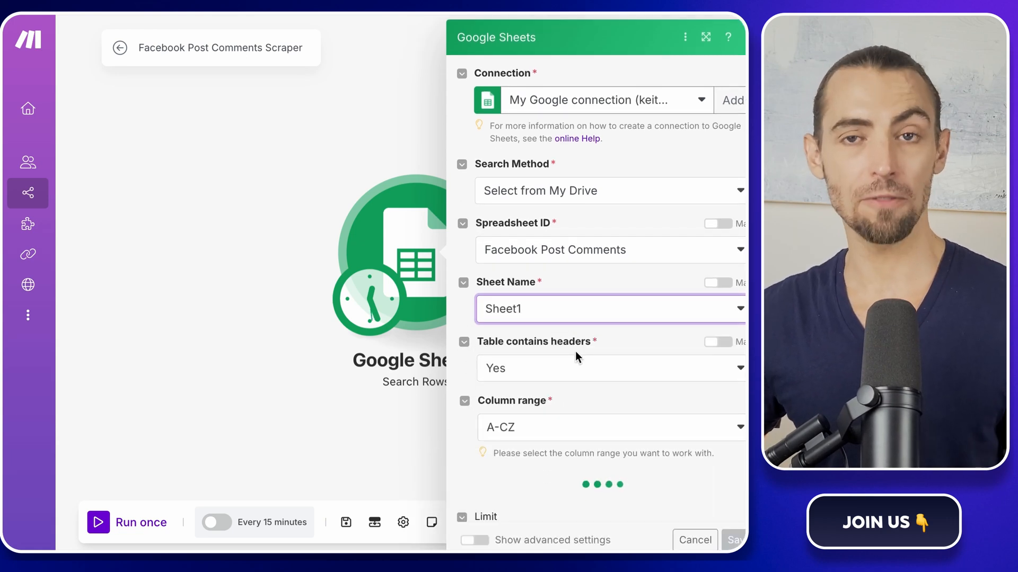
{"action": "mouse_move", "coordinate": [618, 345]}
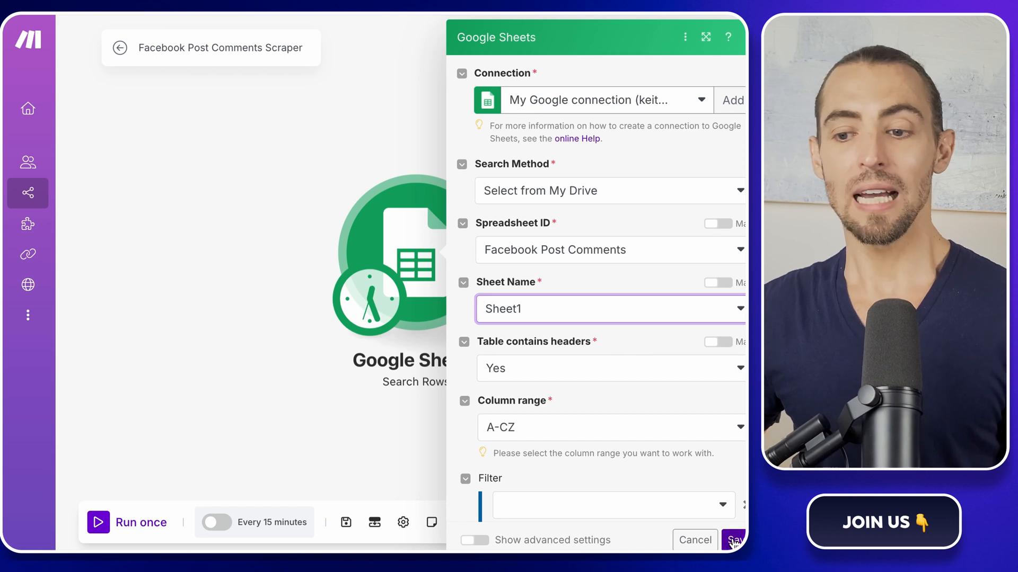
{"action": "left_click", "coordinate": [734, 540]}
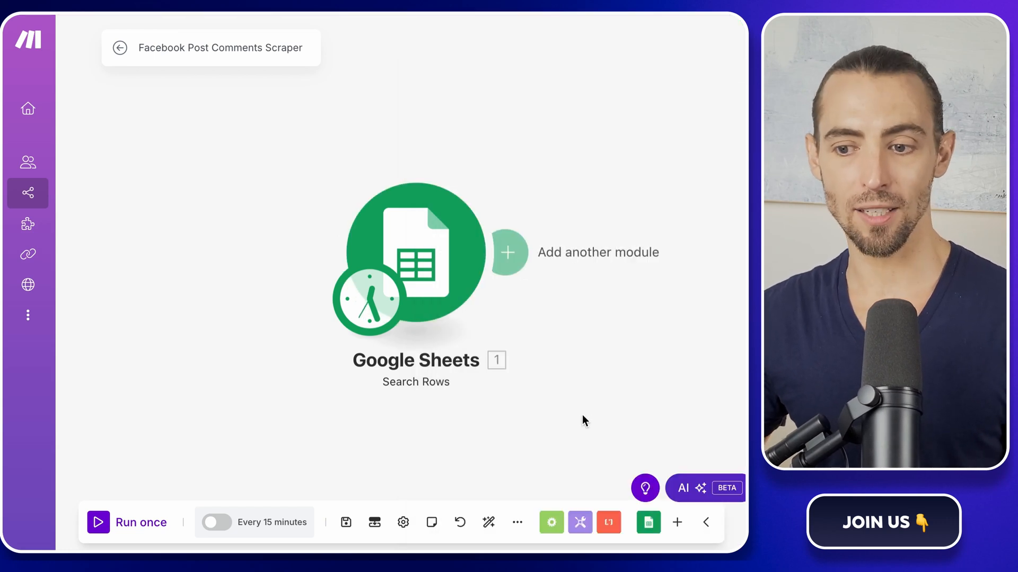
{"action": "mouse_move", "coordinate": [561, 416]}
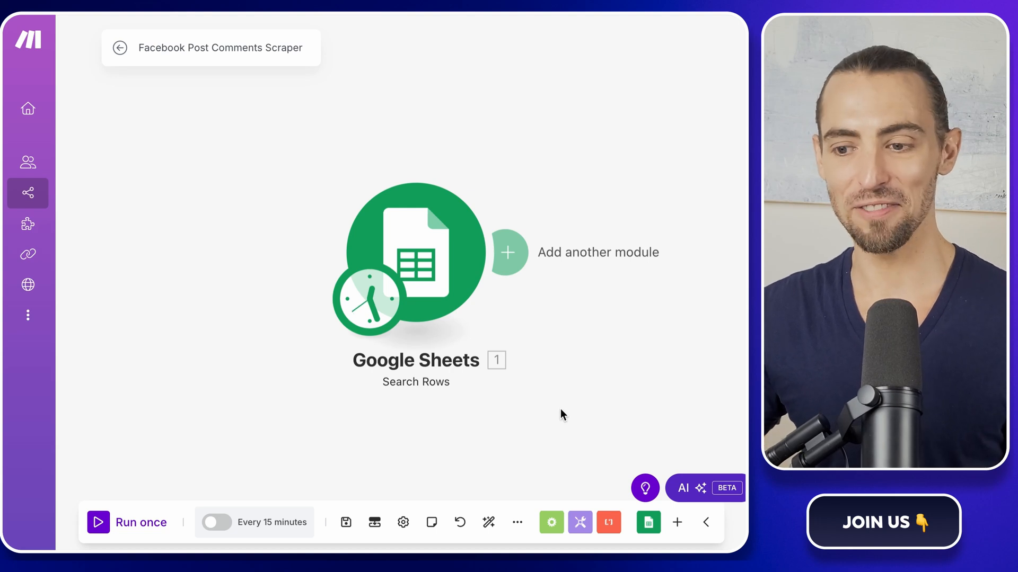
{"action": "mouse_move", "coordinate": [544, 401]}
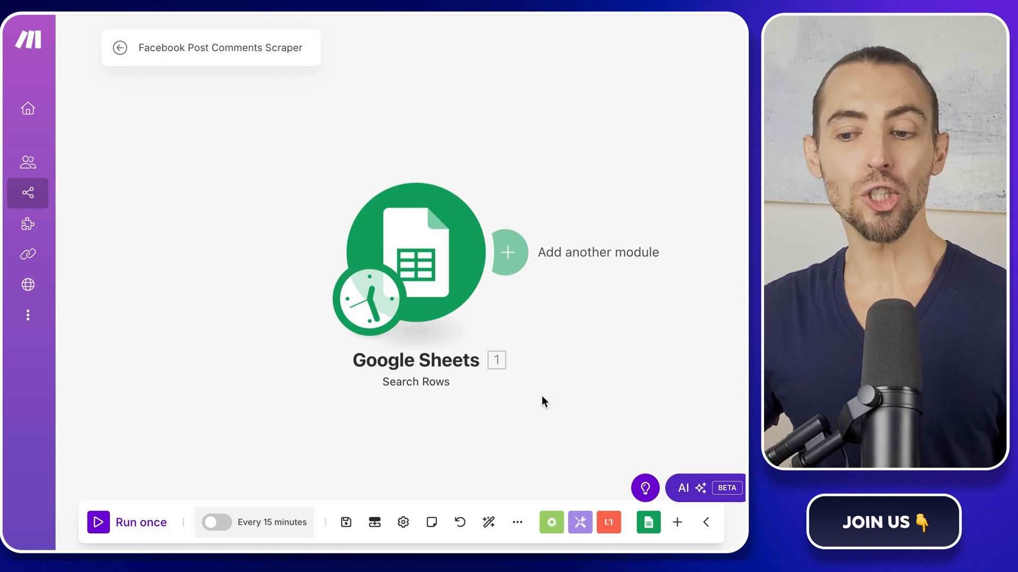
{"action": "mouse_move", "coordinate": [537, 363]}
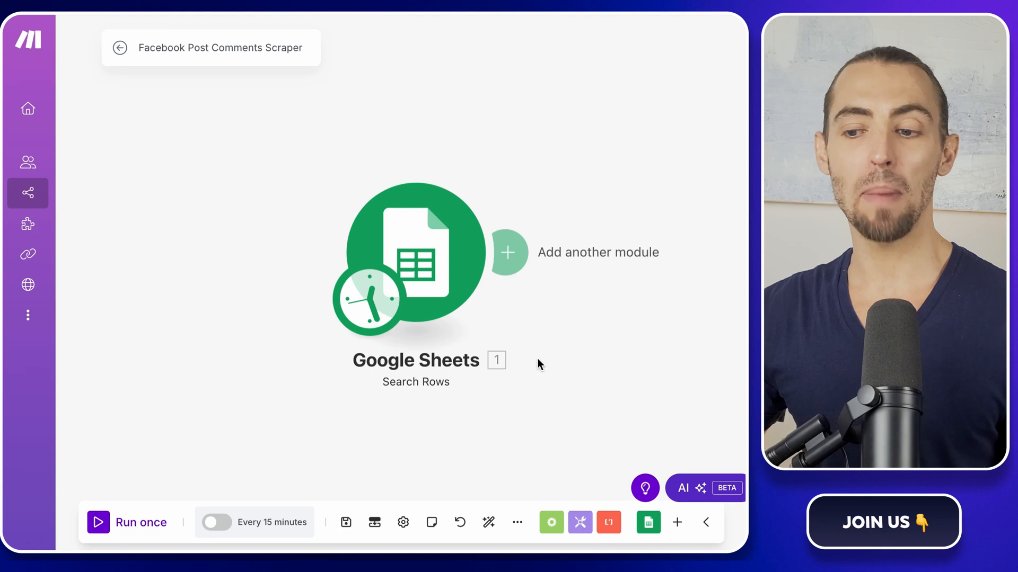
{"action": "mouse_move", "coordinate": [507, 252]}
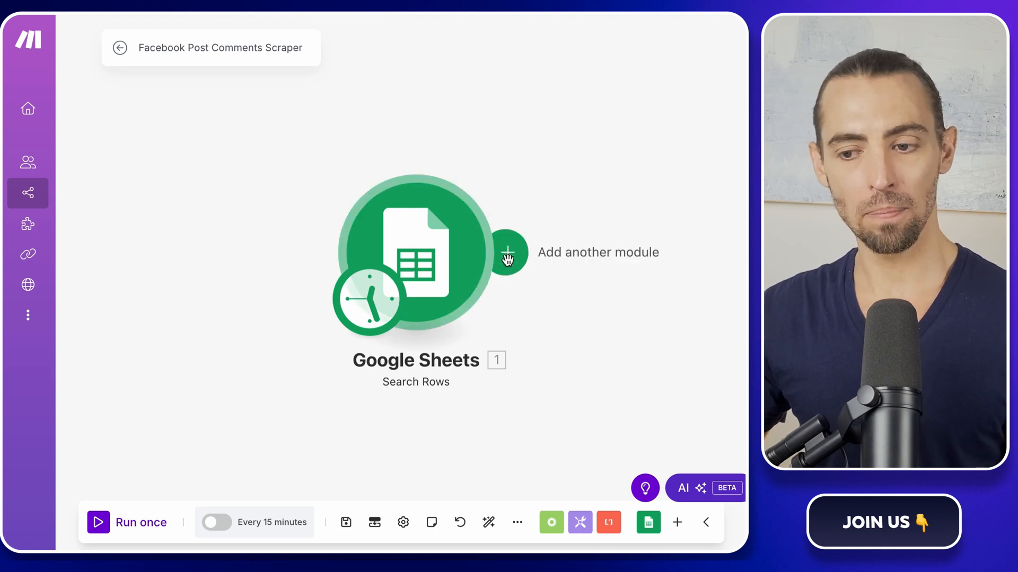
Add an Apify Run an Actor module after the Google Sheets step and open its settings
{"action": "left_click", "coordinate": [508, 252]}
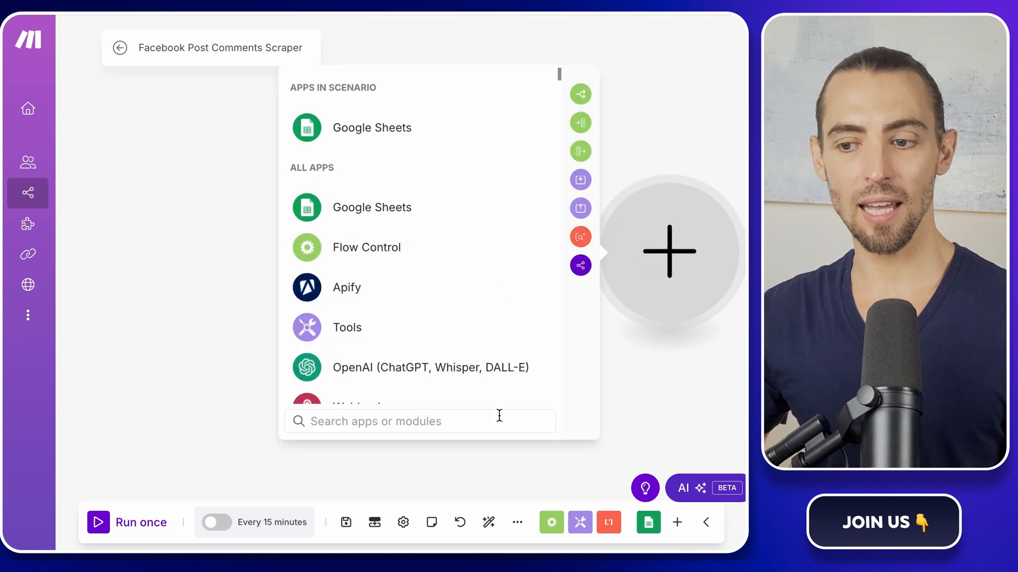
{"action": "type", "text": "a"}
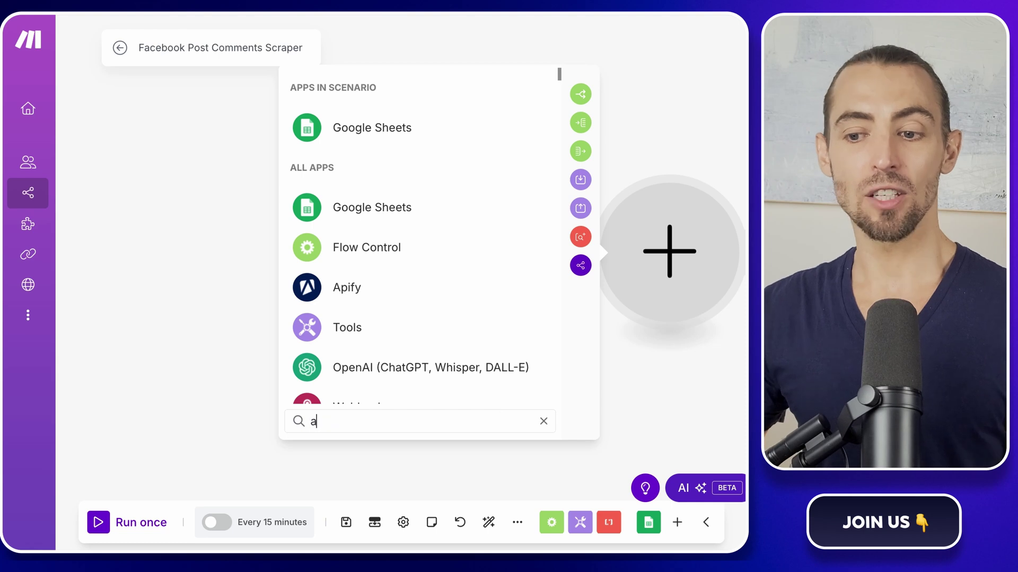
{"action": "type", "text": "pify"}
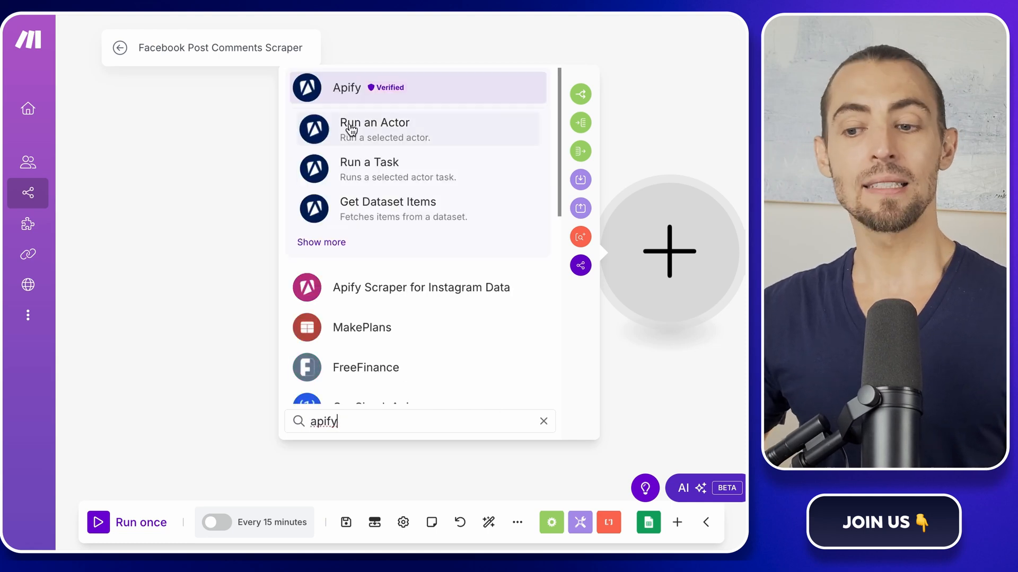
{"action": "left_click", "coordinate": [374, 128]}
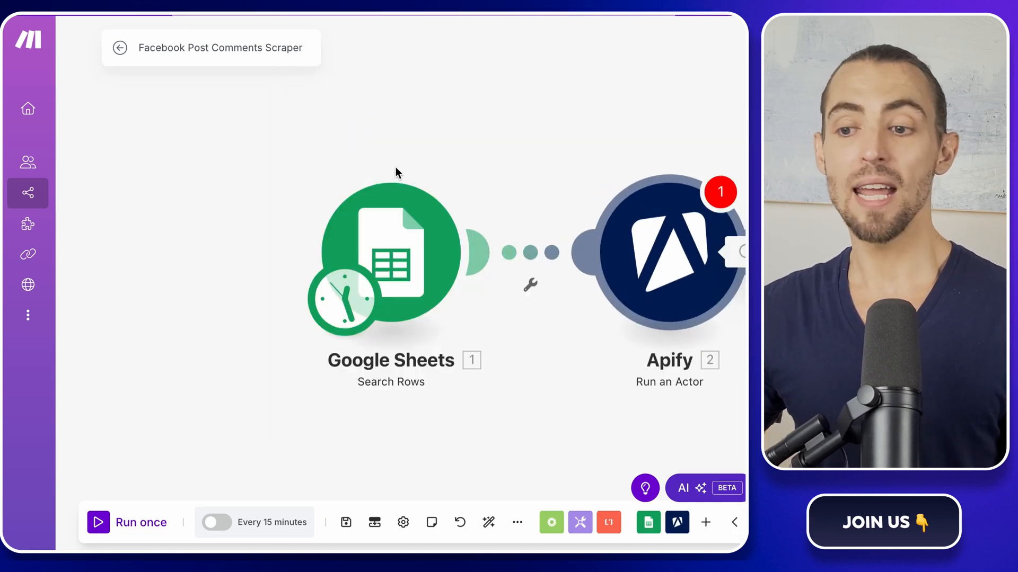
{"action": "left_click", "coordinate": [661, 253]}
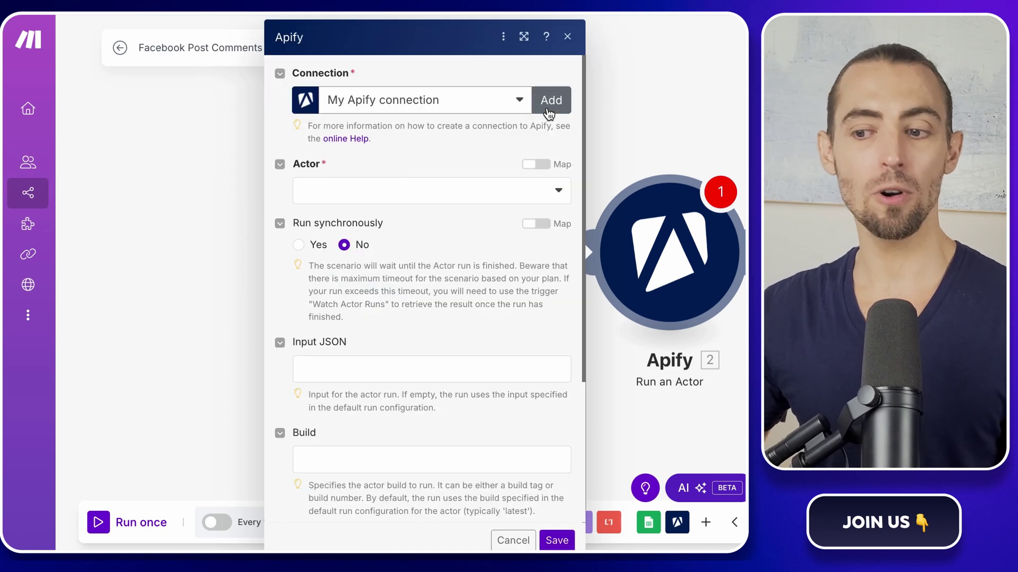
Start a new Apify connection and open the Apify account page for the API token
{"action": "left_click", "coordinate": [552, 100]}
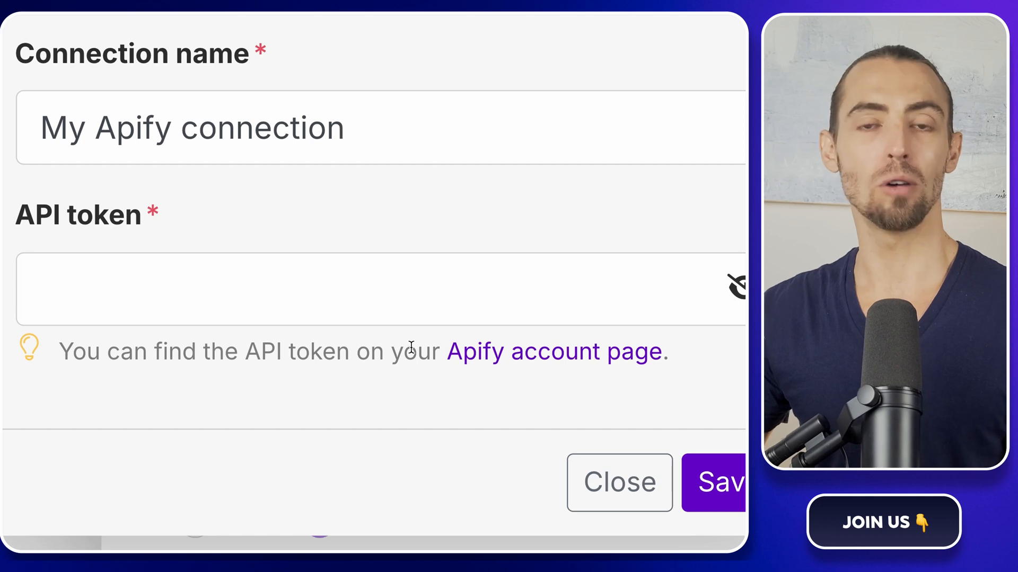
{"action": "mouse_move", "coordinate": [553, 351]}
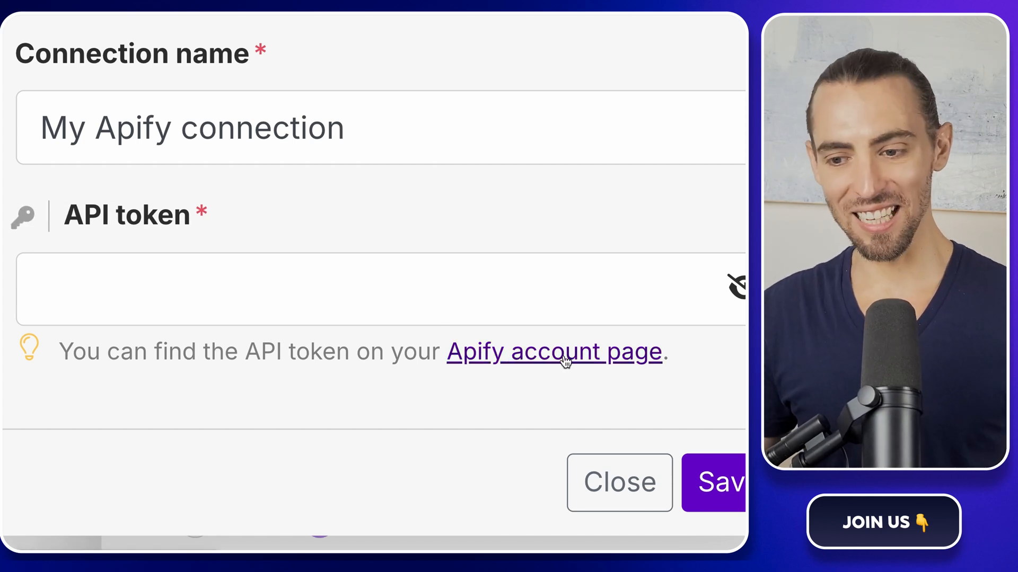
{"action": "left_click", "coordinate": [553, 352]}
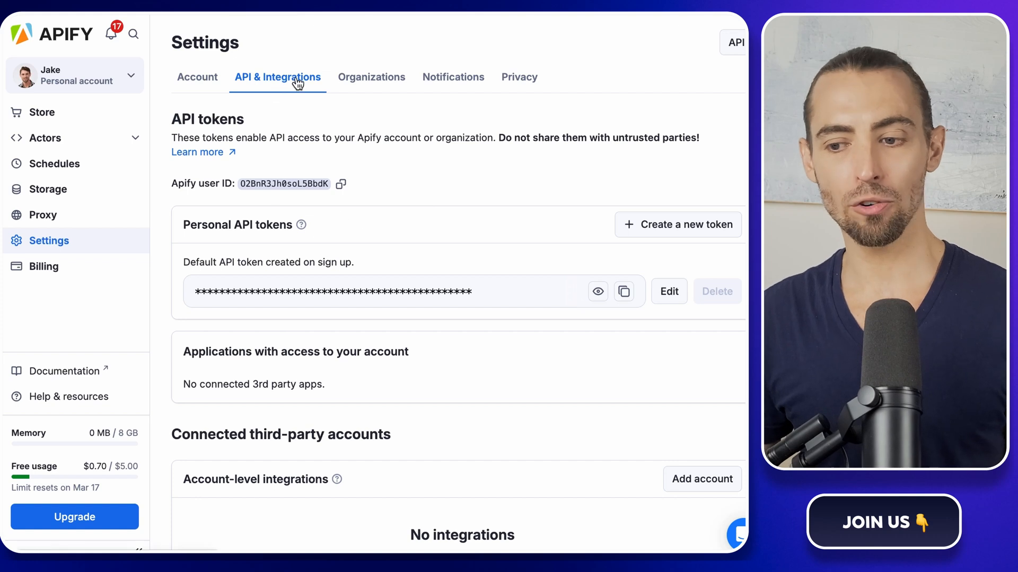
{"action": "mouse_move", "coordinate": [464, 259]}
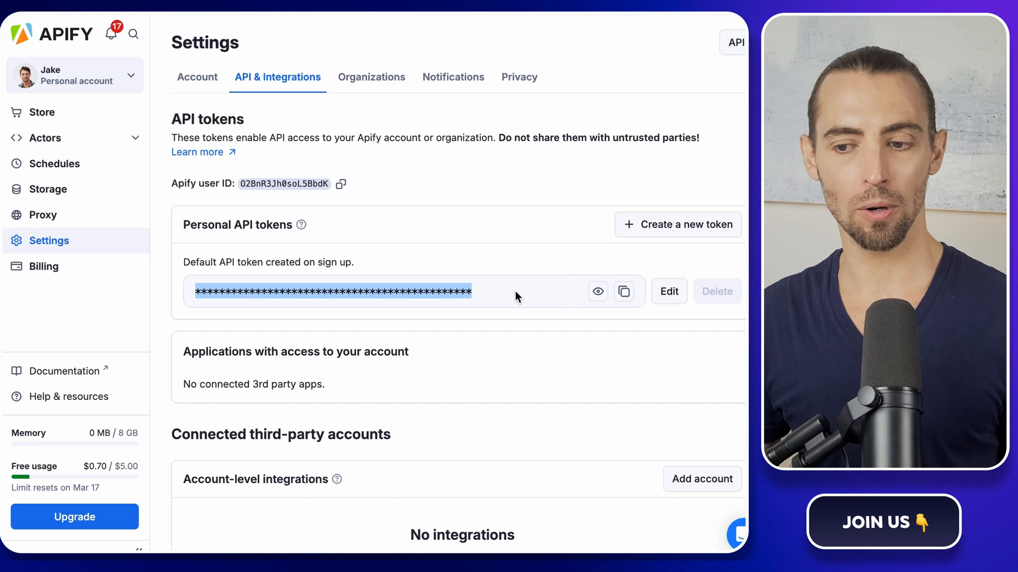
Copy the default personal API token from Apify's API & Integrations settings
{"action": "left_click", "coordinate": [624, 292]}
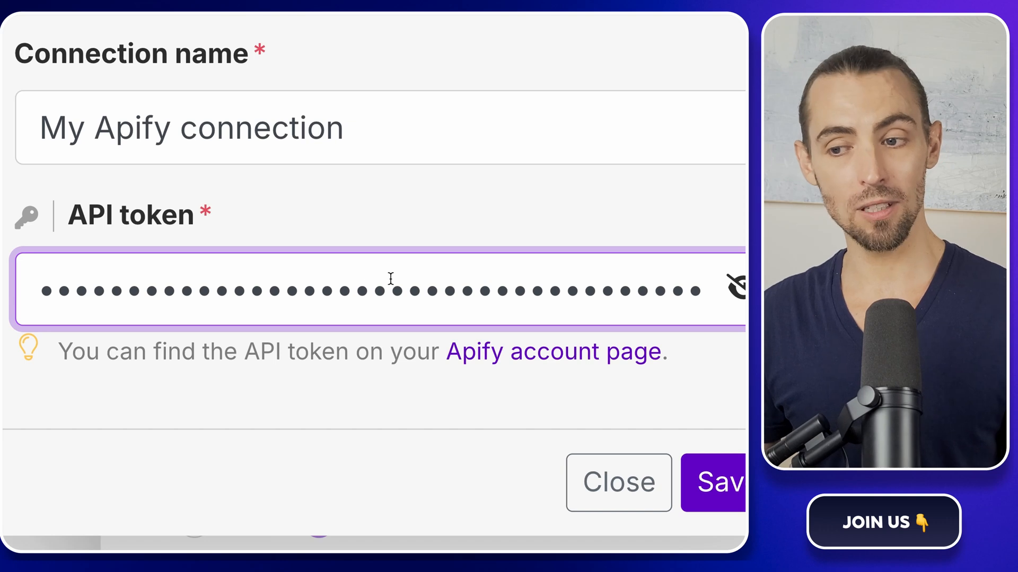
Save the new Apify connection with the pasted API token
{"action": "left_click", "coordinate": [714, 484]}
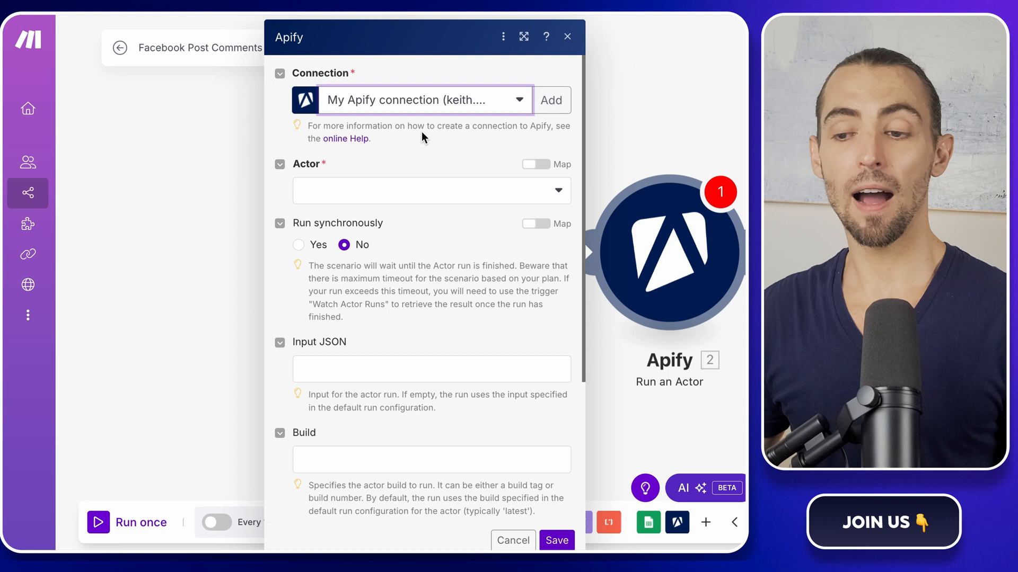
{"action": "mouse_move", "coordinate": [403, 199]}
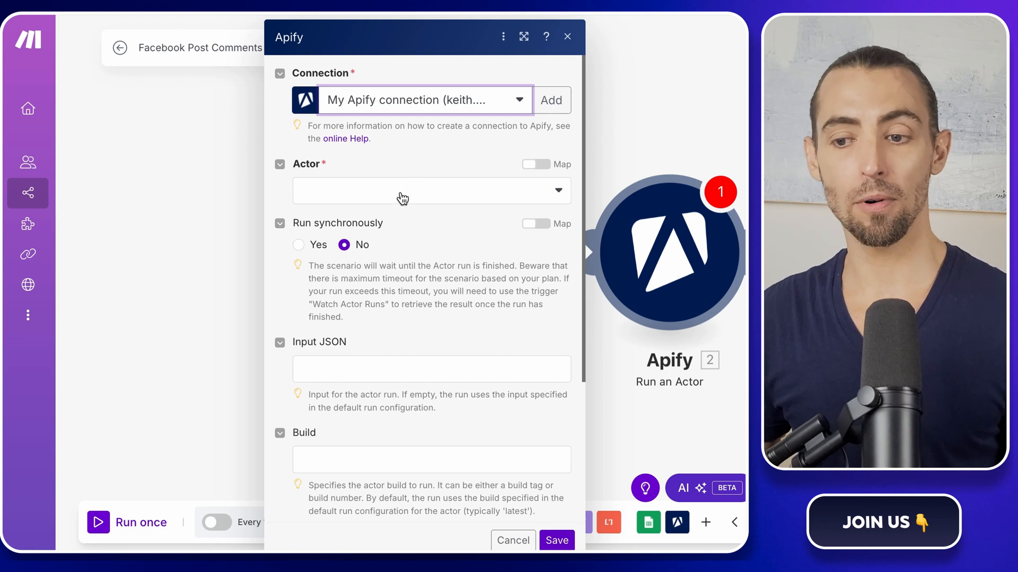
Choose the Facebook Post Comments Scraper as the Actor and set Run synchronously to Yes
{"action": "left_click", "coordinate": [430, 190]}
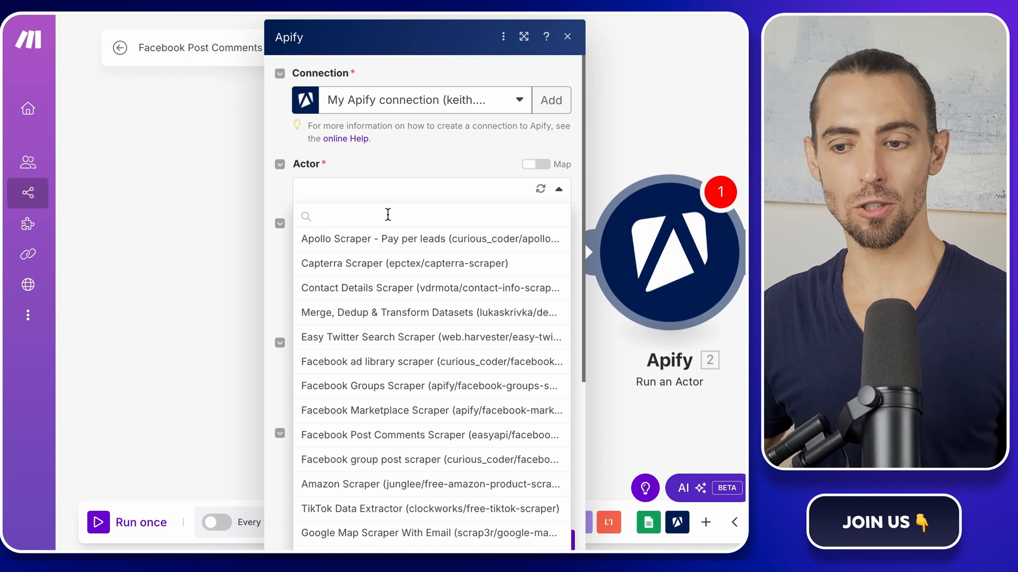
{"action": "type", "text": "facebook"}
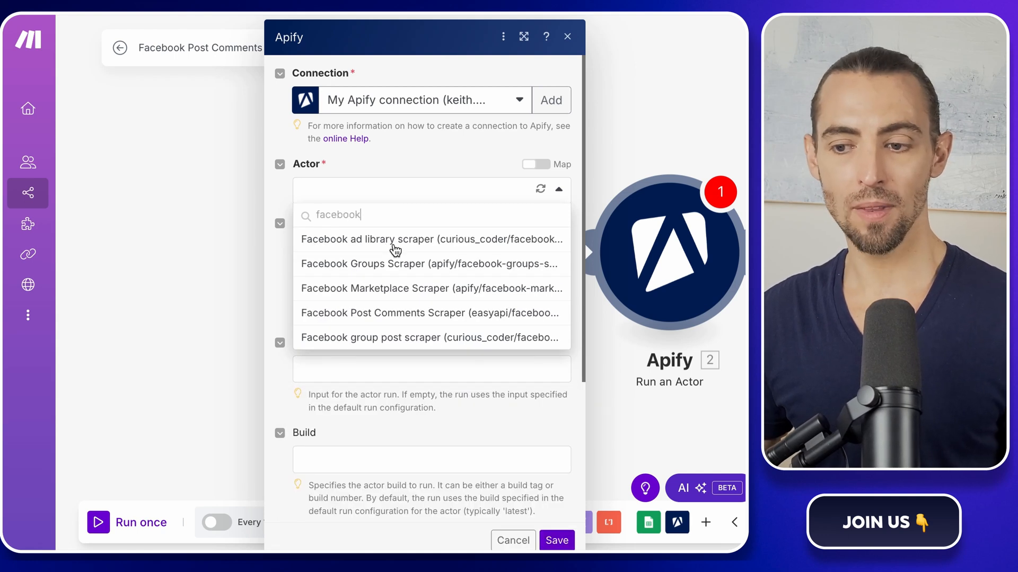
{"action": "left_click", "coordinate": [429, 313]}
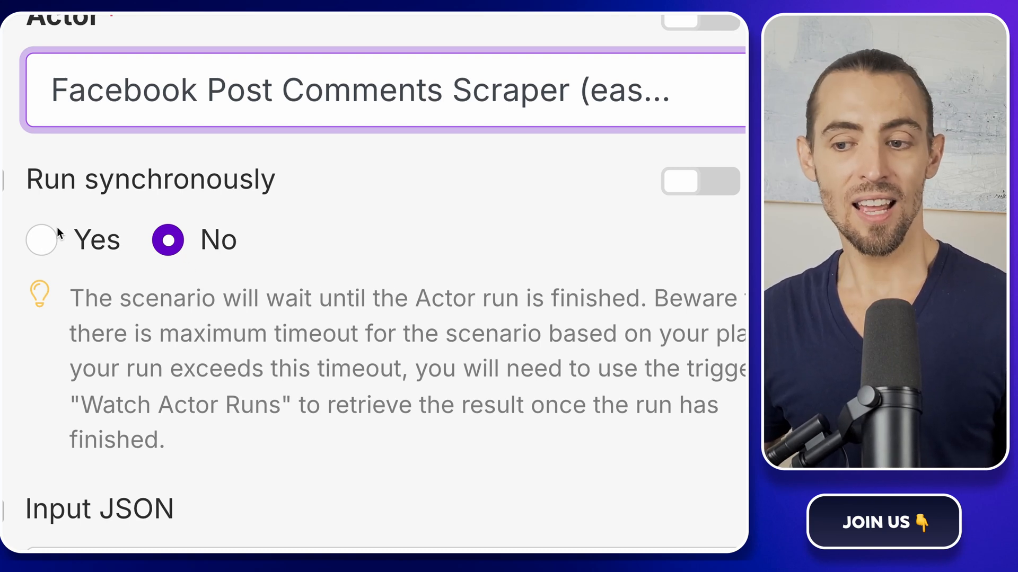
{"action": "left_click", "coordinate": [40, 240]}
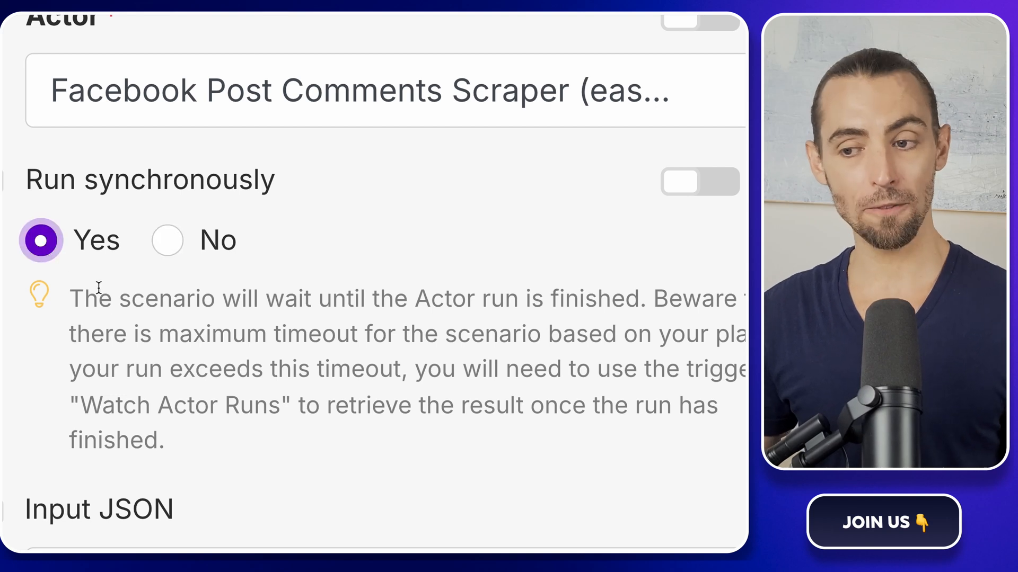
{"action": "mouse_move", "coordinate": [184, 317]}
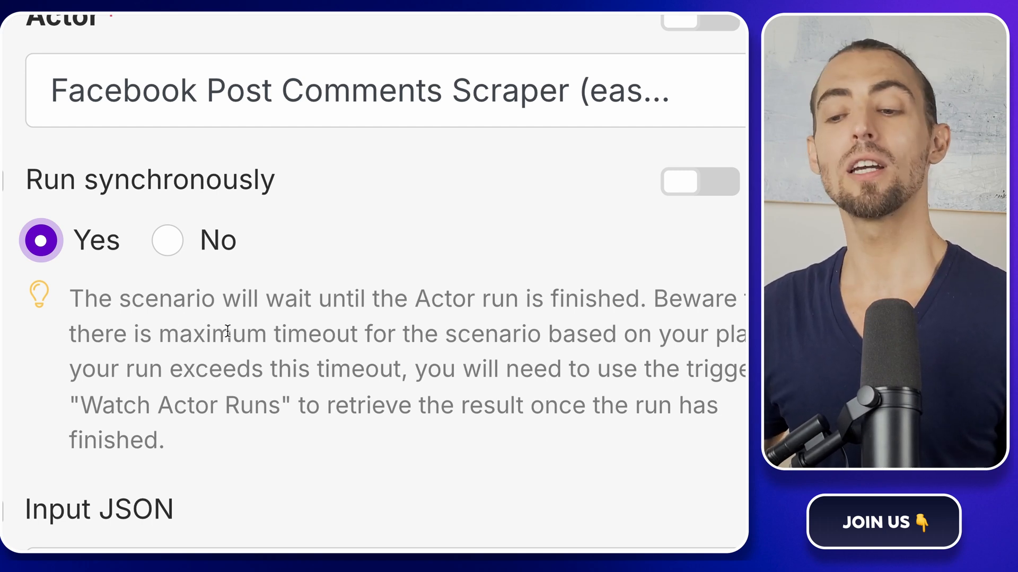
{"action": "mouse_move", "coordinate": [235, 343]}
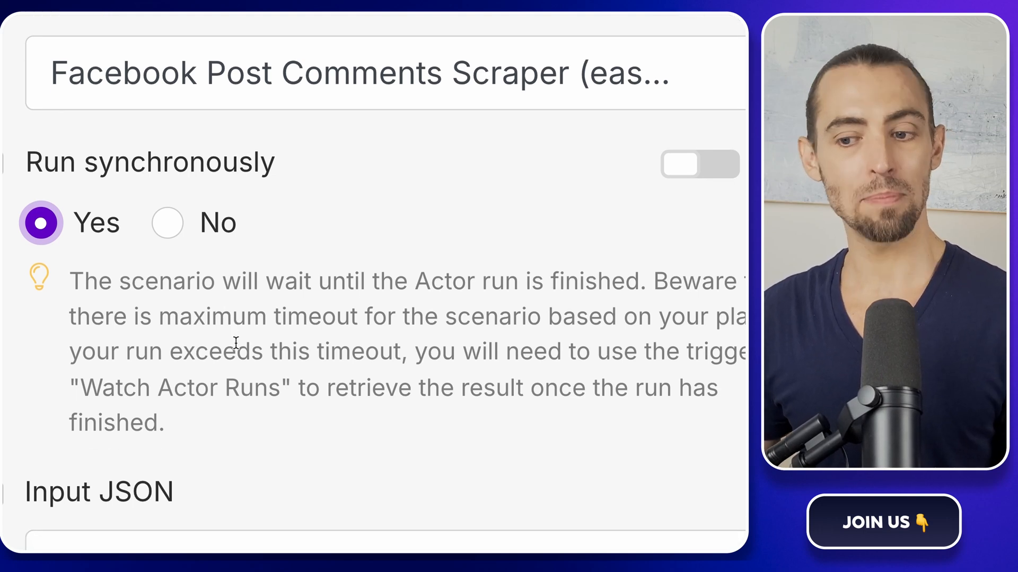
{"action": "scroll", "scroll_direction": "down", "scroll_amount": 3}
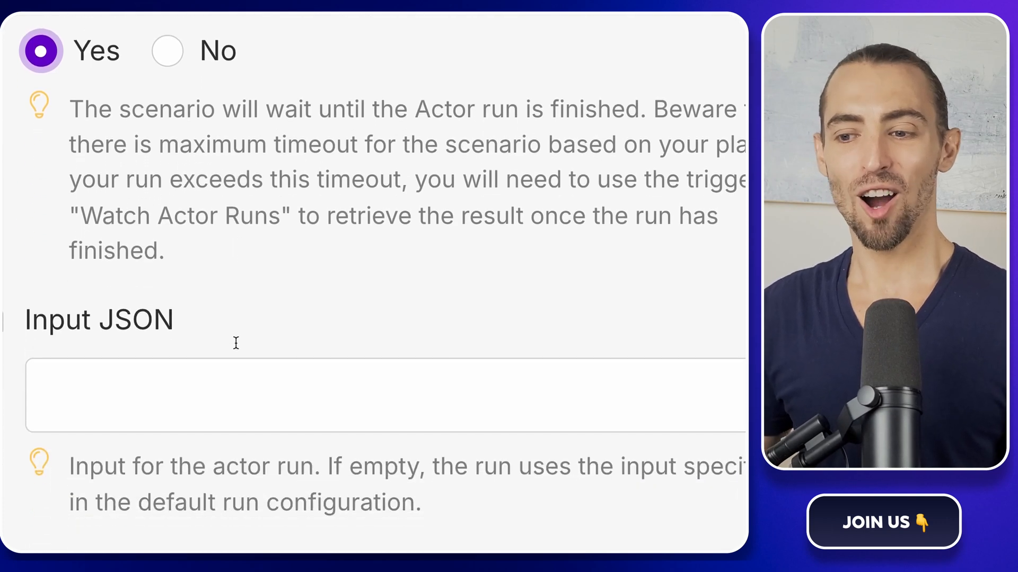
Copy the scraper's example input JSON, including the group post link, from Apify Console
{"action": "scroll", "scroll_direction": "down", "scroll_amount": 3}
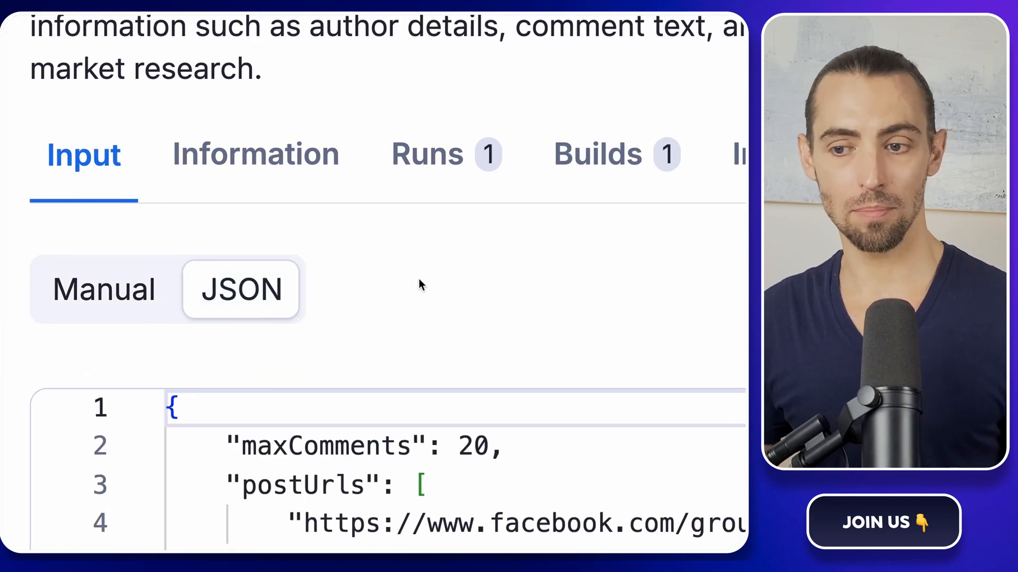
{"action": "scroll", "scroll_direction": "down", "scroll_amount": 3}
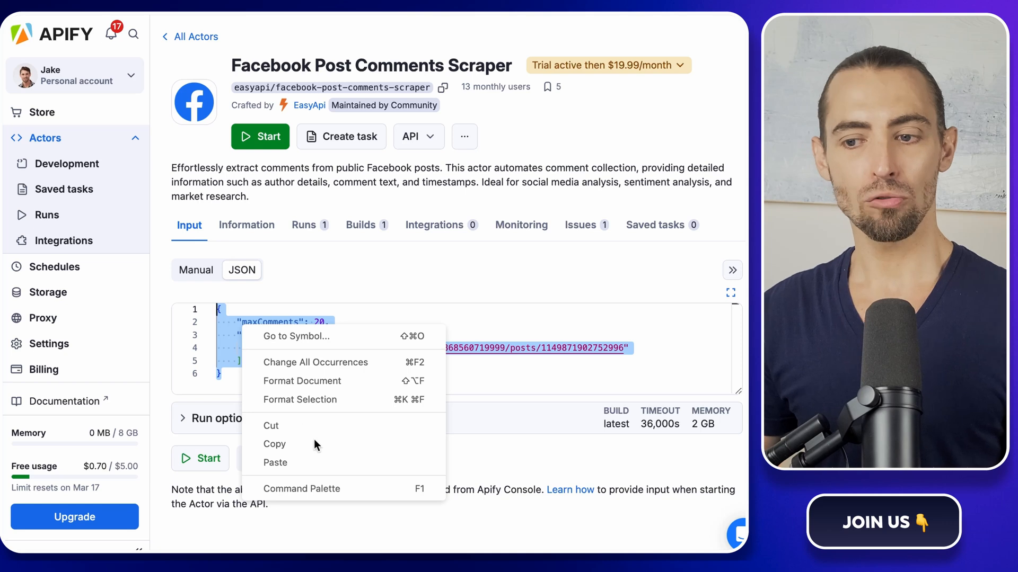
{"action": "left_click", "coordinate": [428, 30]}
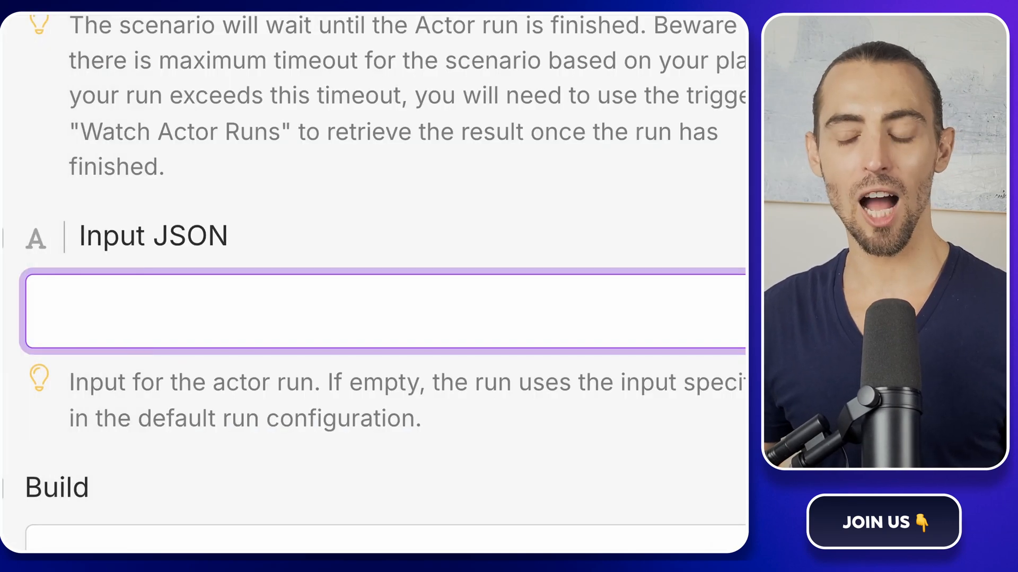
Paste the actor input JSON (maxComments 20) into the Apify module's Input JSON field
{"action": "left_click", "coordinate": [332, 311]}
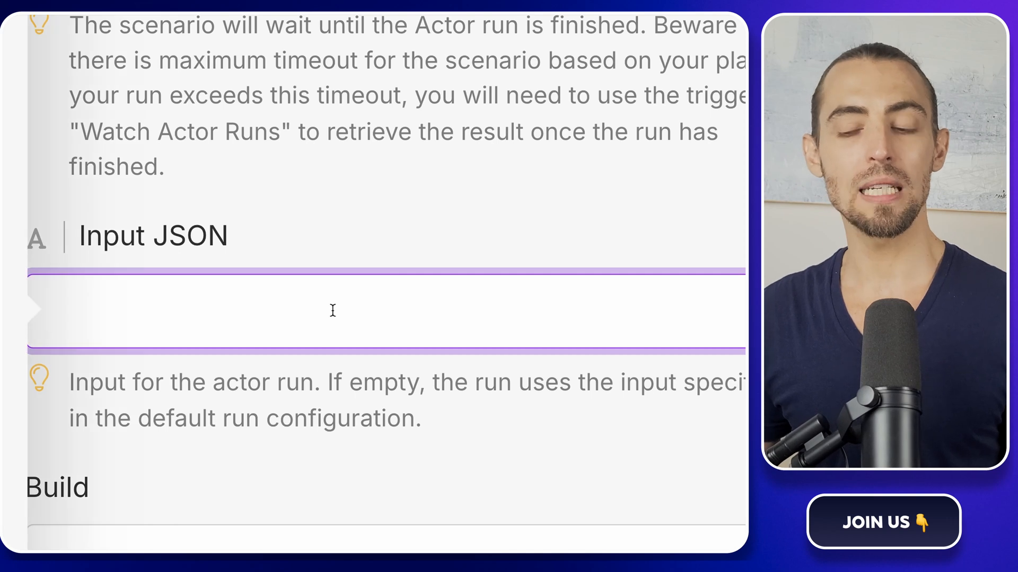
{"action": "scroll", "scroll_direction": "down", "scroll_amount": 3}
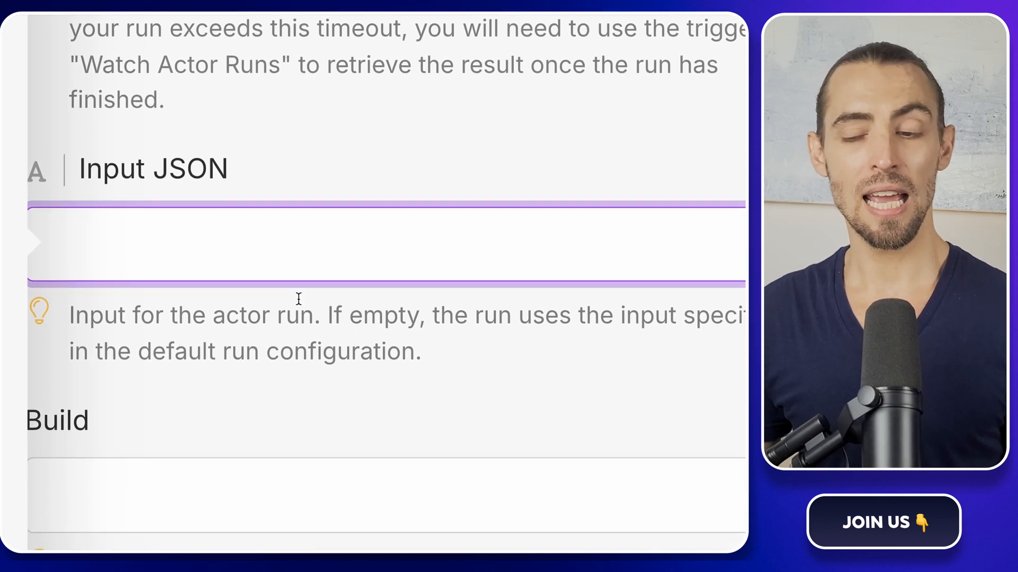
{"action": "right_click", "coordinate": [129, 241]}
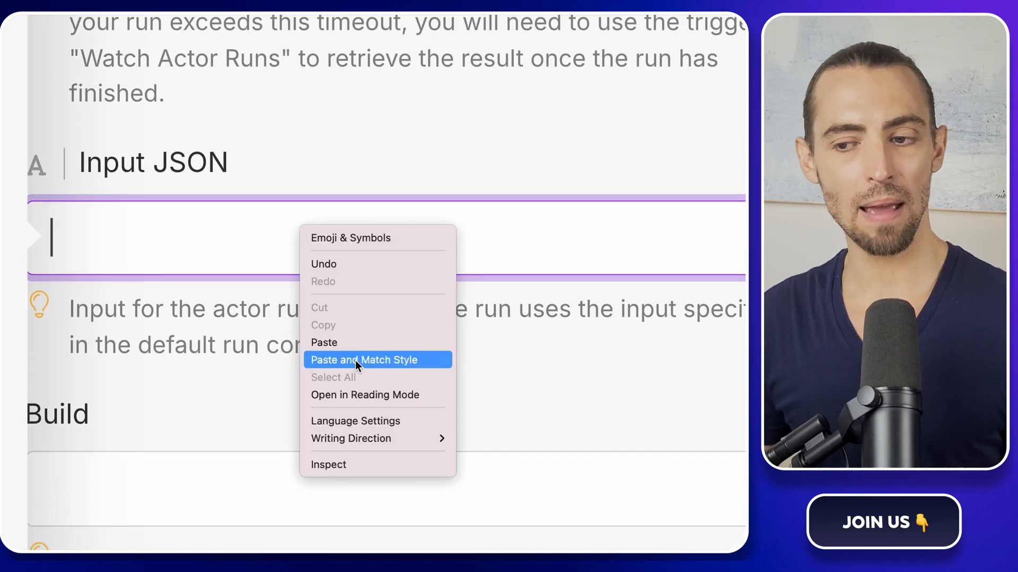
{"action": "left_click", "coordinate": [363, 360]}
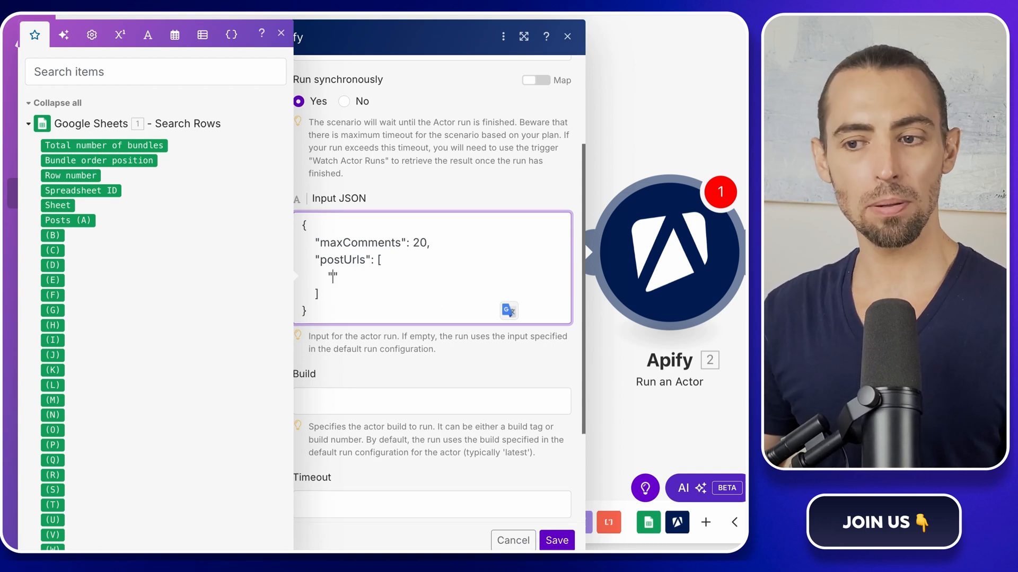
{"action": "mouse_move", "coordinate": [85, 224]}
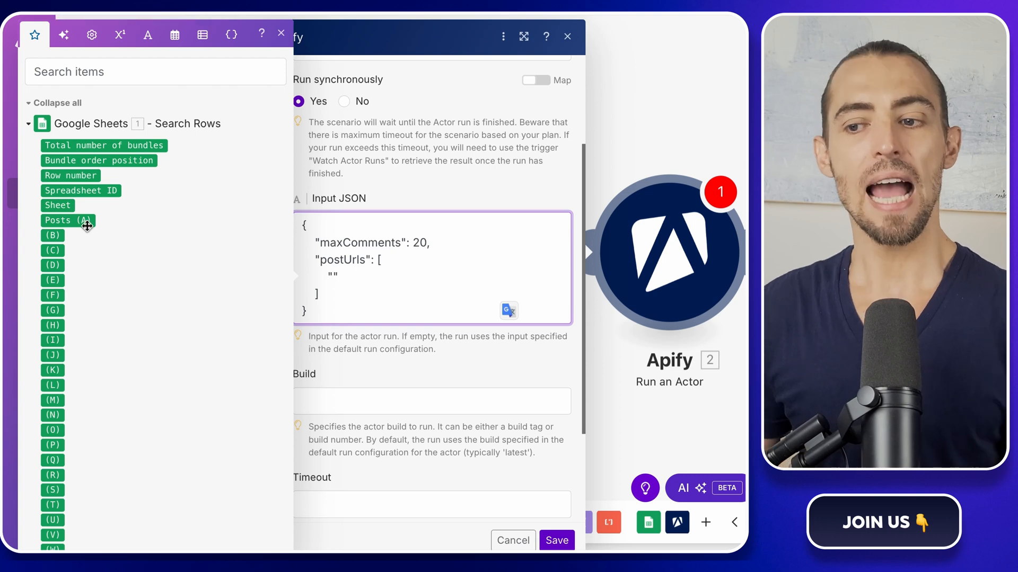
{"action": "mouse_move", "coordinate": [68, 220]}
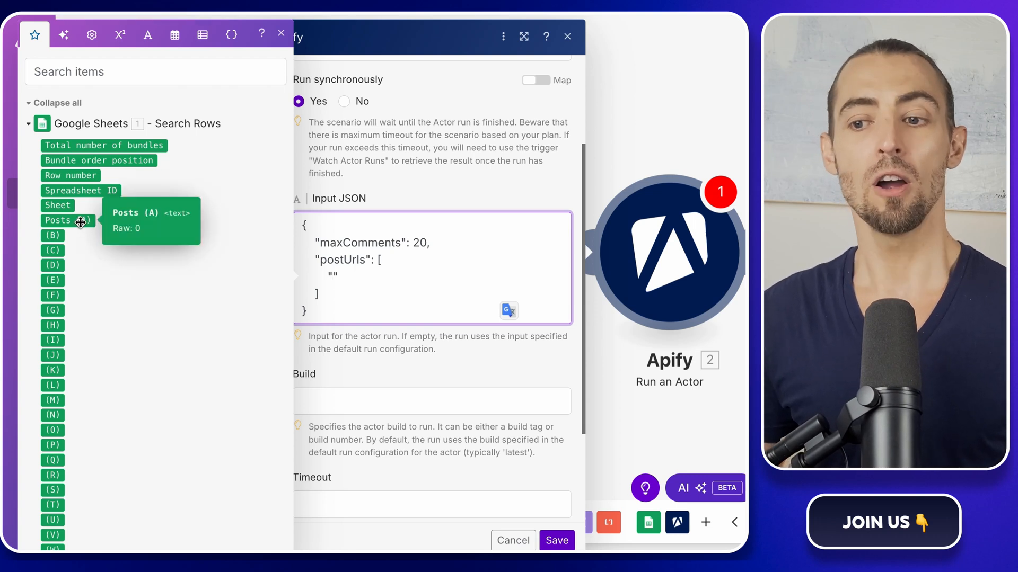
Map the Google Sheets Posts (A) value into postUrls and save the Run an Actor module
{"action": "left_click", "coordinate": [68, 220]}
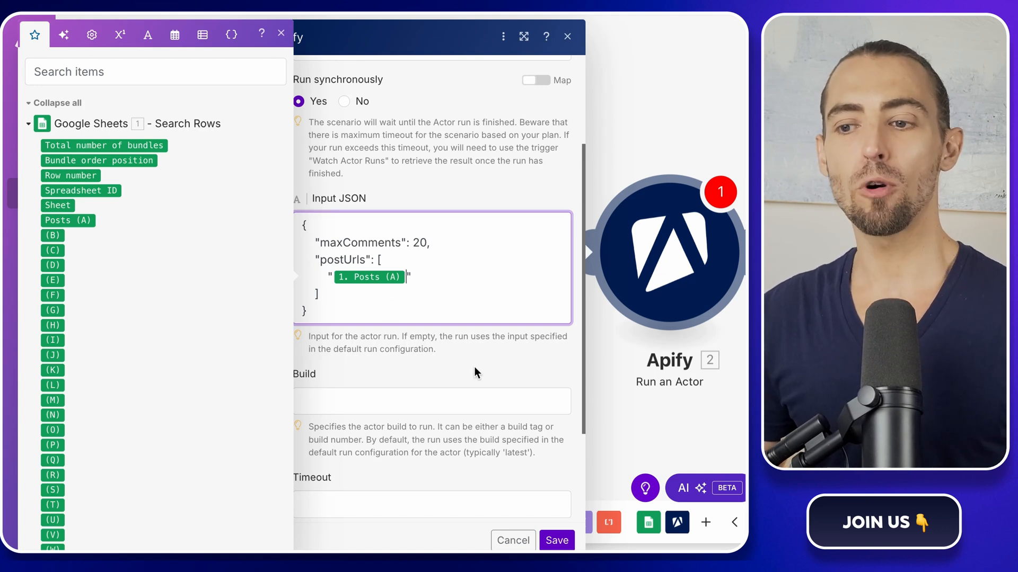
{"action": "left_click", "coordinate": [554, 541]}
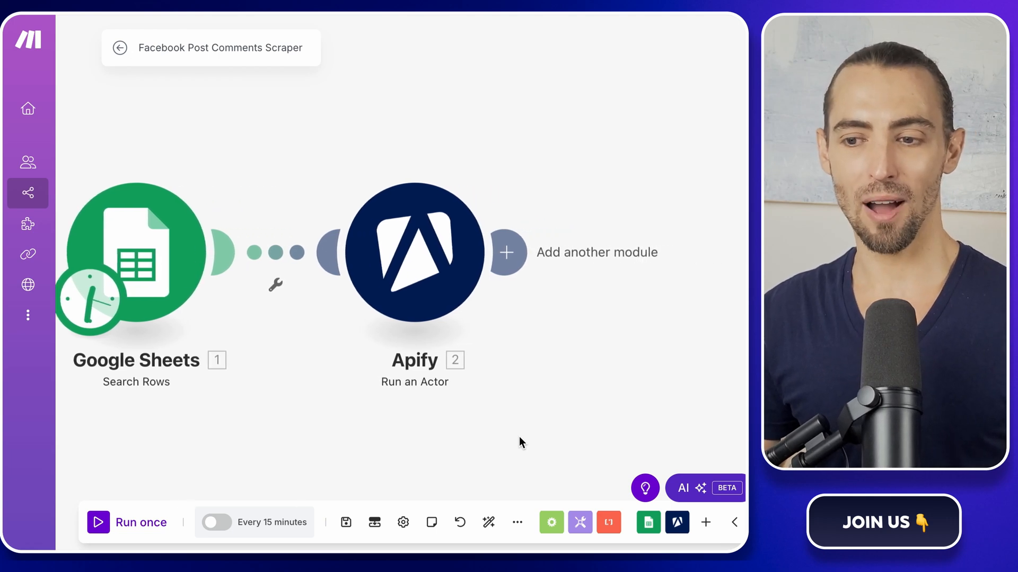
Add an Apify Get Dataset Items module after Run an Actor and bring up its settings
{"action": "left_click", "coordinate": [507, 252]}
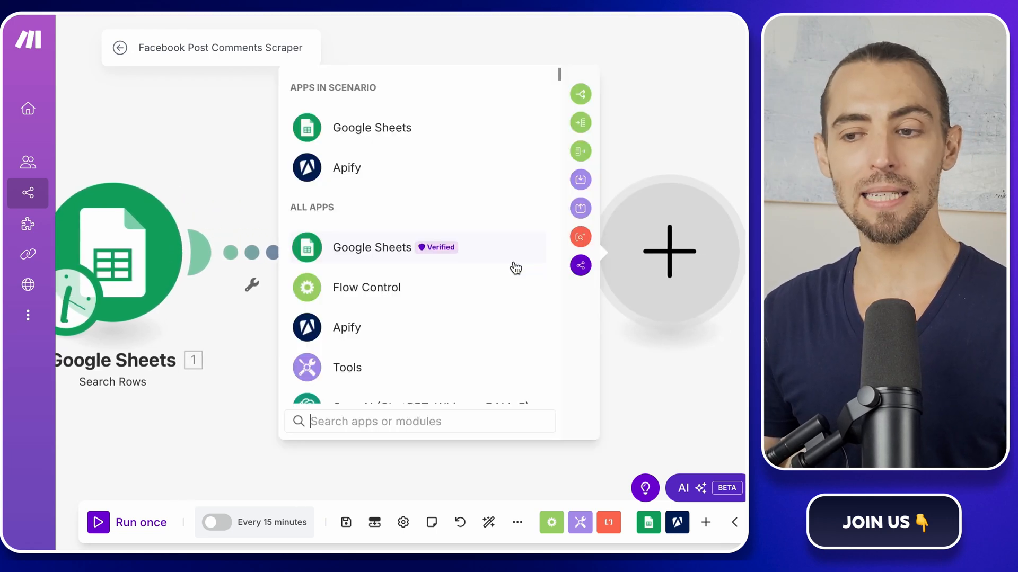
{"action": "mouse_move", "coordinate": [392, 204]}
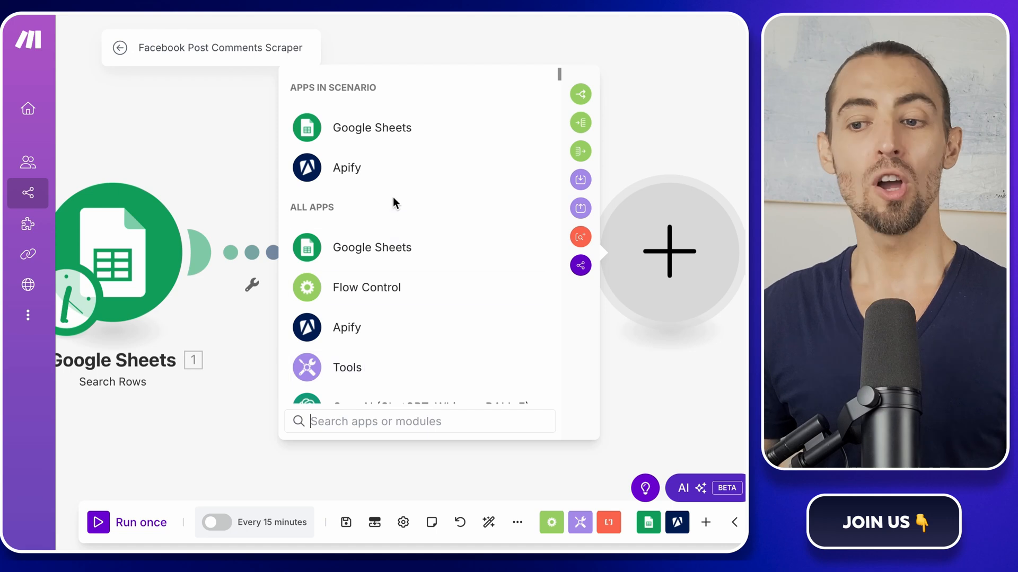
{"action": "left_click", "coordinate": [347, 327]}
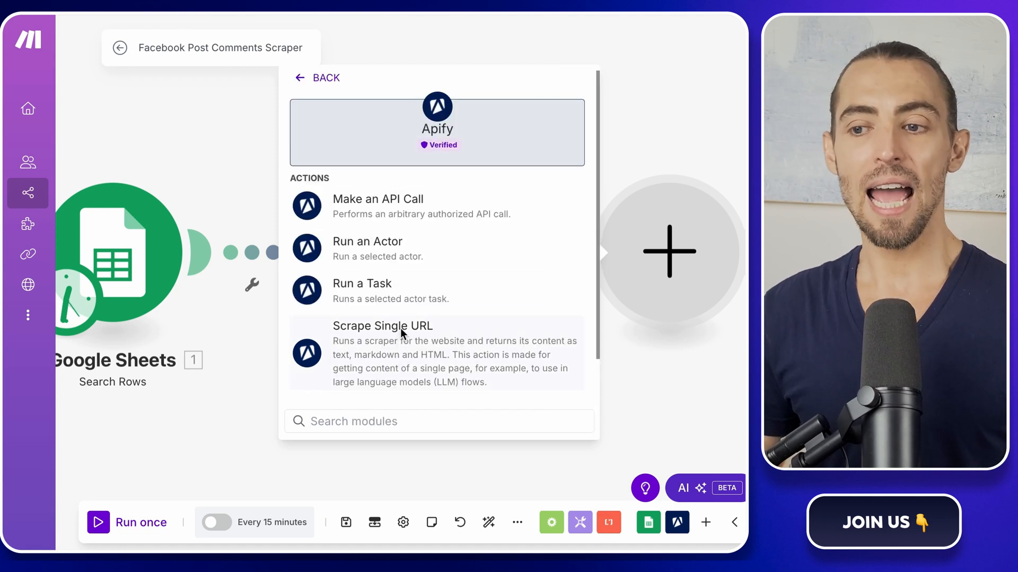
{"action": "left_click", "coordinate": [367, 248]}
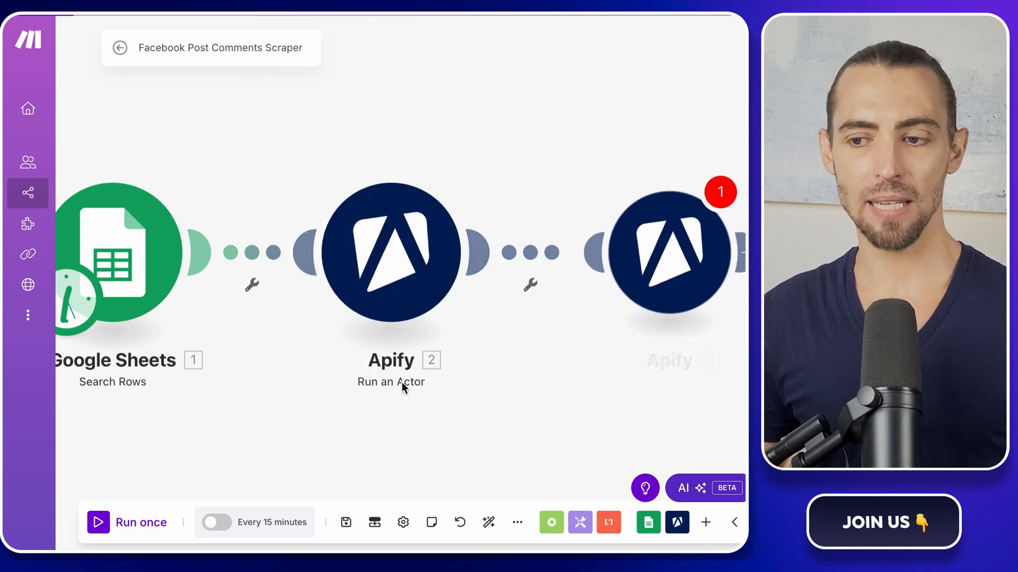
{"action": "left_click", "coordinate": [669, 254]}
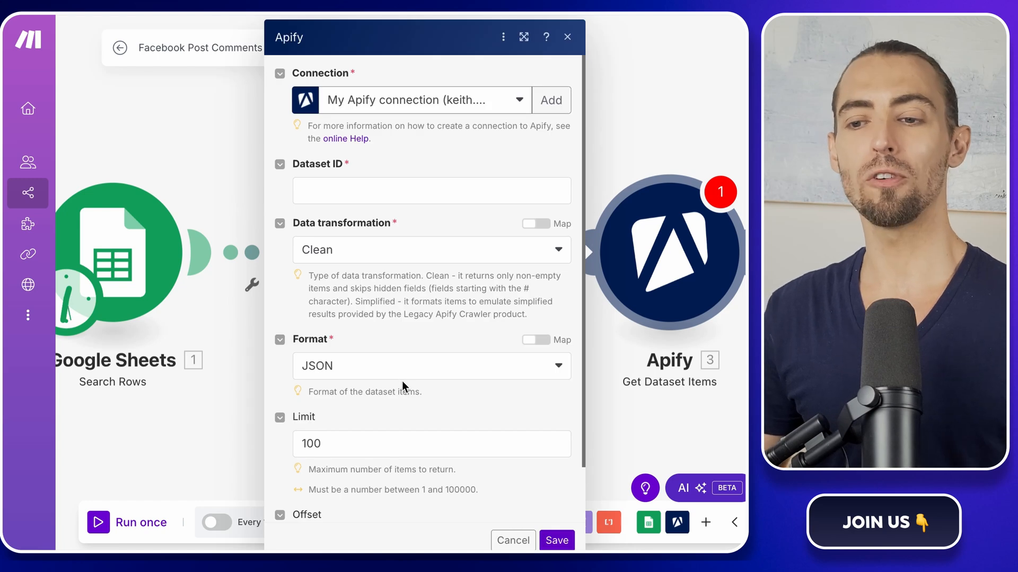
{"action": "mouse_move", "coordinate": [409, 334]}
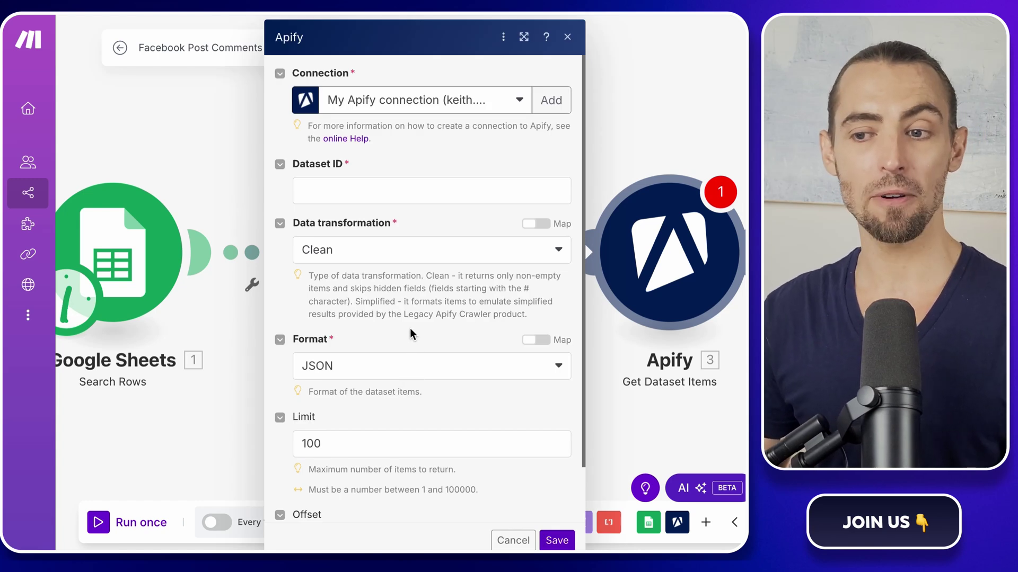
{"action": "mouse_move", "coordinate": [402, 327]}
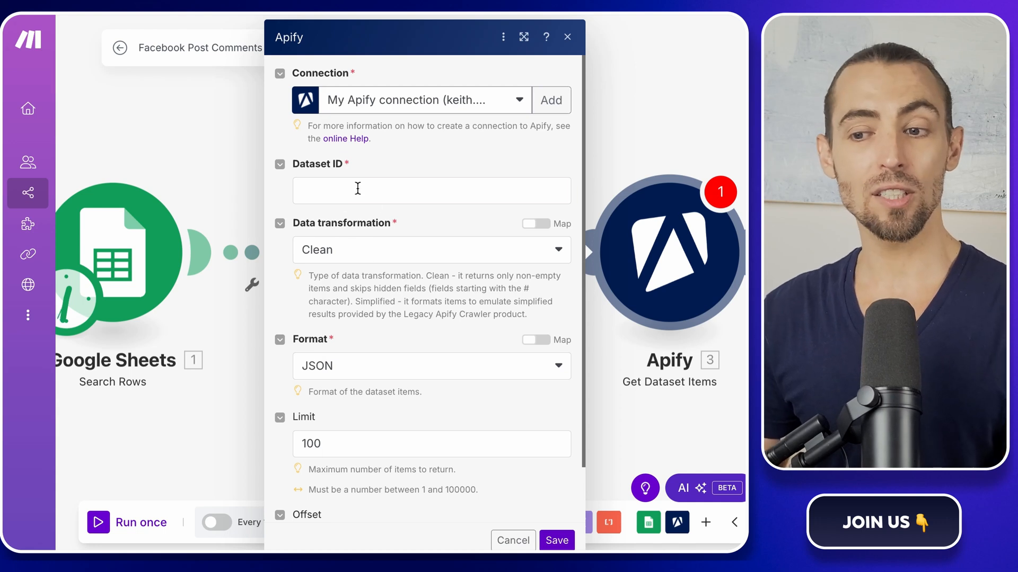
Map Run an Actor's defaultDatasetId as Dataset ID, set Limit to 20, and save
{"action": "left_click", "coordinate": [431, 189]}
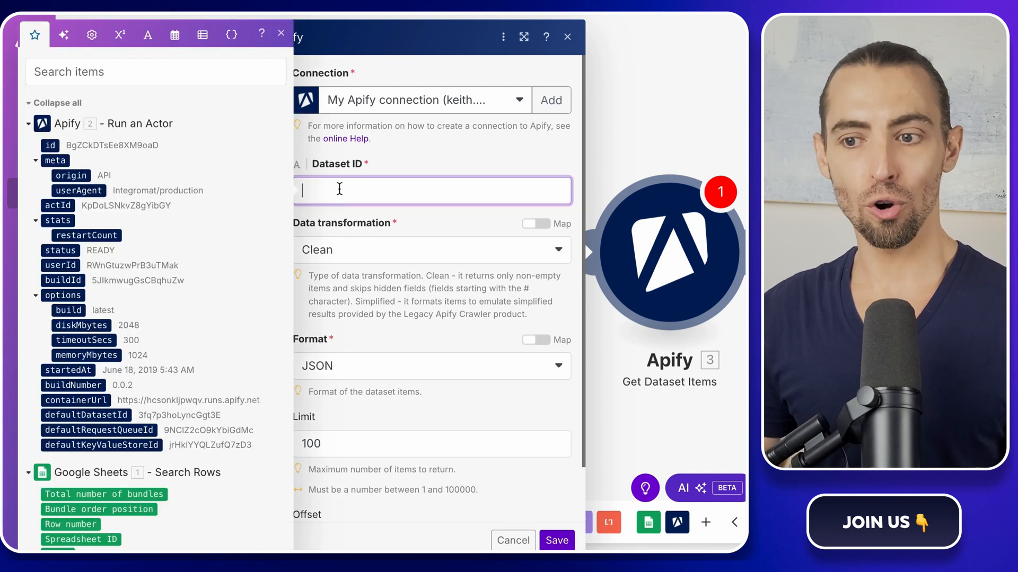
{"action": "scroll", "scroll_direction": "down", "scroll_amount": 3}
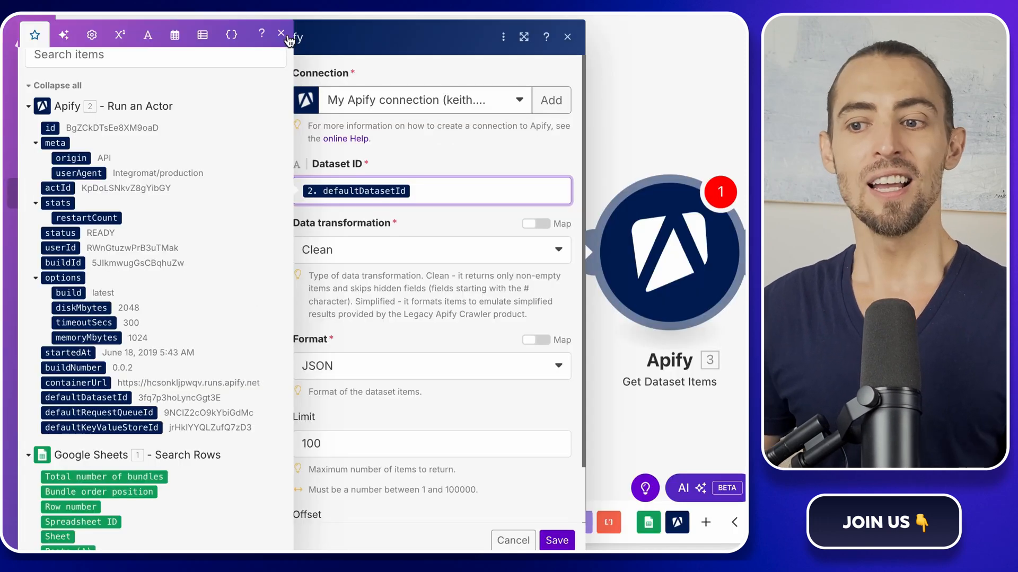
{"action": "left_click", "coordinate": [279, 33]}
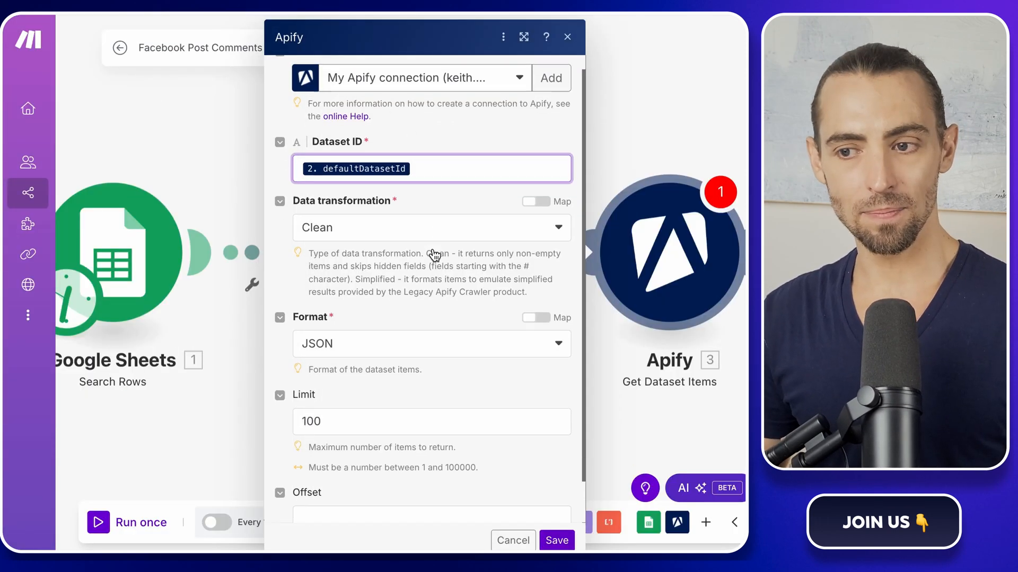
{"action": "left_click", "coordinate": [431, 421]}
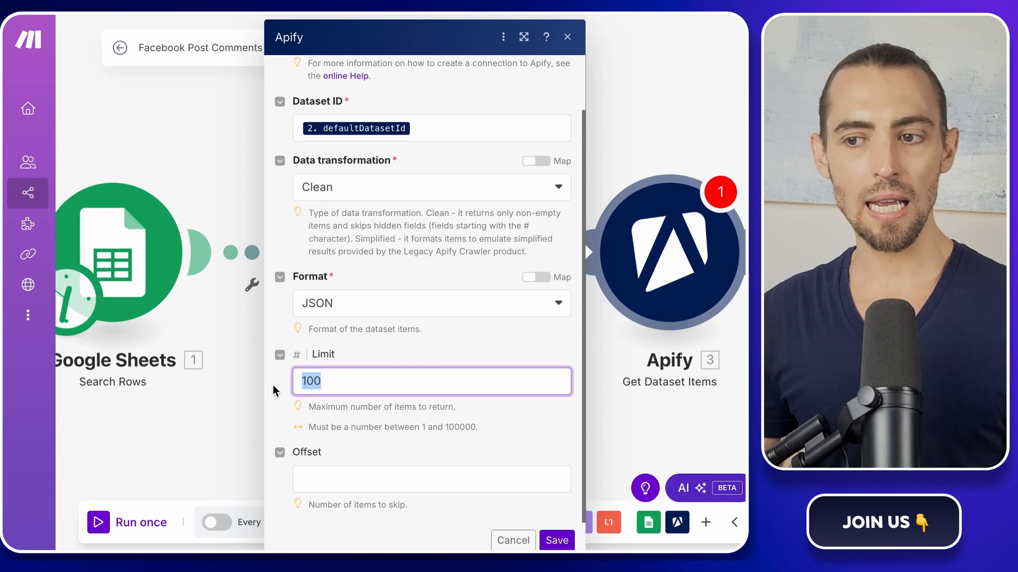
{"action": "type", "text": "20"}
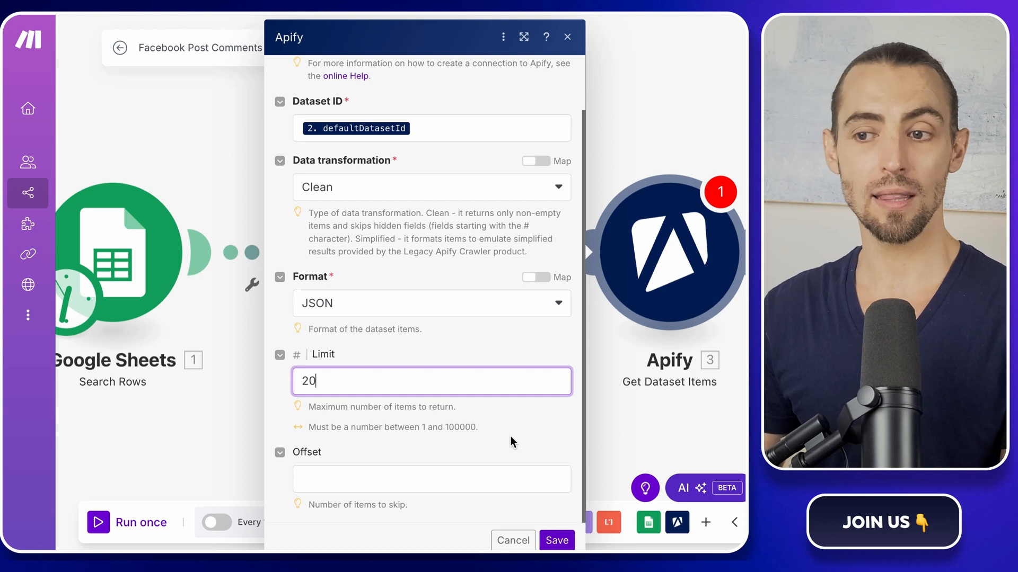
{"action": "mouse_move", "coordinate": [508, 441]}
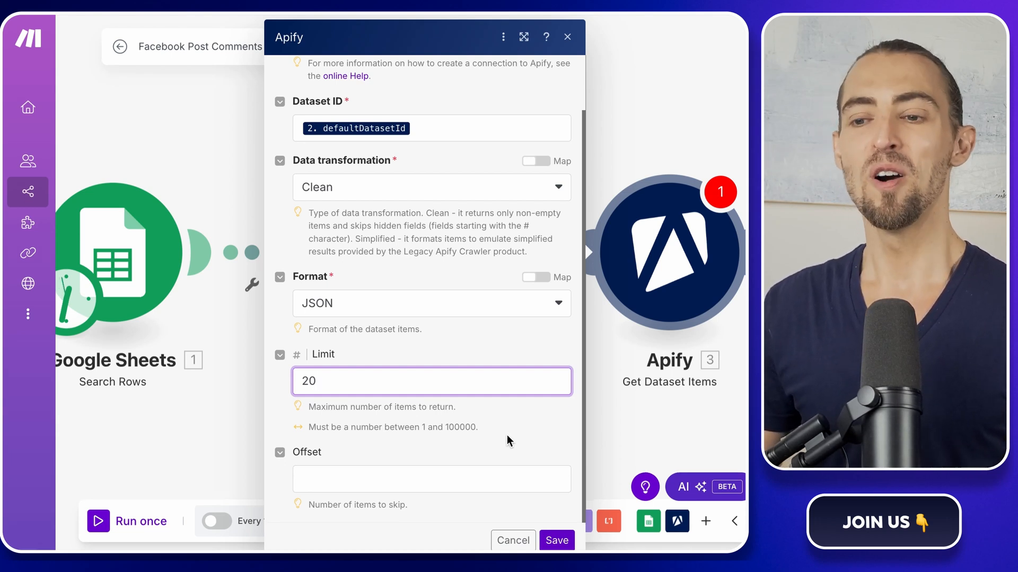
{"action": "left_click", "coordinate": [556, 541]}
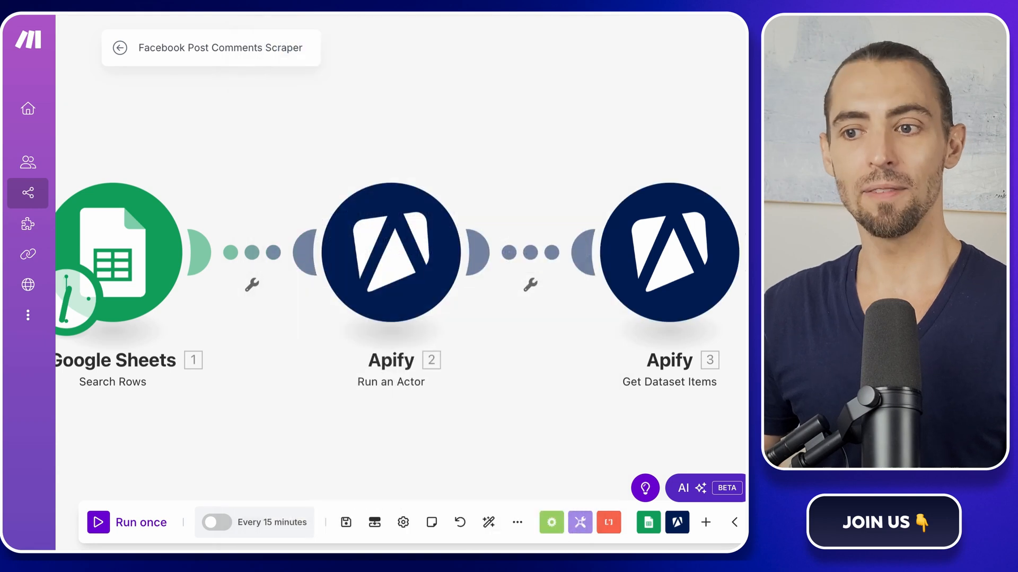
{"action": "mouse_move", "coordinate": [211, 478]}
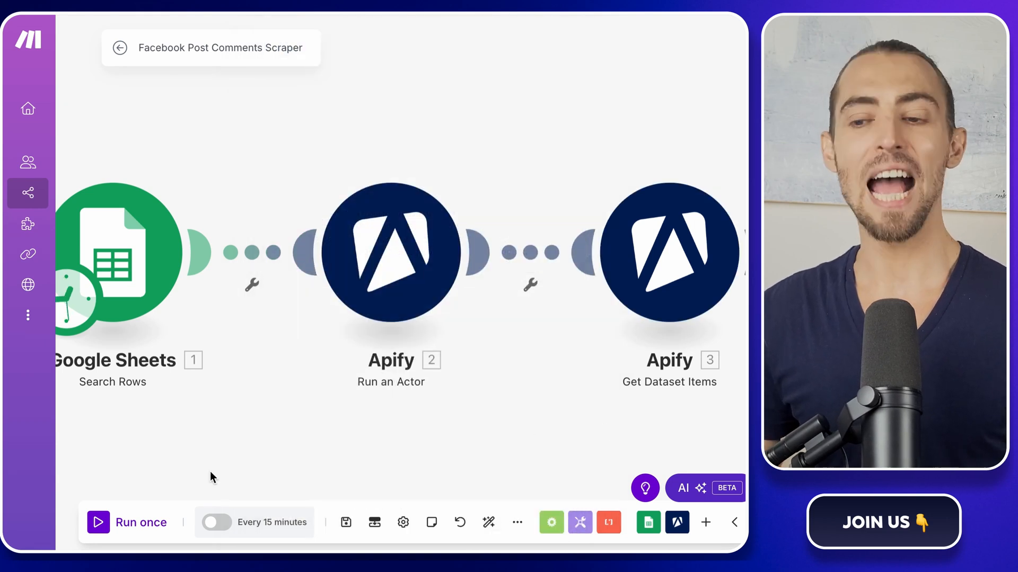
Run the scenario once and inspect the 16 comment bundles returned by Get Dataset Items
{"action": "left_click", "coordinate": [140, 522]}
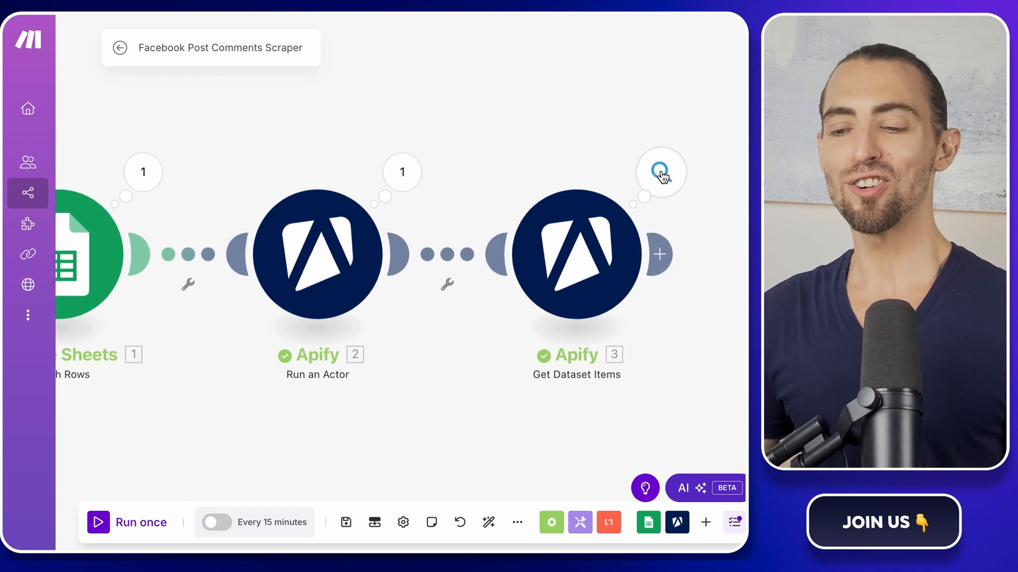
{"action": "left_click", "coordinate": [660, 172]}
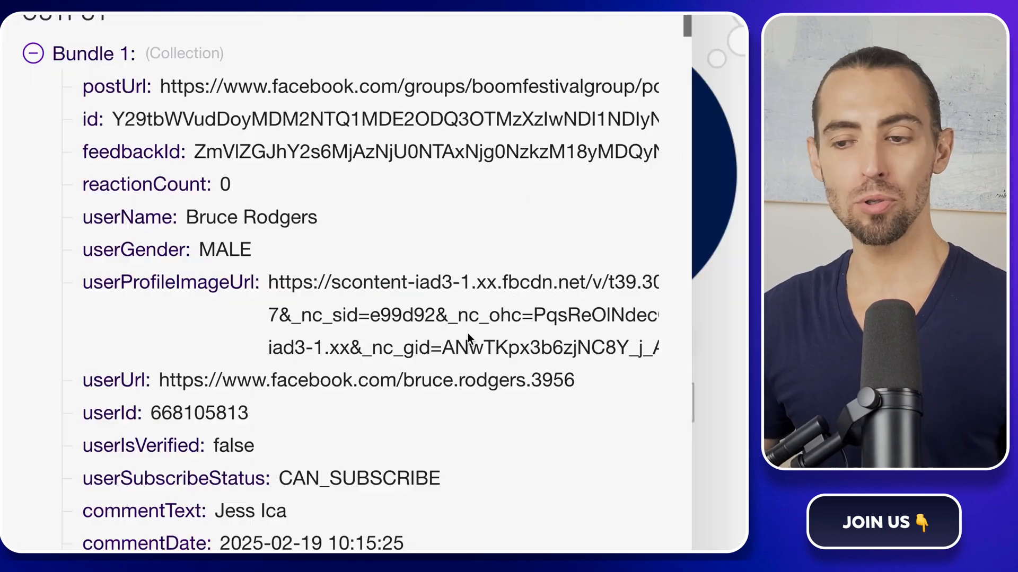
{"action": "scroll", "scroll_direction": "down", "scroll_amount": 3}
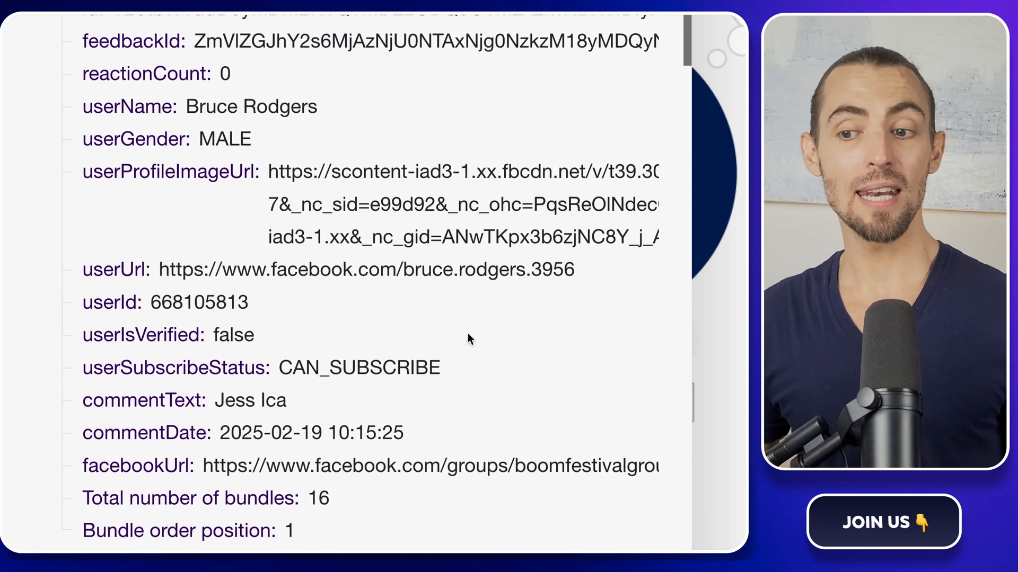
{"action": "scroll", "scroll_direction": "down", "scroll_amount": 3}
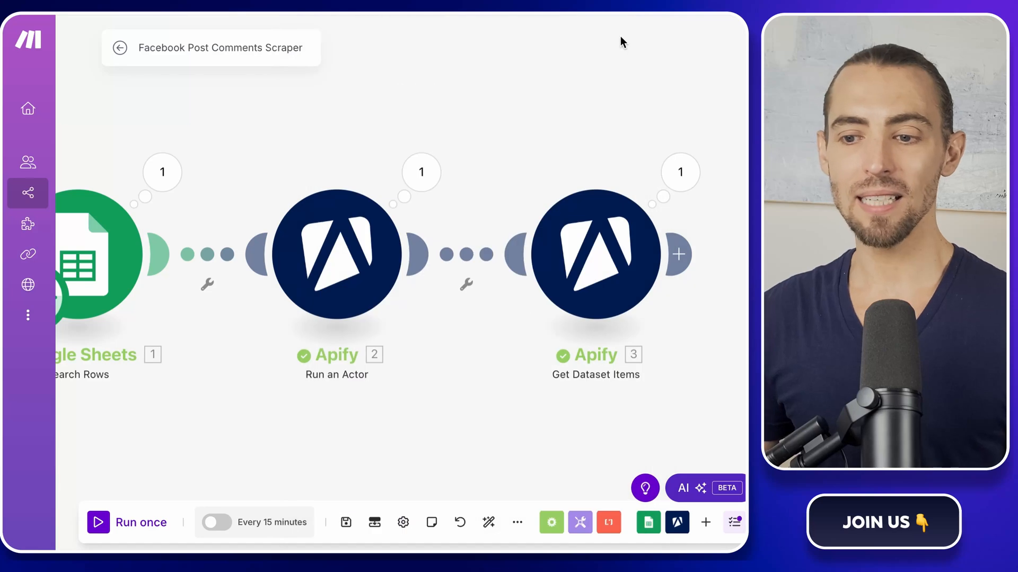
Add a Google Sheets Add a Row module after Get Dataset Items and bring up its settings
{"action": "left_click", "coordinate": [678, 254]}
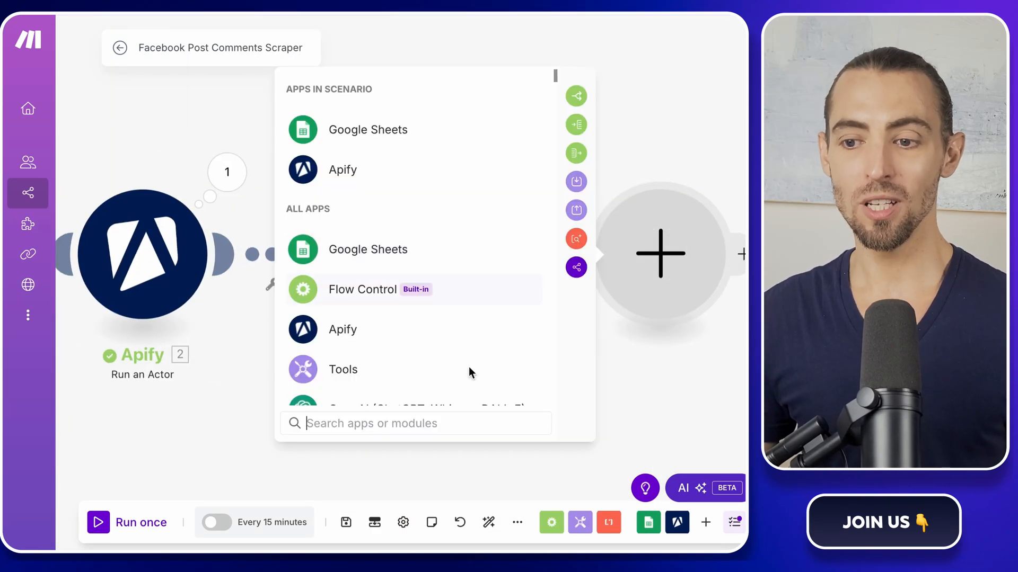
{"action": "type", "text": "goog"}
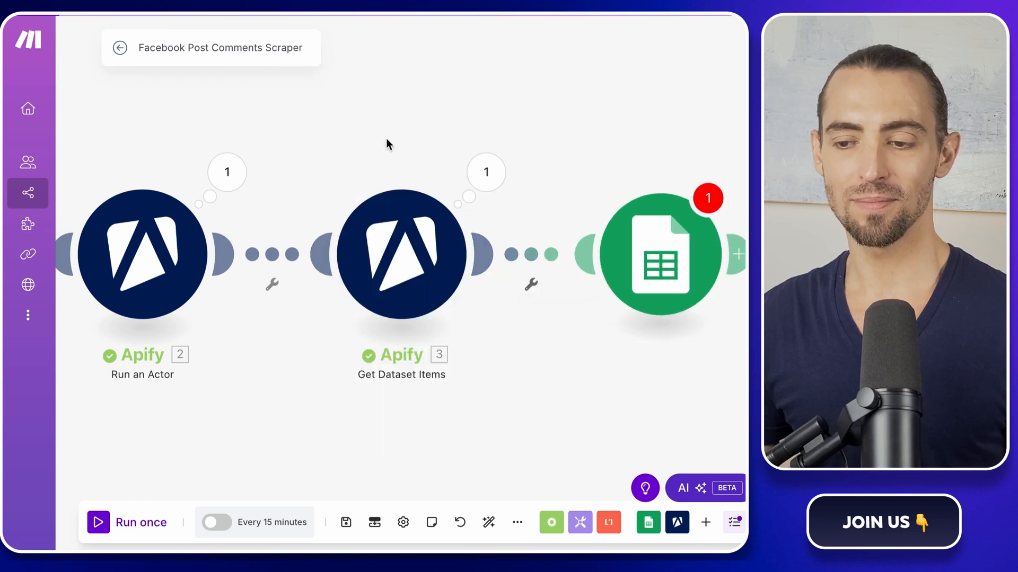
{"action": "left_click", "coordinate": [660, 254]}
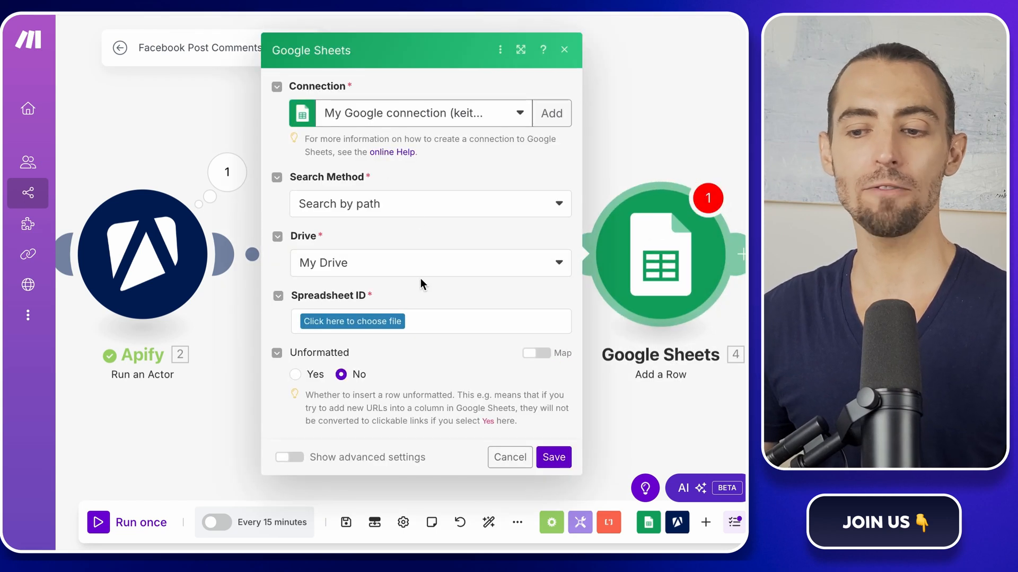
{"action": "mouse_move", "coordinate": [416, 325]}
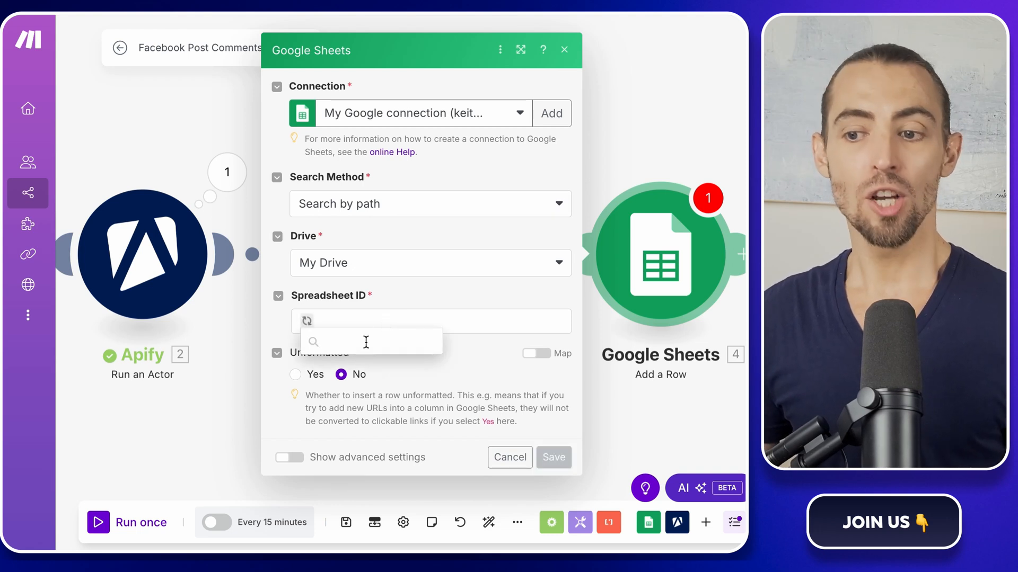
Target the Facebook Posts Comments spreadsheet's Data sheet in the Facebook Scraping folder
{"action": "type", "text": "fa"}
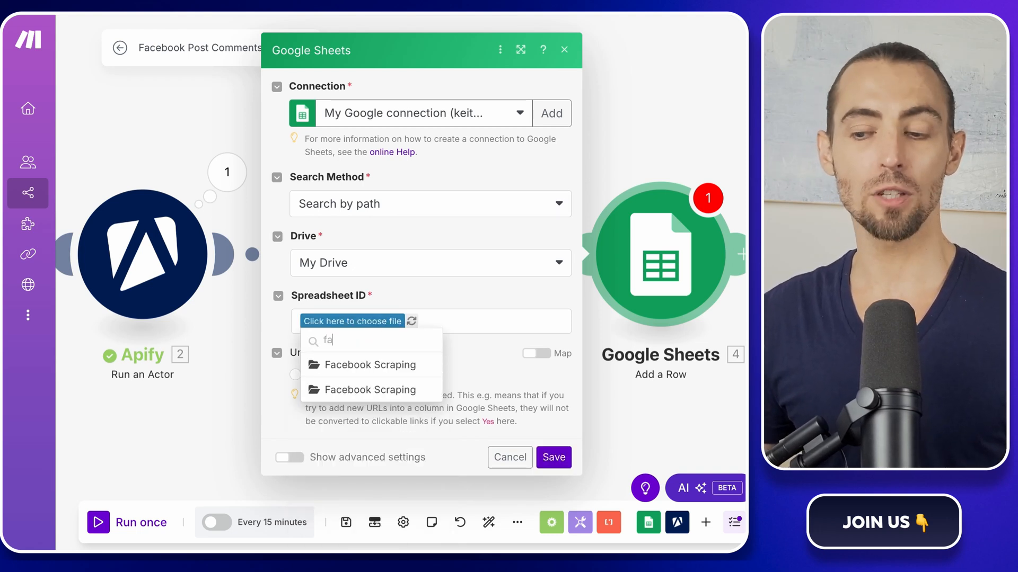
{"action": "left_click", "coordinate": [372, 364]}
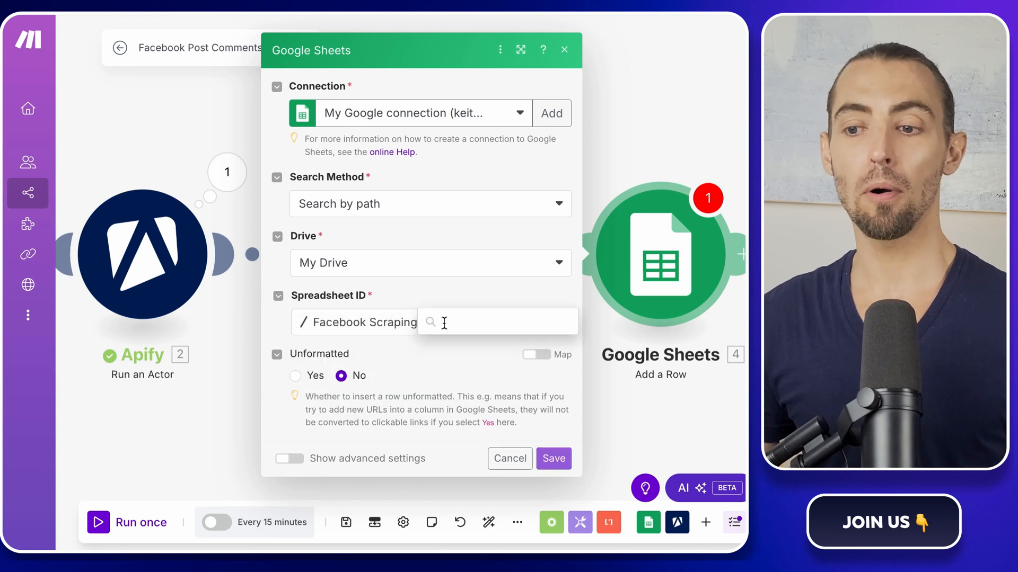
{"action": "left_click", "coordinate": [443, 322]}
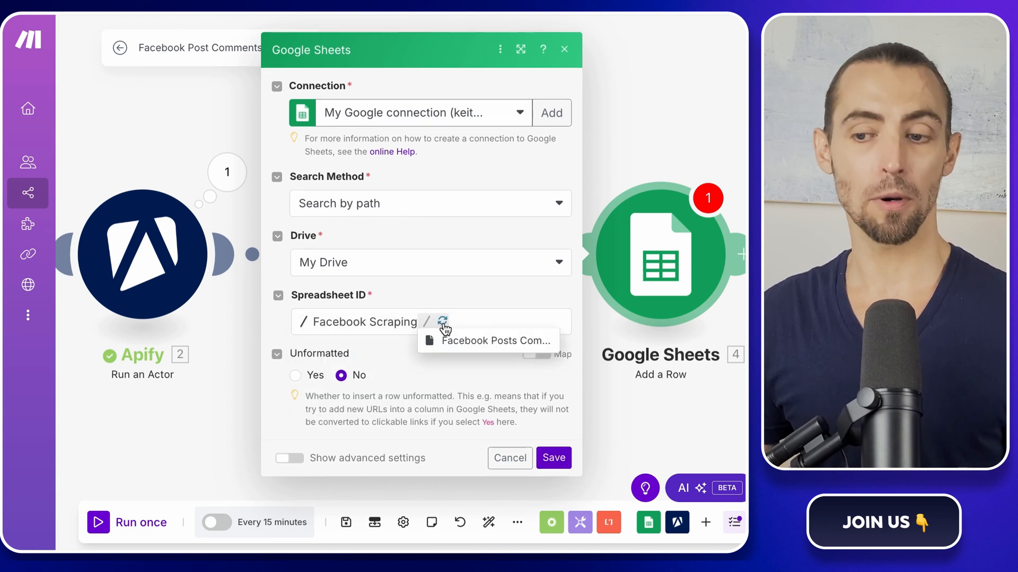
{"action": "left_click", "coordinate": [494, 341]}
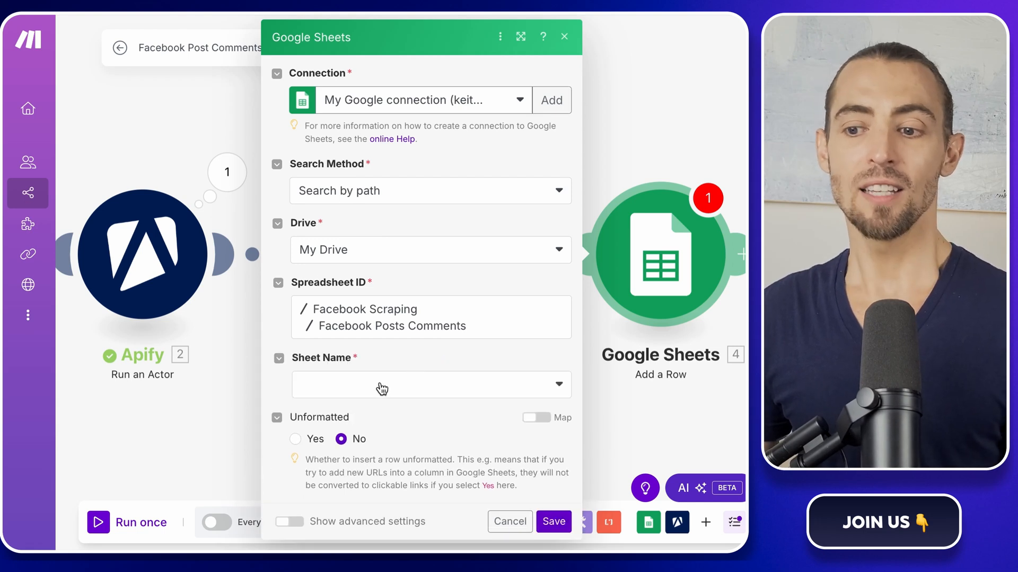
{"action": "left_click", "coordinate": [428, 384]}
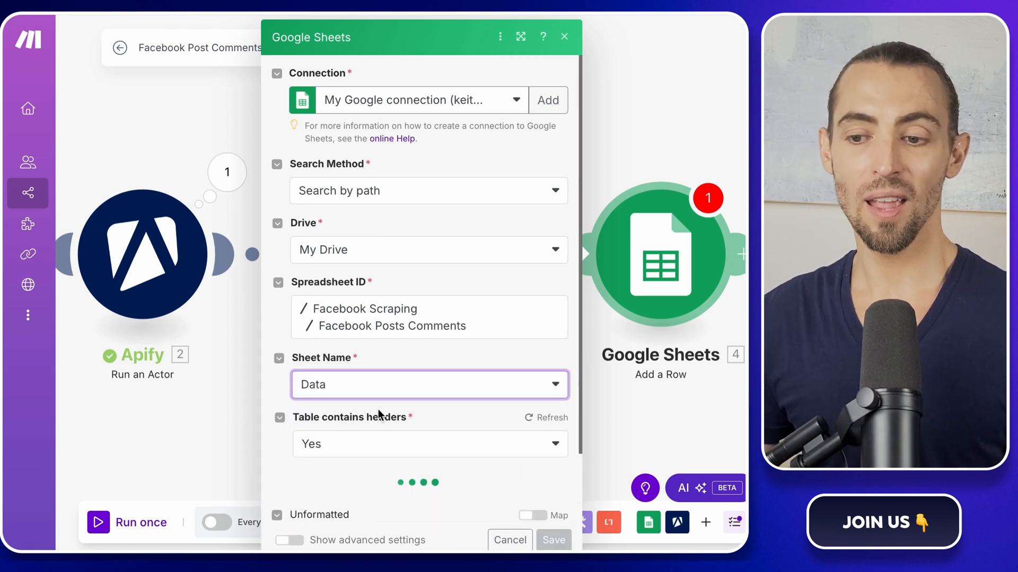
{"action": "scroll", "scroll_direction": "down", "scroll_amount": 3}
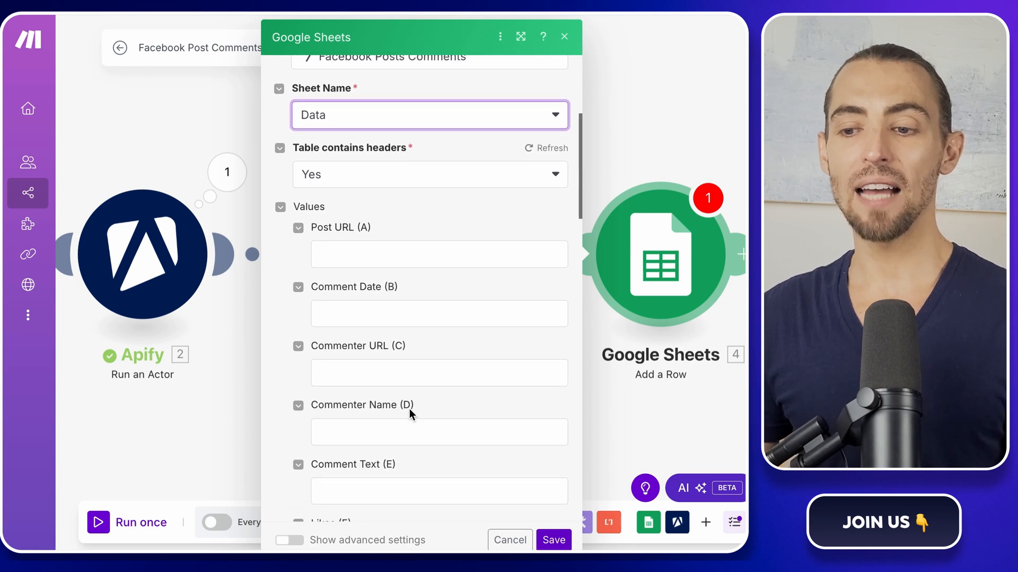
{"action": "scroll", "scroll_direction": "down", "scroll_amount": 3}
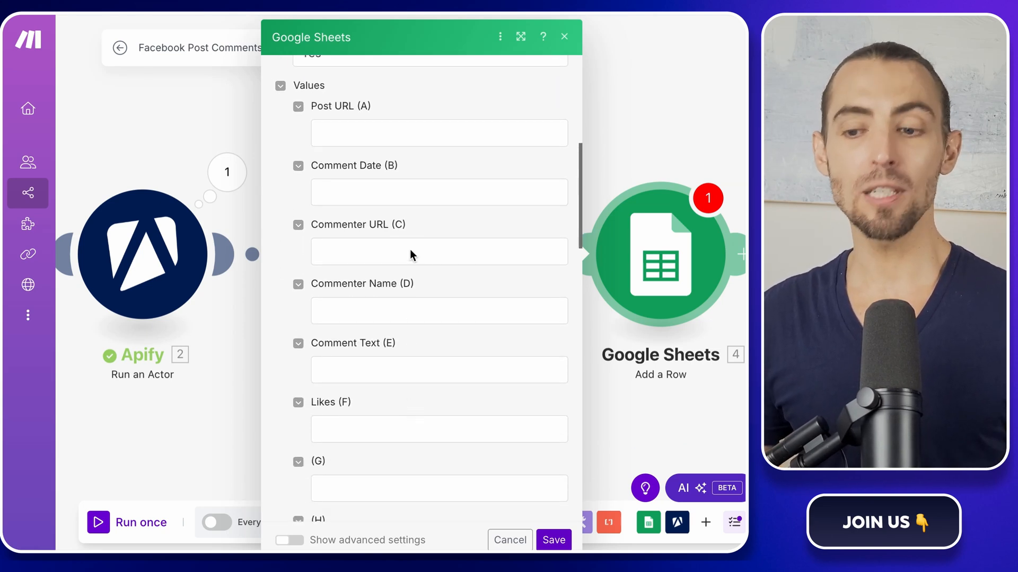
Map postUrl, commentDate and userUrl into Post URL, Comment Date and Commenter URL
{"action": "left_click", "coordinate": [439, 133]}
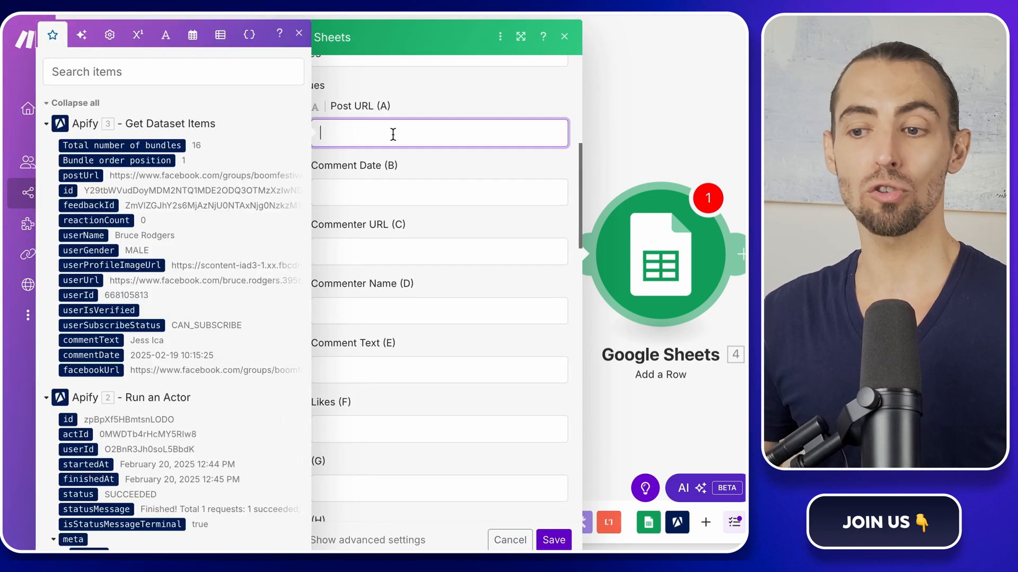
{"action": "mouse_move", "coordinate": [150, 204]}
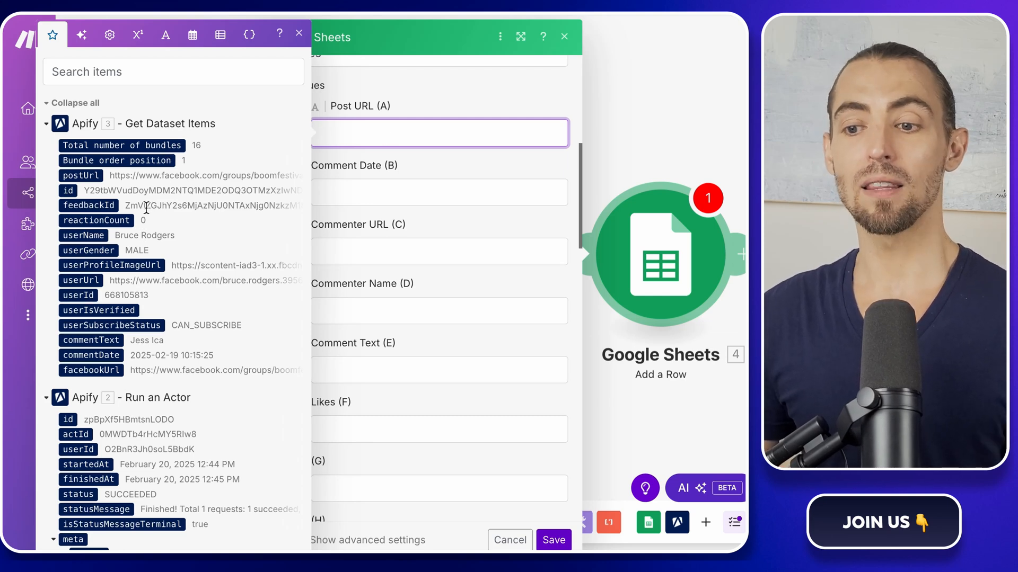
{"action": "left_click", "coordinate": [81, 175]}
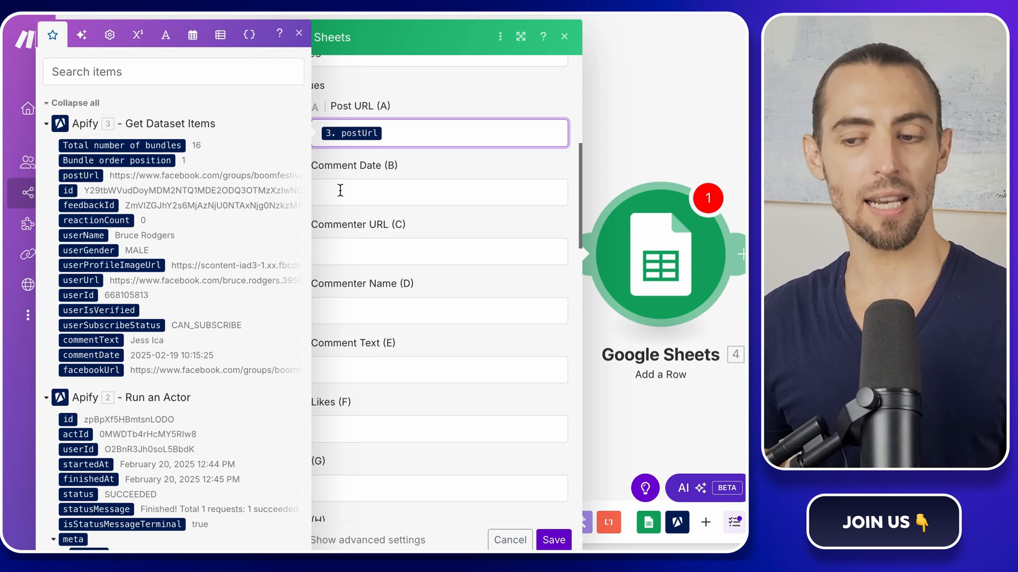
{"action": "left_click", "coordinate": [438, 191]}
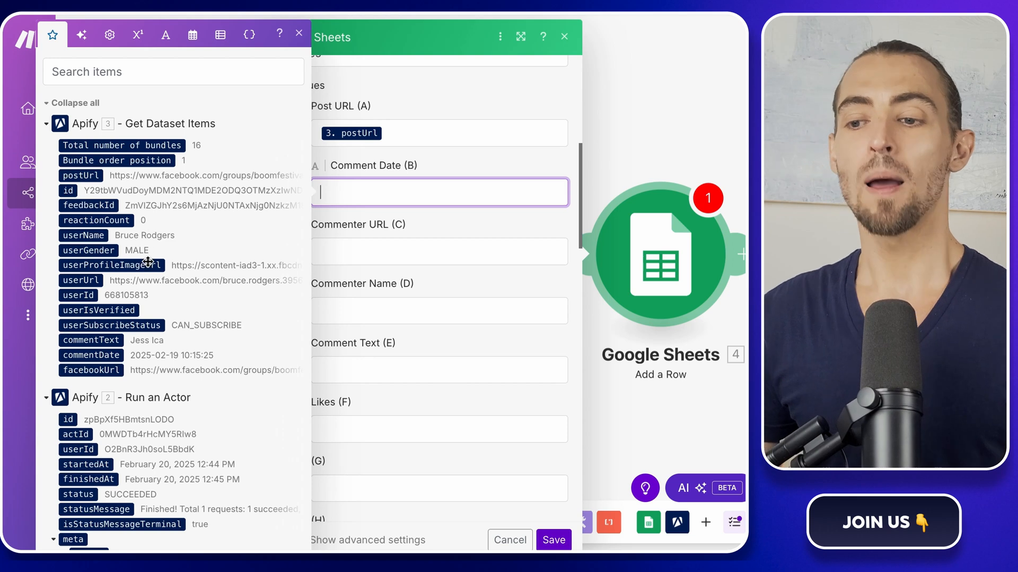
{"action": "left_click", "coordinate": [91, 355]}
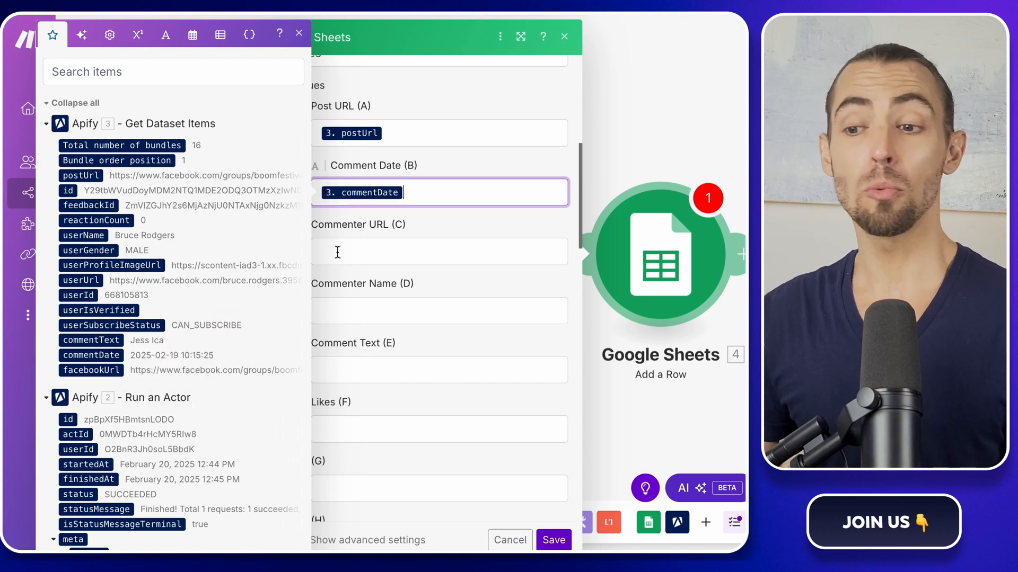
{"action": "left_click", "coordinate": [439, 251]}
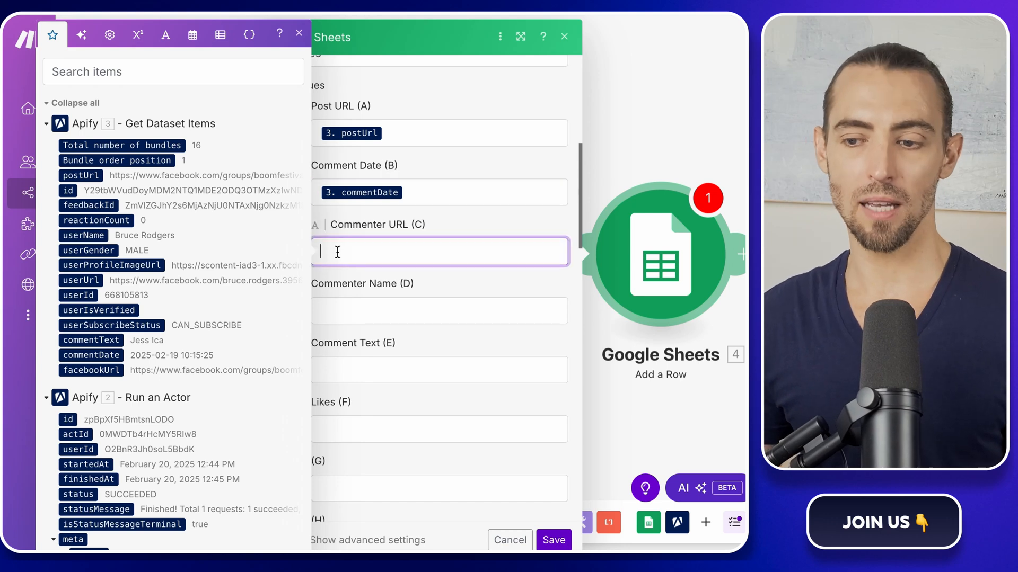
{"action": "mouse_move", "coordinate": [210, 265]}
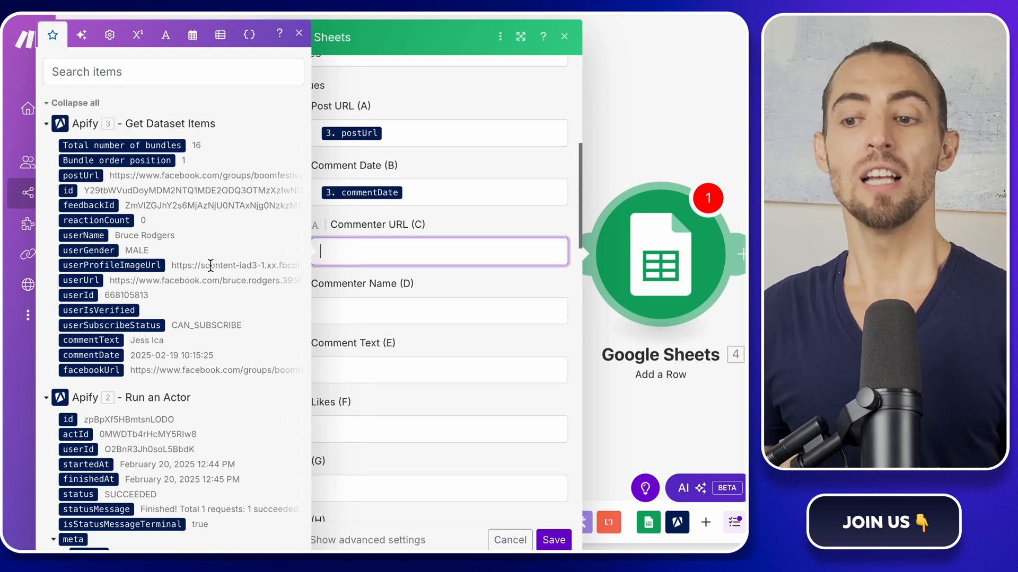
{"action": "left_click", "coordinate": [81, 279]}
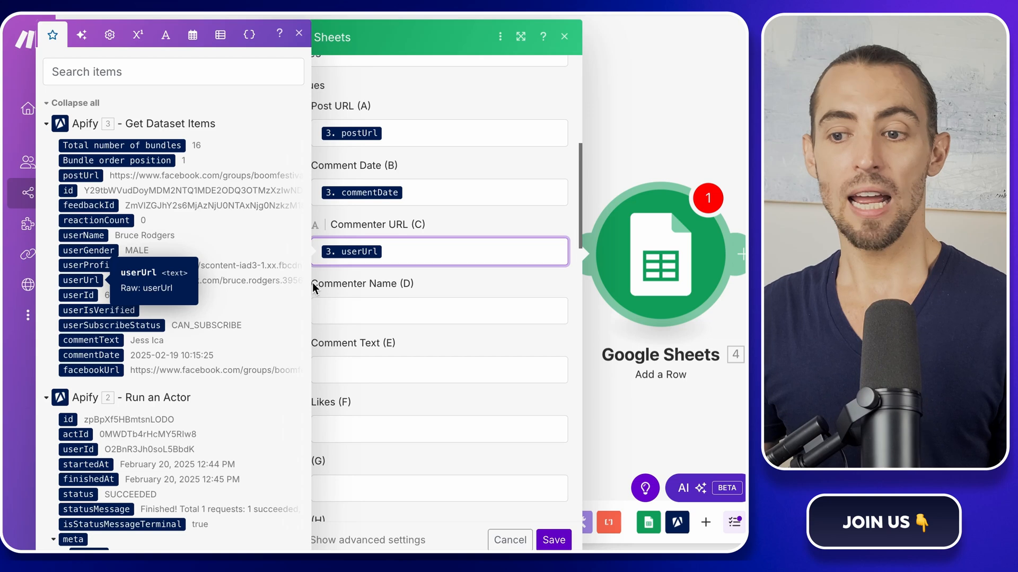
Map userName, commentText and reactionCount into the remaining columns and save the module
{"action": "left_click", "coordinate": [439, 310]}
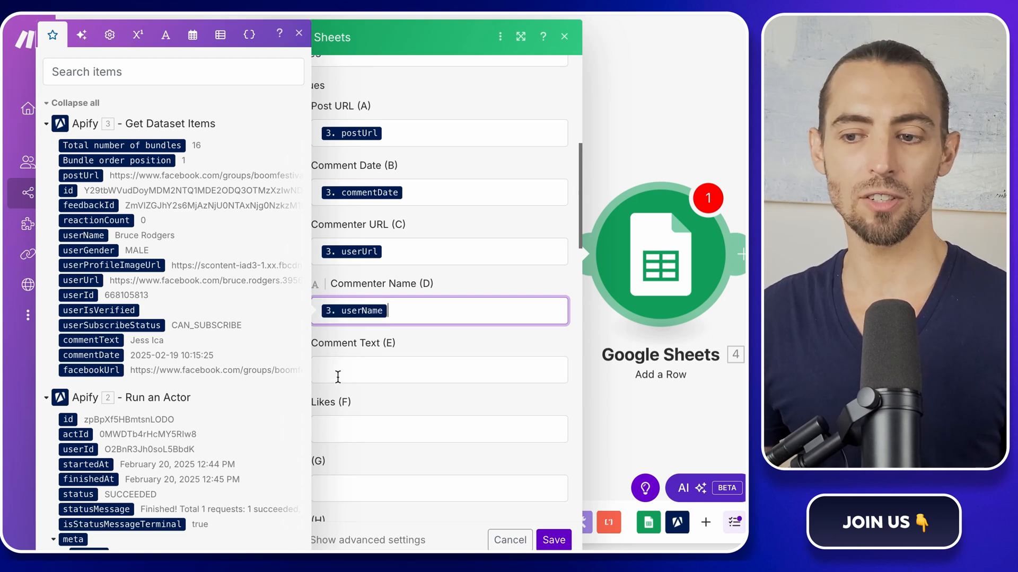
{"action": "left_click", "coordinate": [439, 370]}
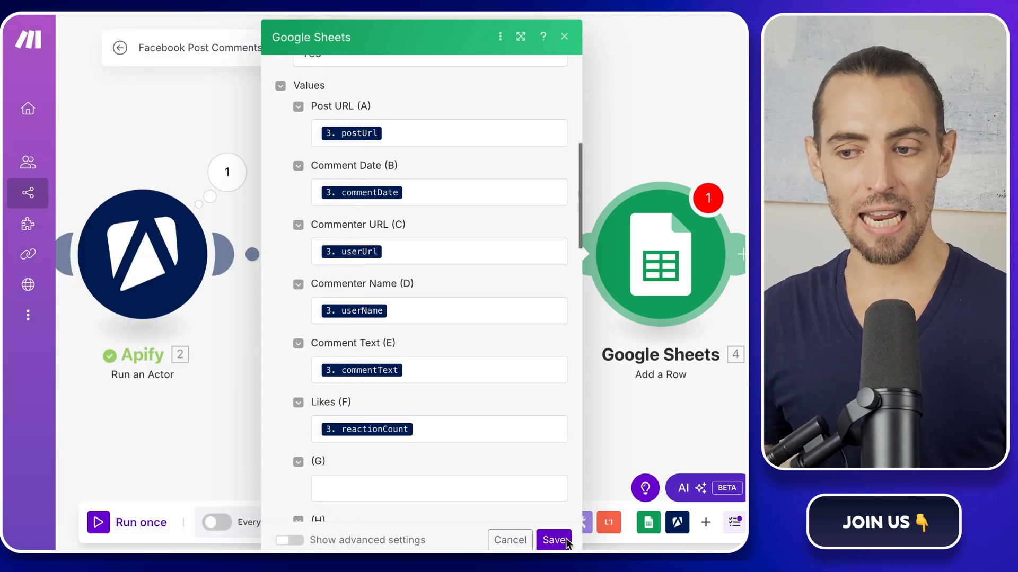
{"action": "left_click", "coordinate": [553, 540]}
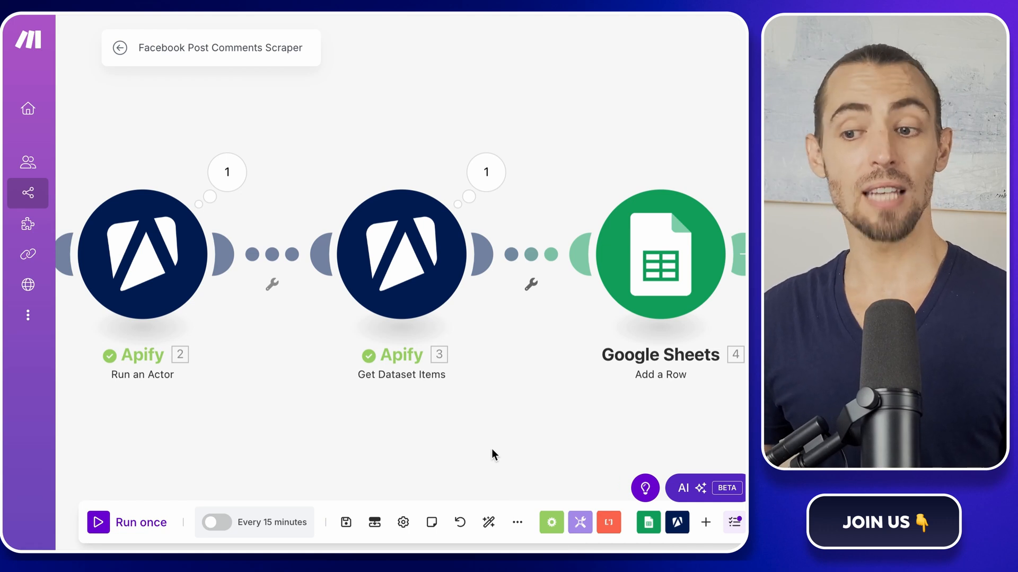
{"action": "mouse_move", "coordinate": [395, 455]}
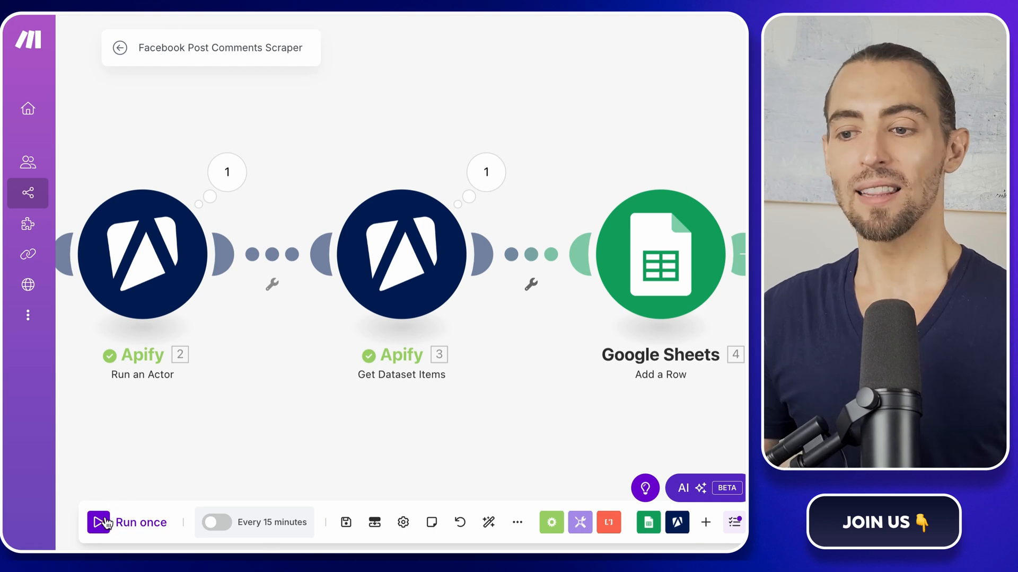
Run the scenario once so the sheet fills with 16 rows of scraped comments
{"action": "left_click", "coordinate": [140, 523]}
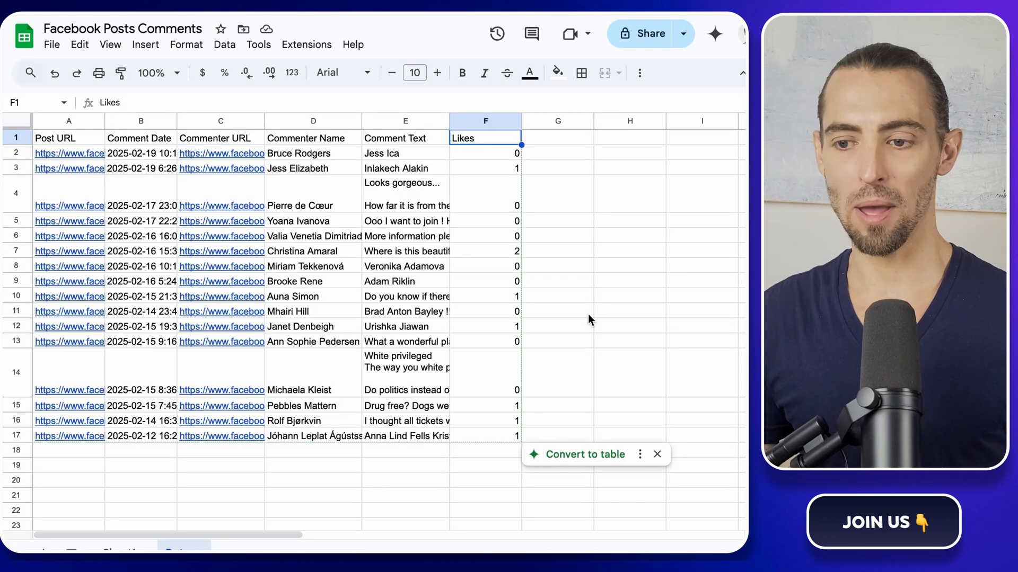
{"action": "mouse_move", "coordinate": [356, 214]}
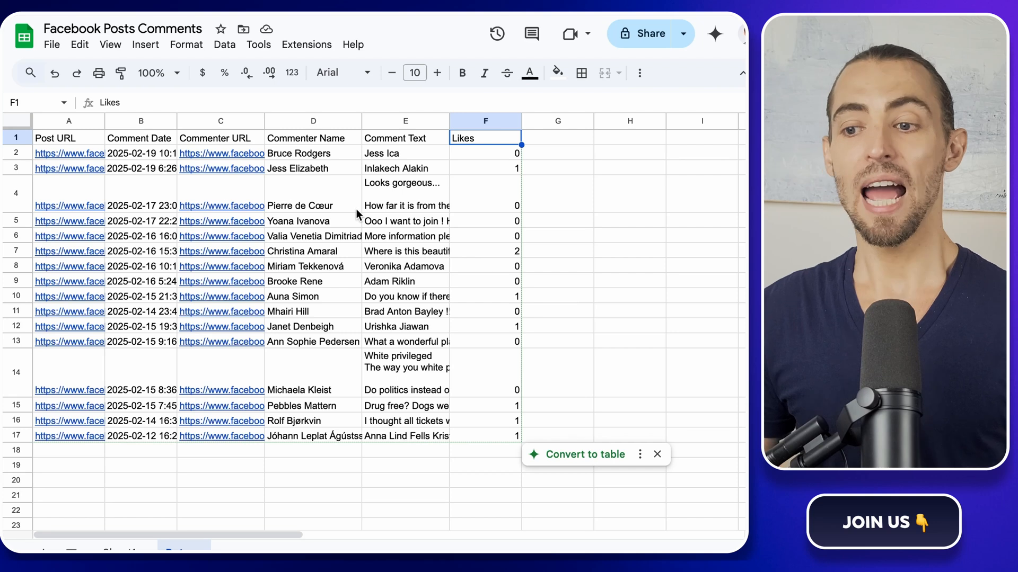
{"action": "mouse_move", "coordinate": [349, 437]}
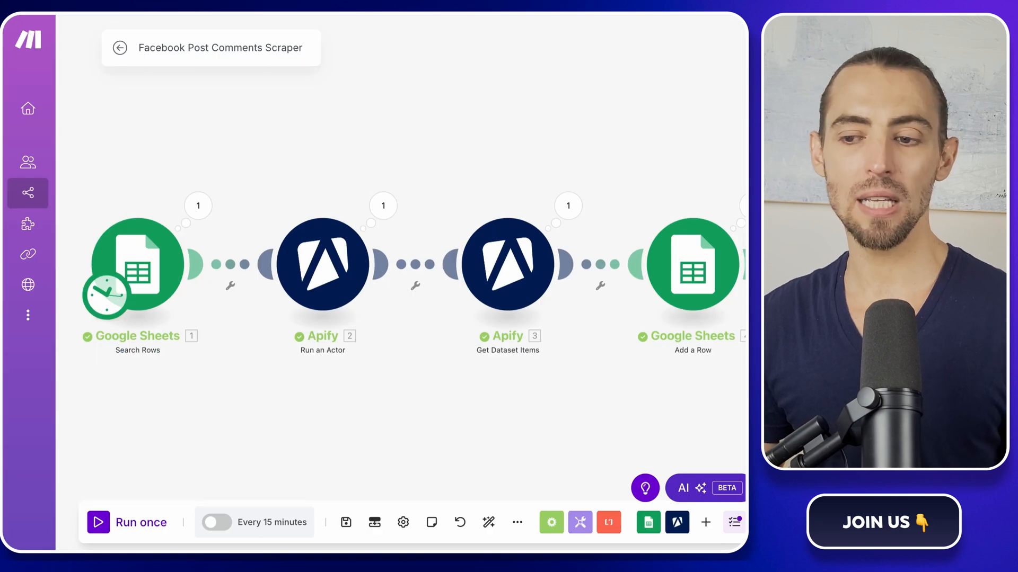
{"action": "mouse_move", "coordinate": [466, 407]}
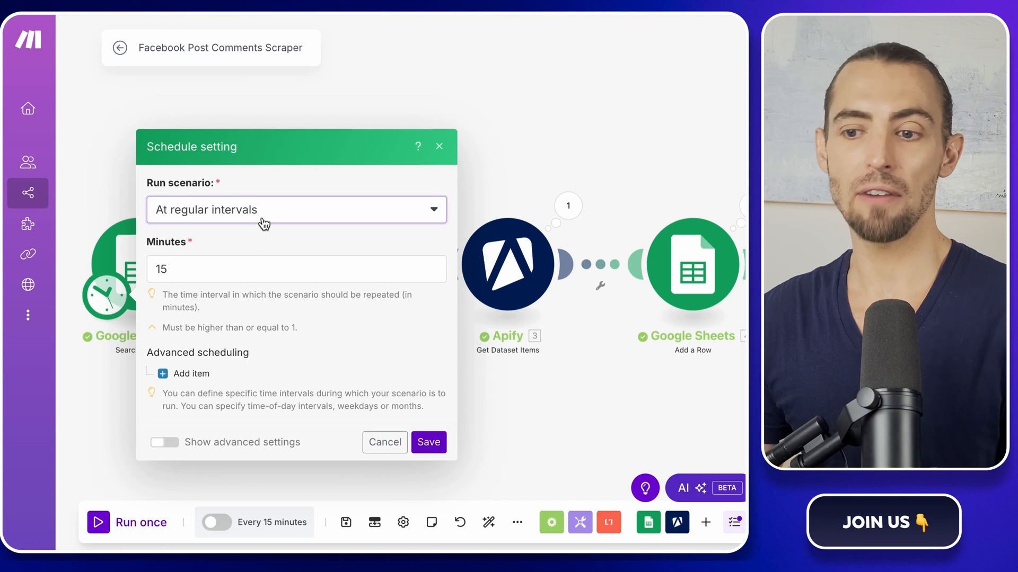
Schedule the scenario to run every day at 12:50 AM, save it, and activate the scenario
{"action": "left_click", "coordinate": [296, 209]}
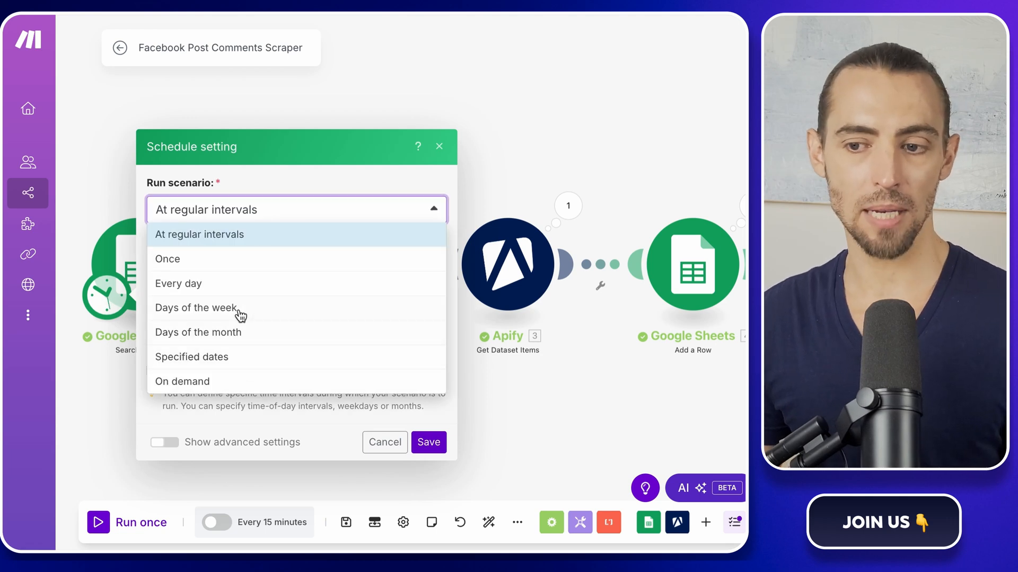
{"action": "mouse_move", "coordinate": [241, 282]}
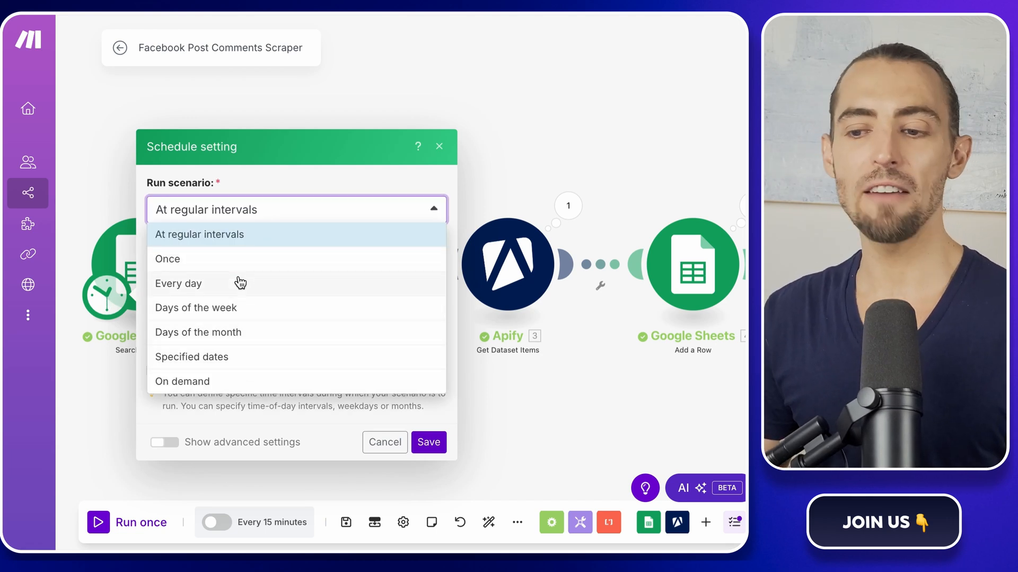
{"action": "mouse_move", "coordinate": [241, 299]}
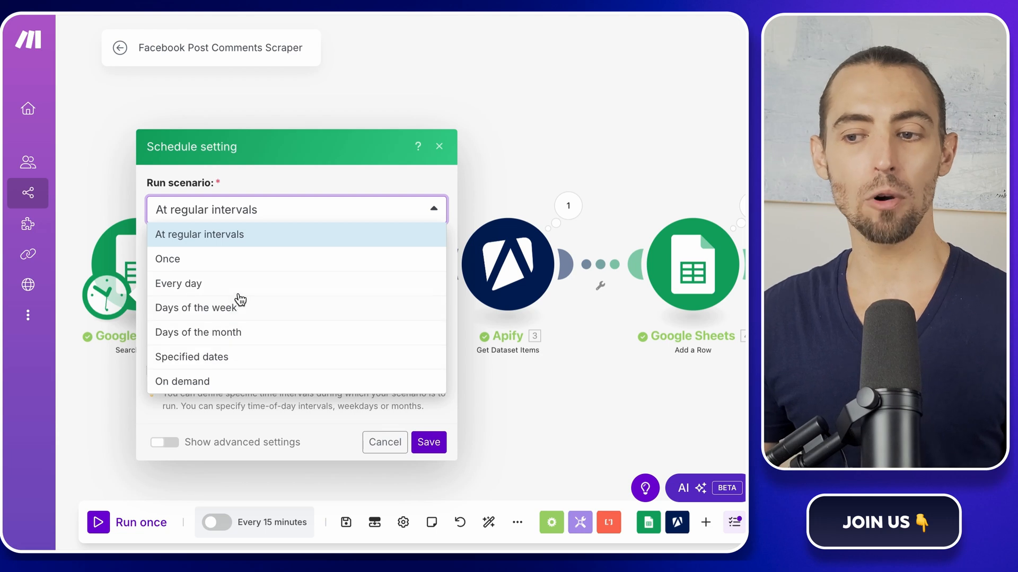
{"action": "left_click", "coordinate": [178, 283]}
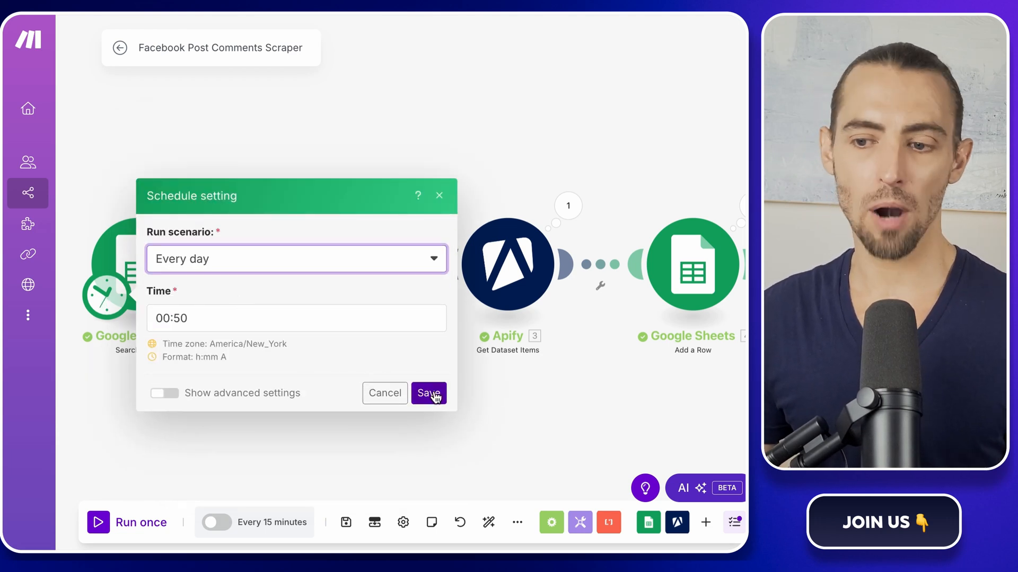
{"action": "left_click", "coordinate": [428, 393]}
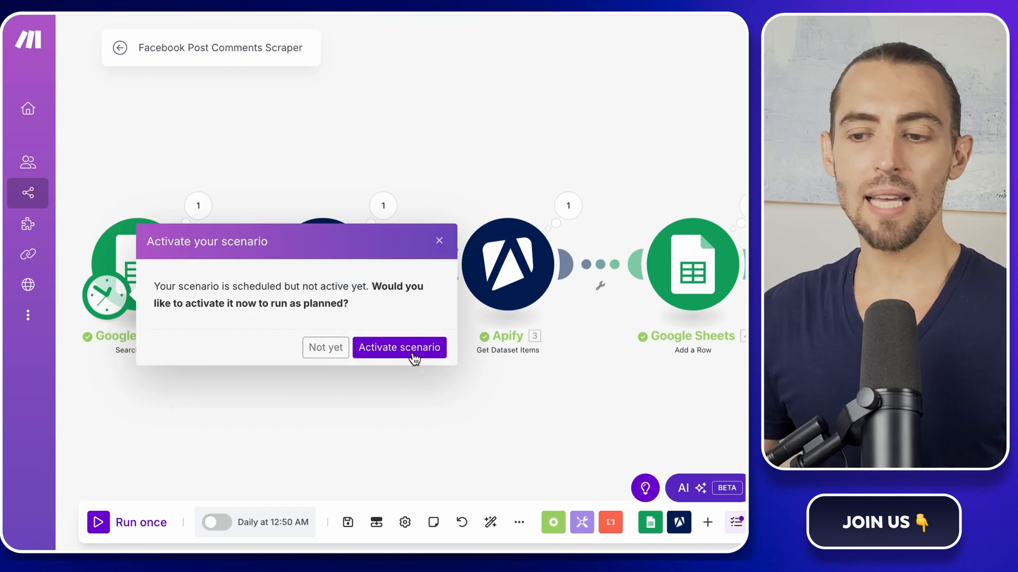
{"action": "left_click", "coordinate": [399, 348]}
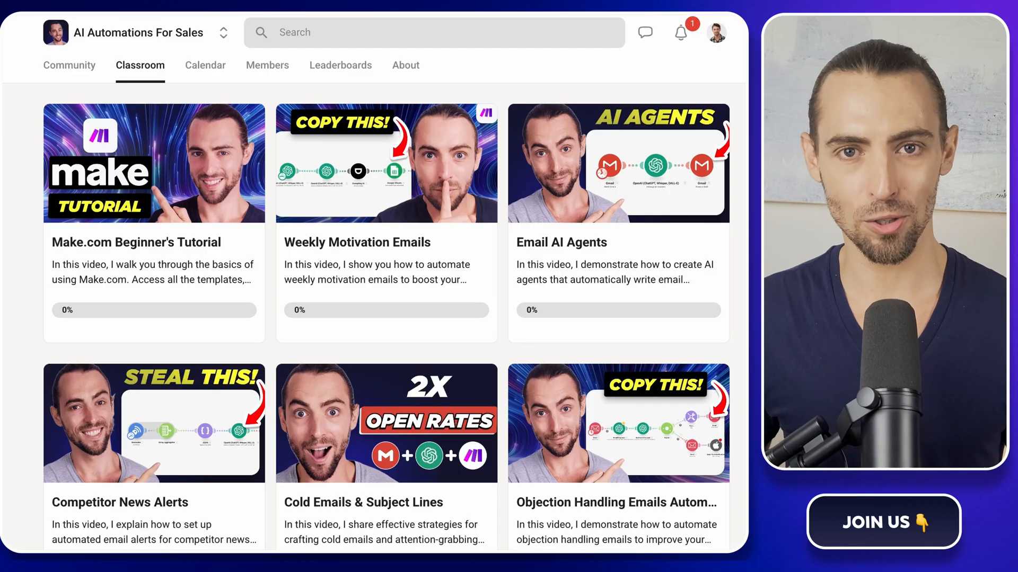
Scroll down the Classroom course cards to the LinkedIn leads, jobs and posts scraping tutorials
{"action": "scroll", "scroll_direction": "down", "scroll_amount": 3}
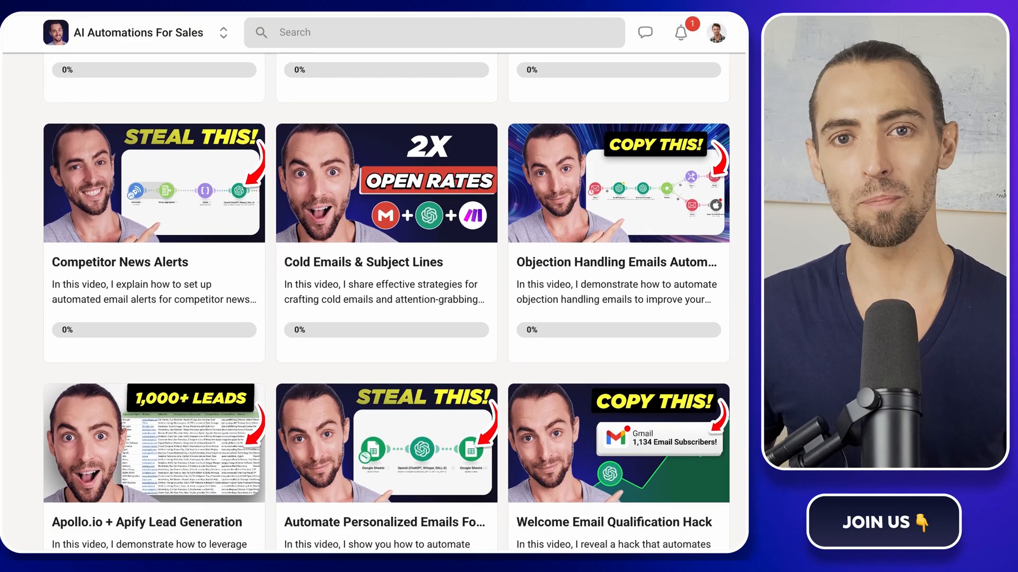
{"action": "scroll", "scroll_direction": "down", "scroll_amount": 3}
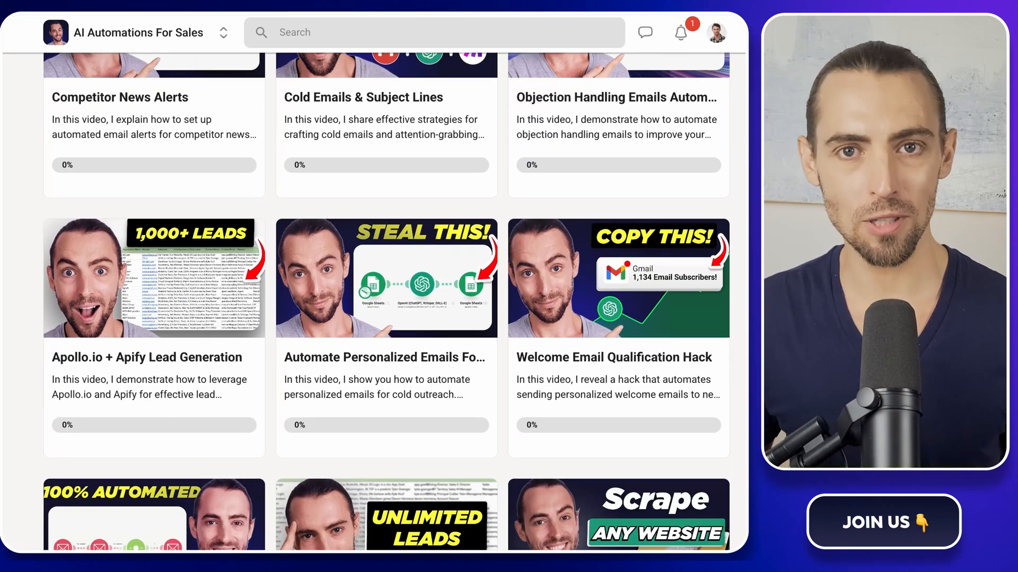
{"action": "scroll", "scroll_direction": "down", "scroll_amount": 3}
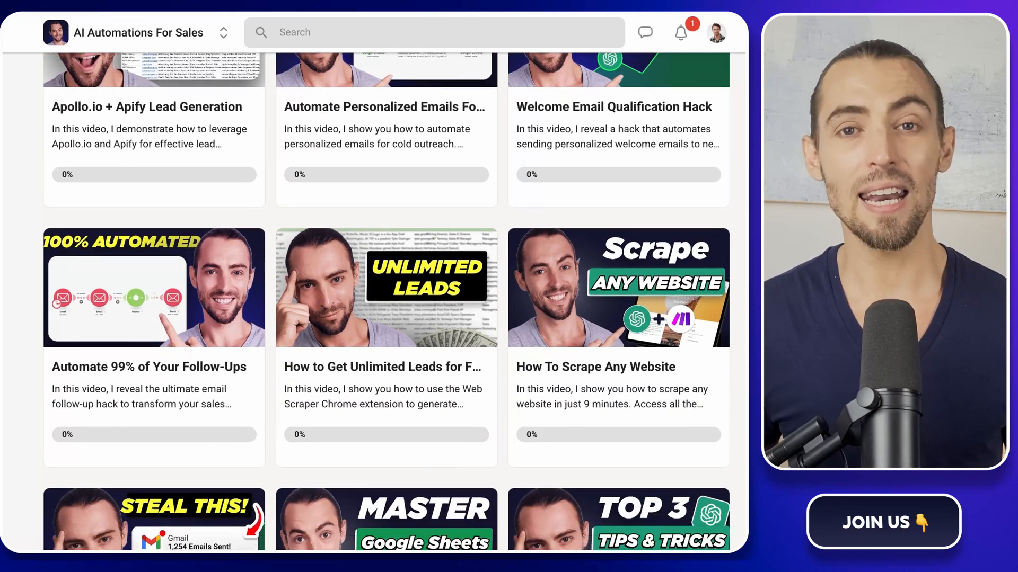
{"action": "scroll", "scroll_direction": "down", "scroll_amount": 3}
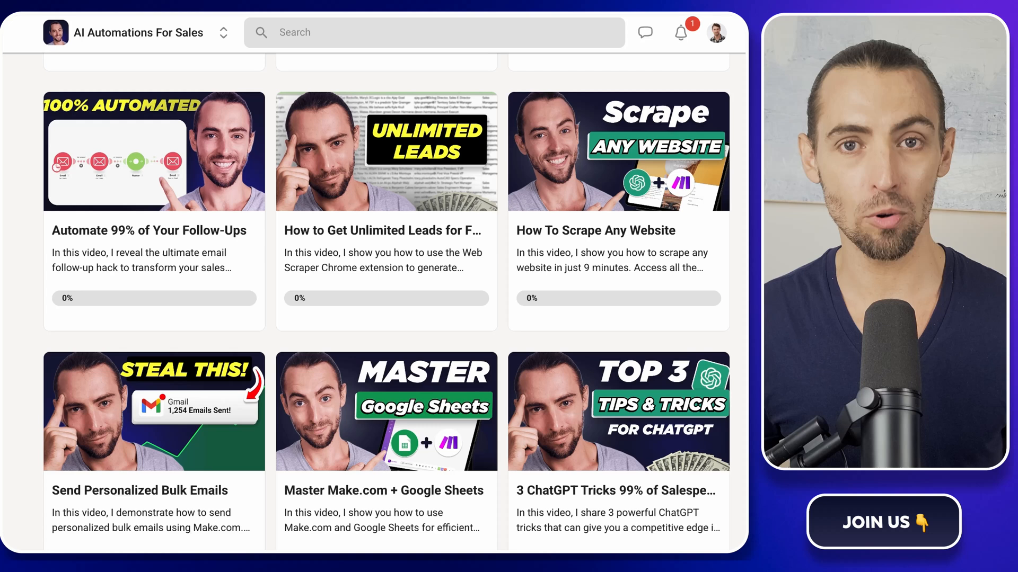
{"action": "scroll", "scroll_direction": "down", "scroll_amount": 3}
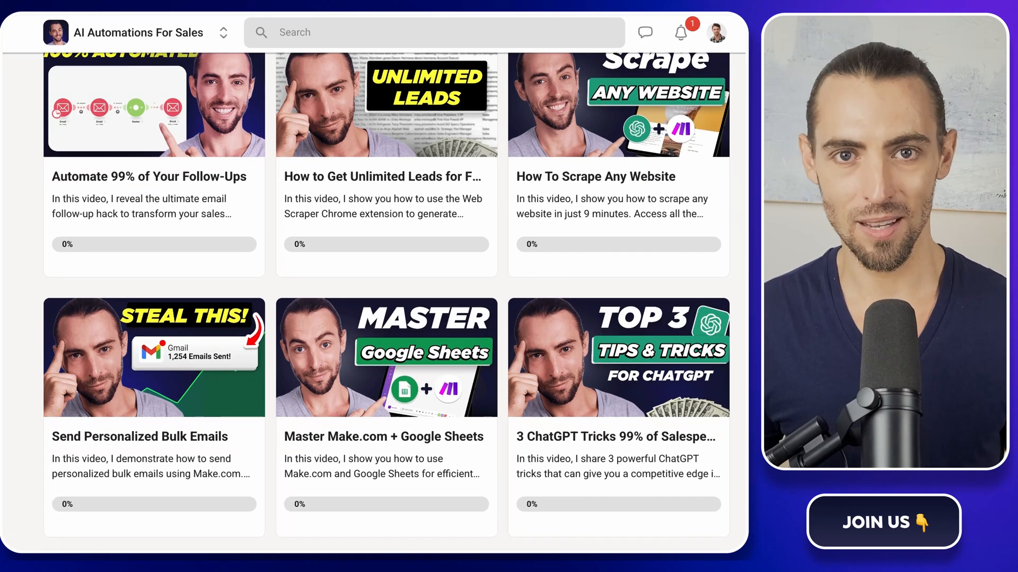
{"action": "scroll", "scroll_direction": "down", "scroll_amount": 3}
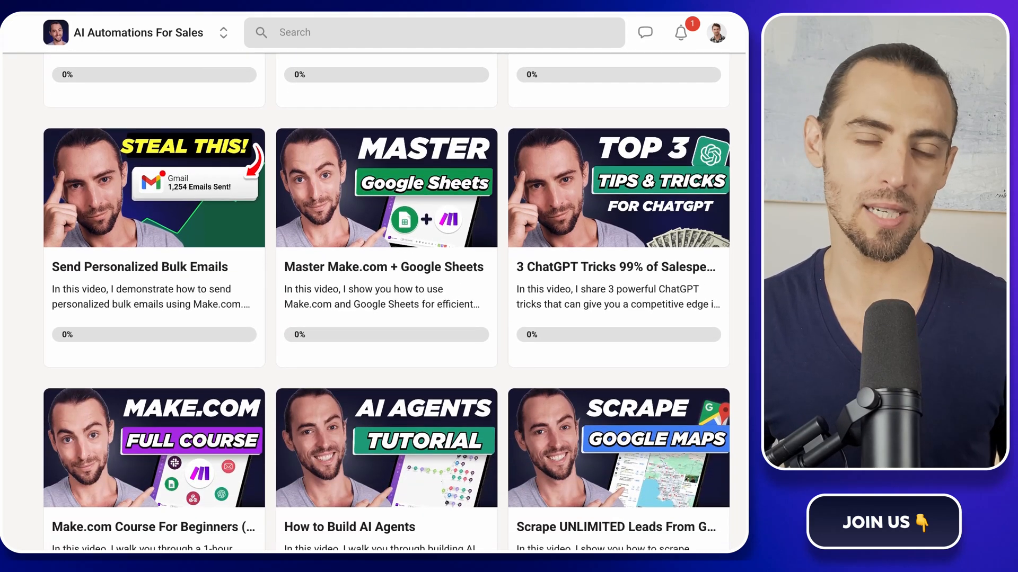
{"action": "scroll", "scroll_direction": "down", "scroll_amount": 3}
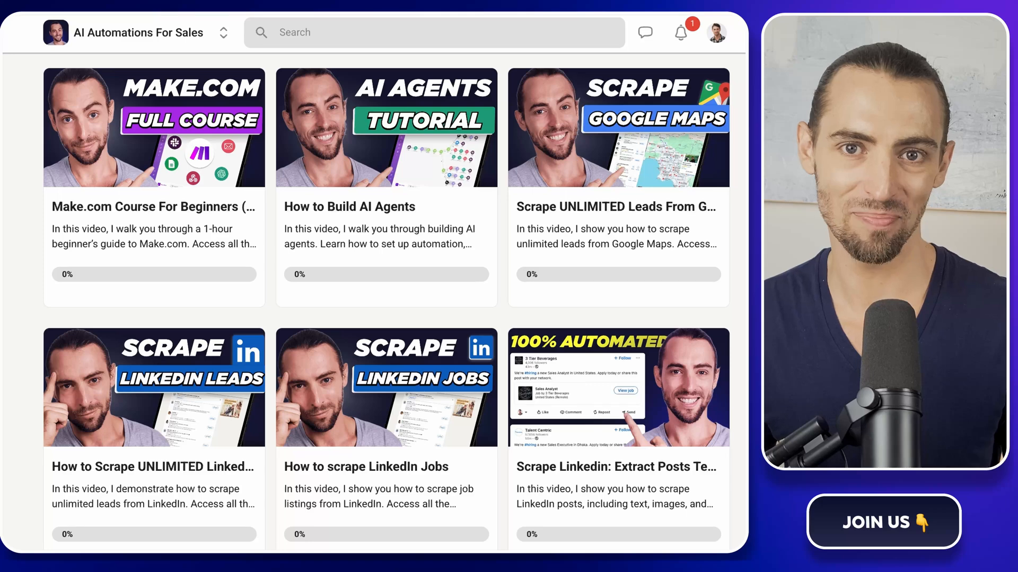